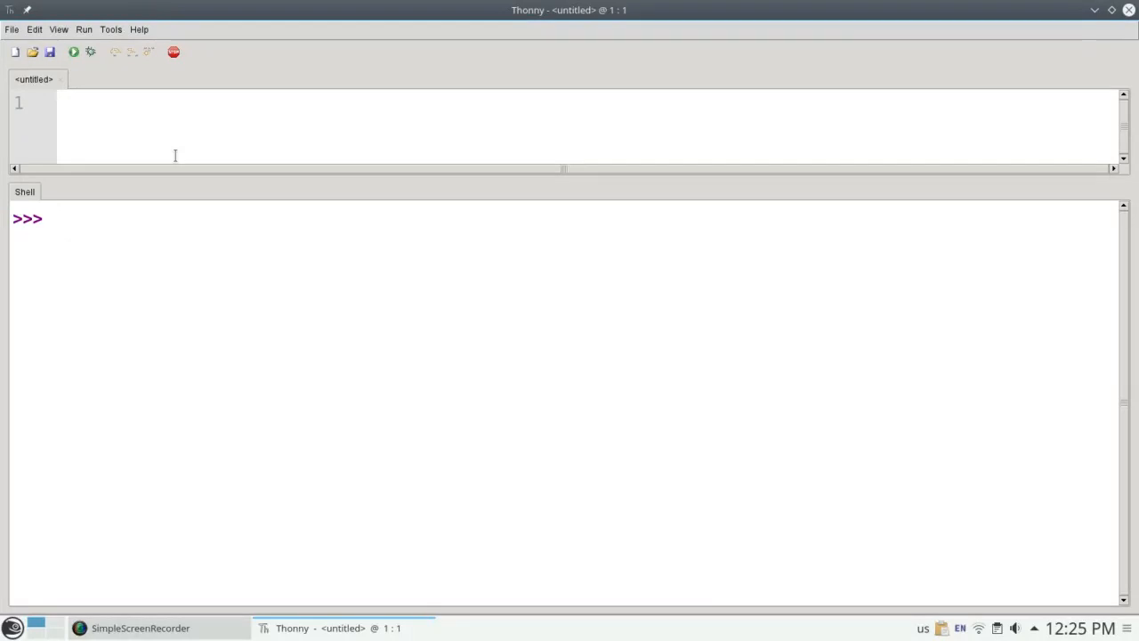
Try string literals in the shell, including triple quotes, empty strings and "door" + "bell"
click(54, 218)
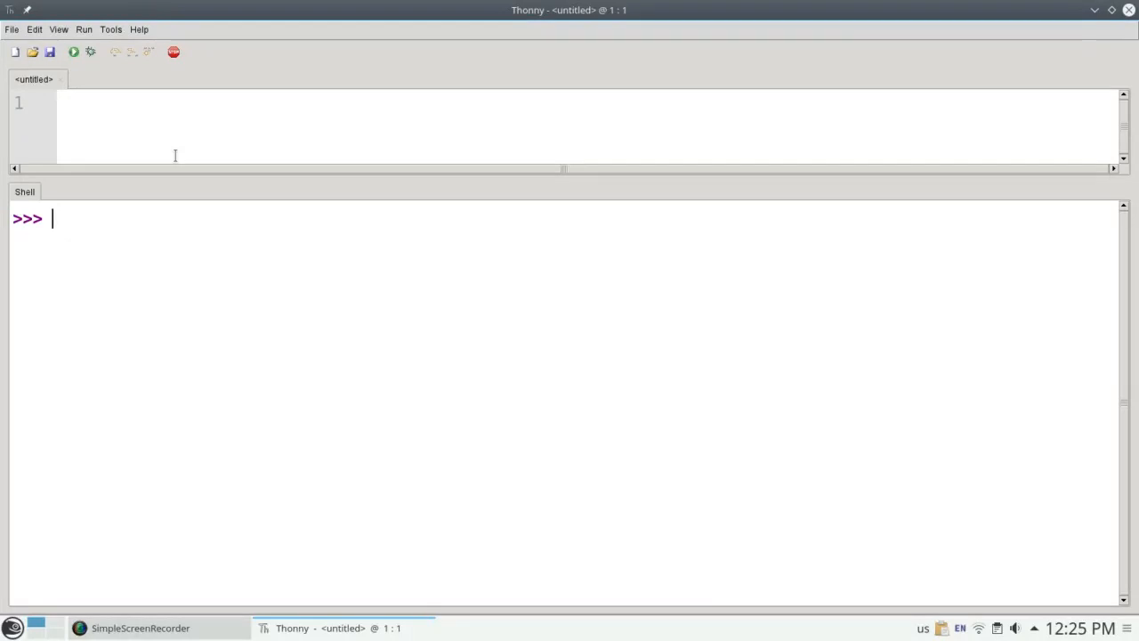
text('this)
text(")
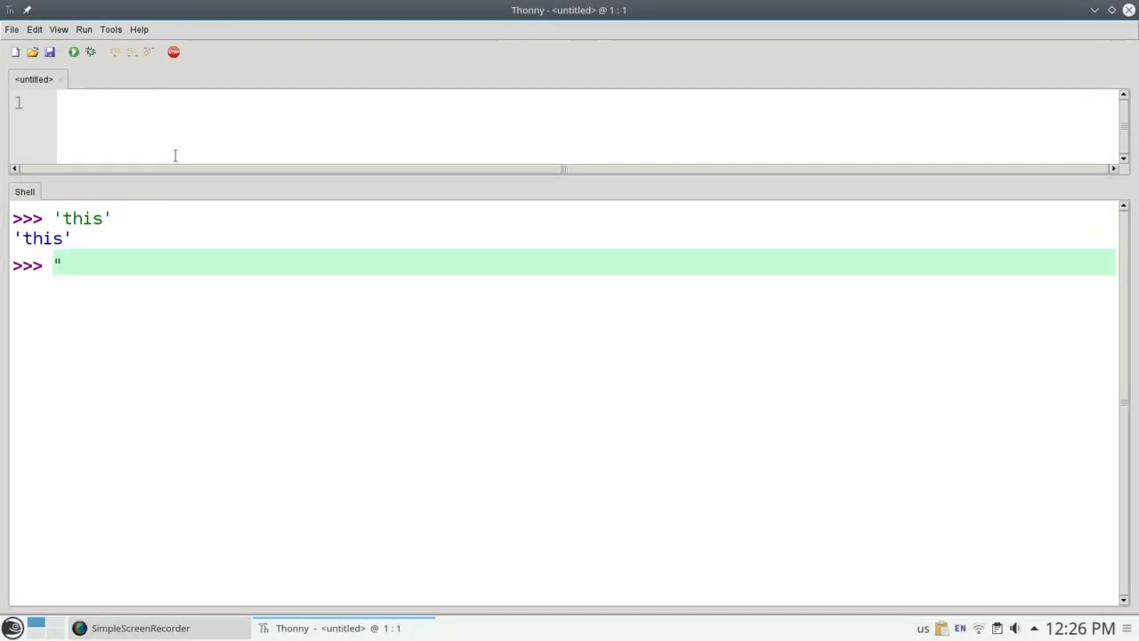
text(like this)
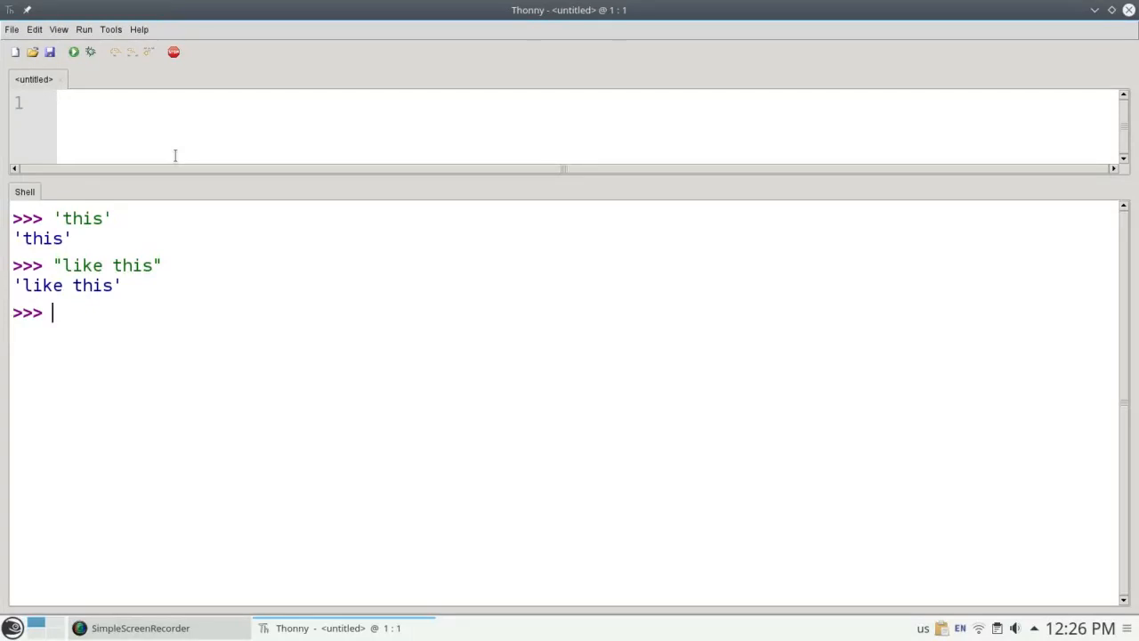
text("""multi-line)
text(string""")
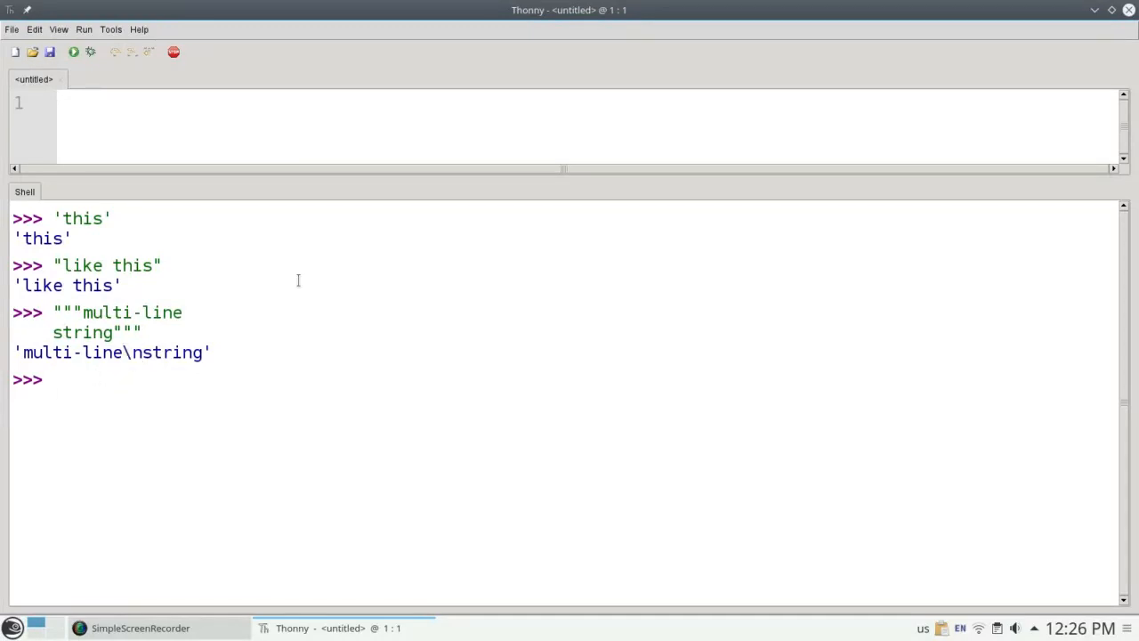
text('a')
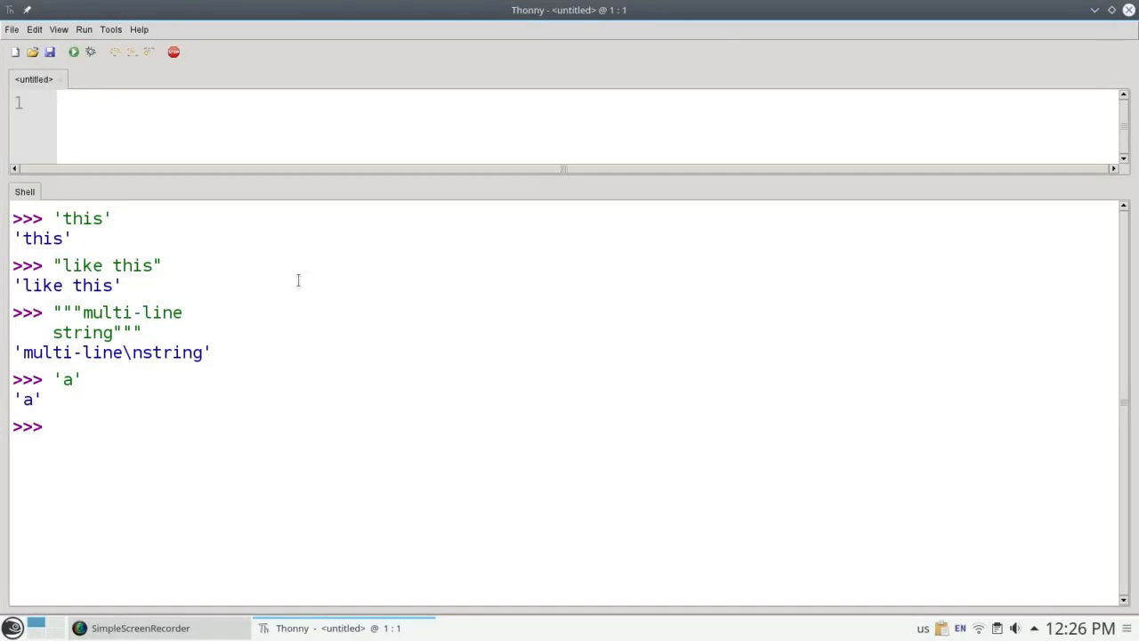
text('')
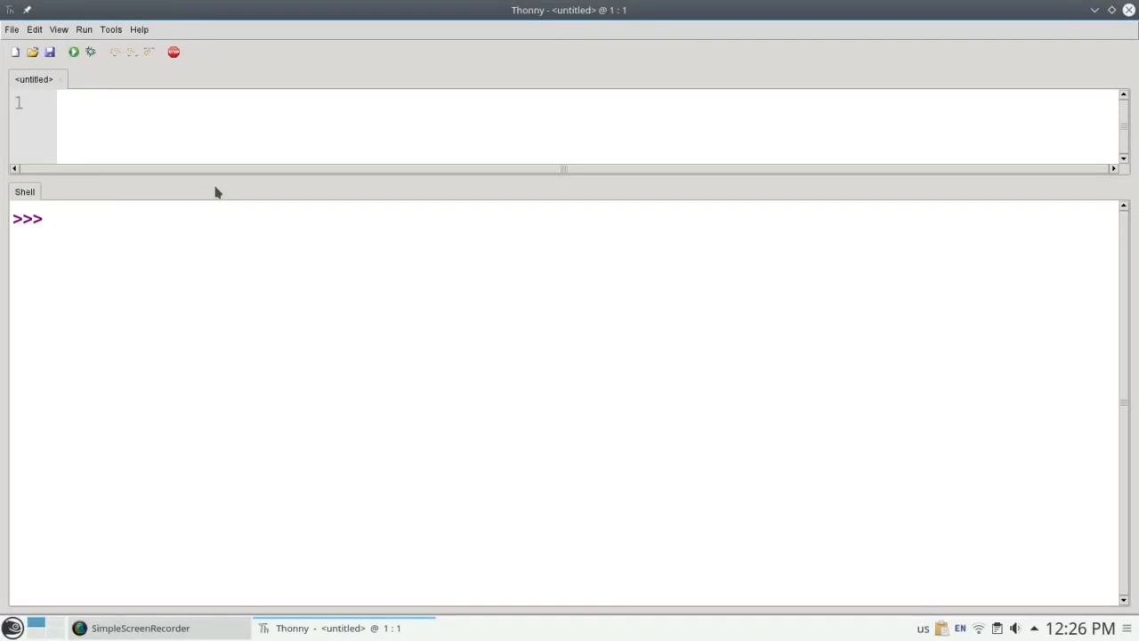
text("door" + ")
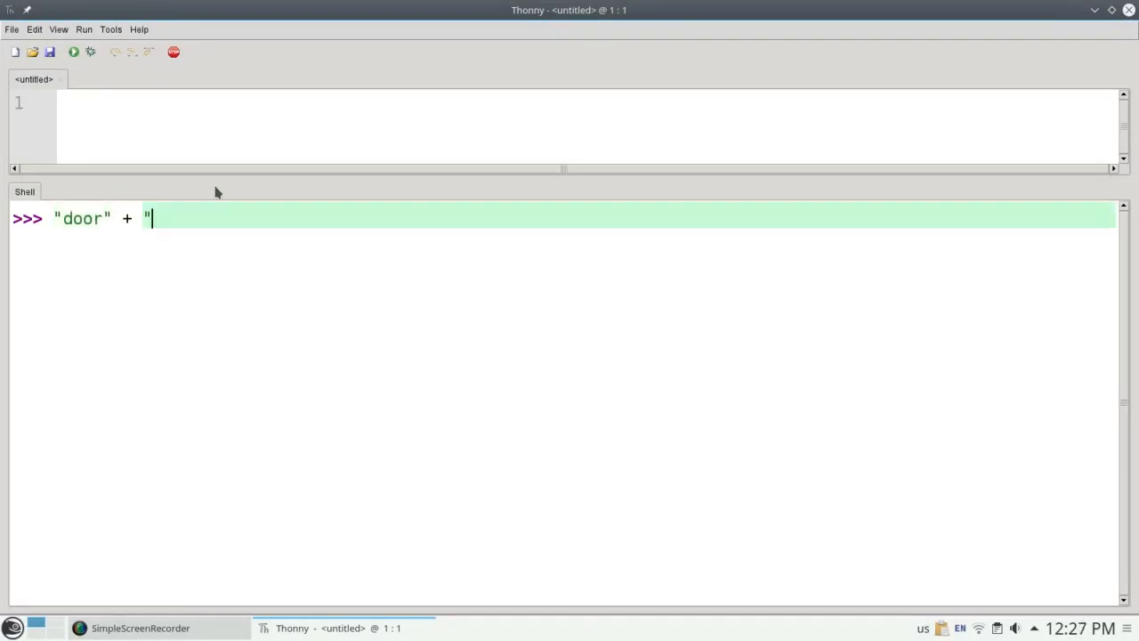
text(bell")
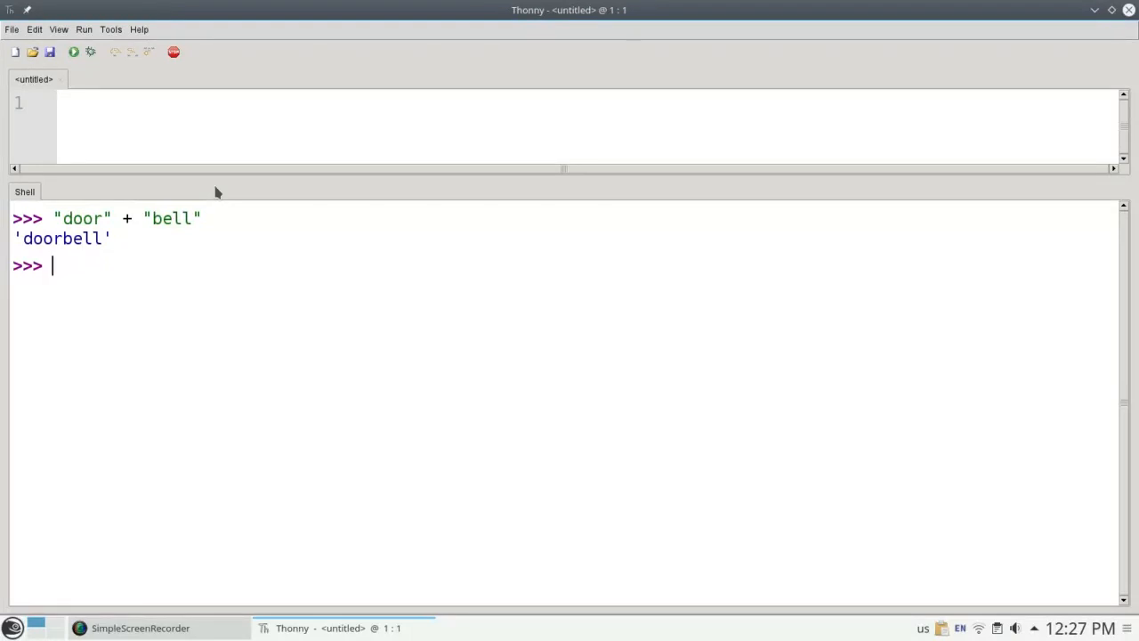
text("ha")
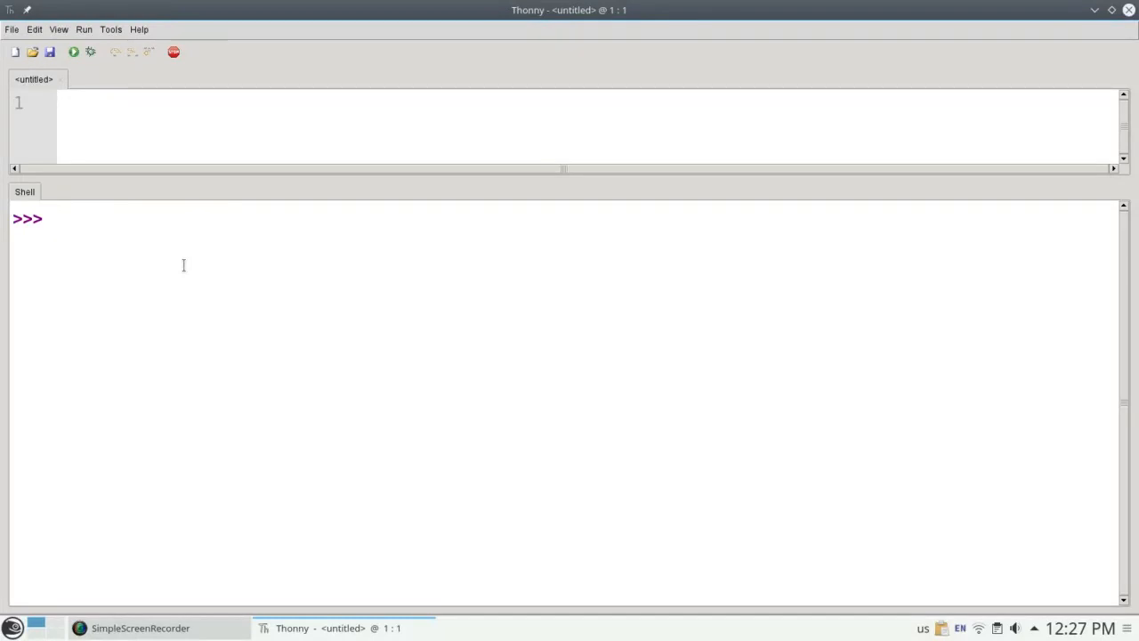
Evaluate abs(-3.7), then assign the word and sentence strings
text(abs()
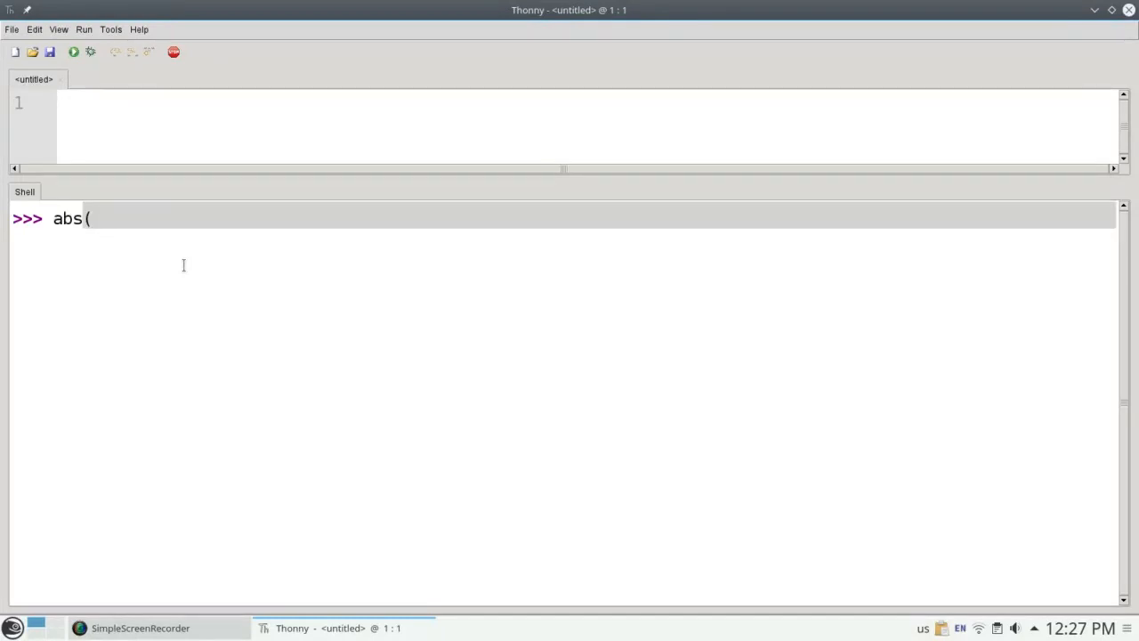
text(-3.7))
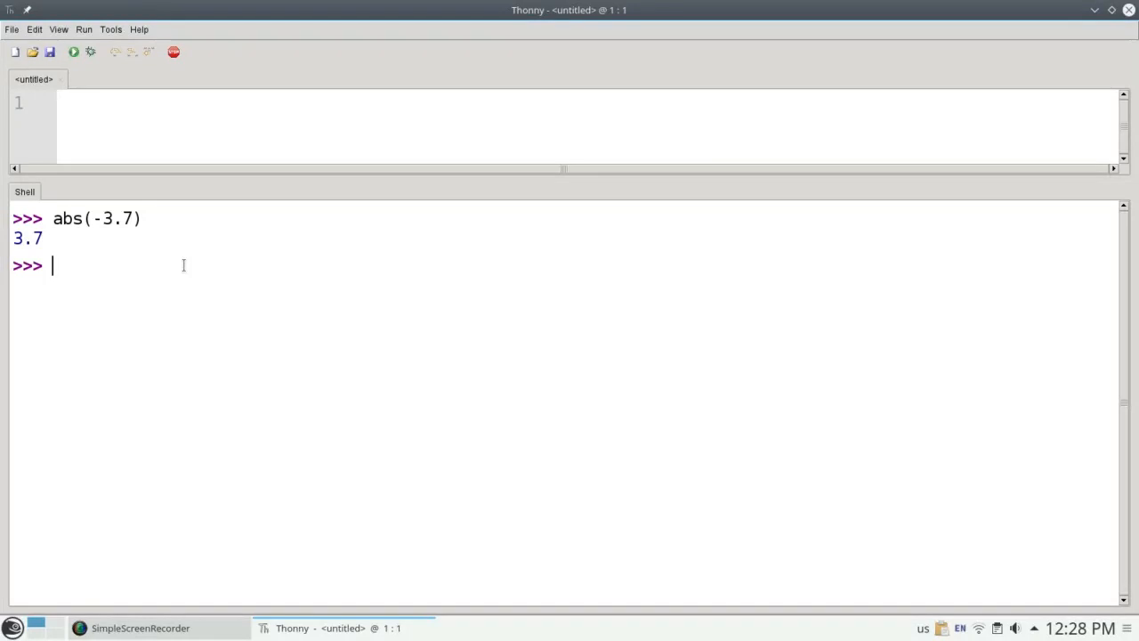
text(word = "playground")
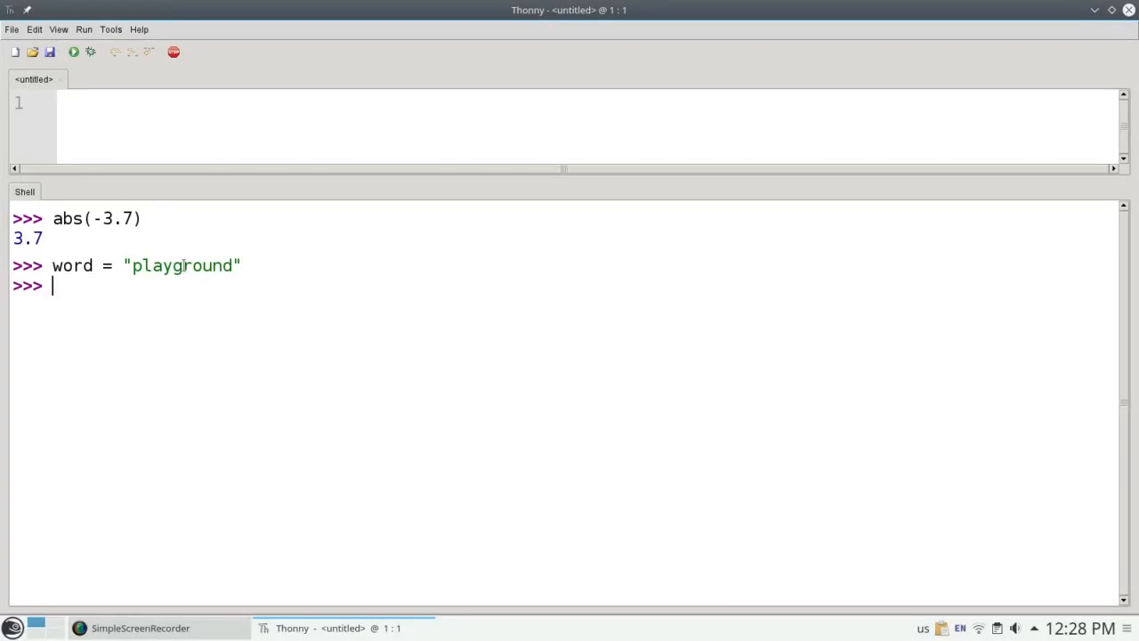
text(s)
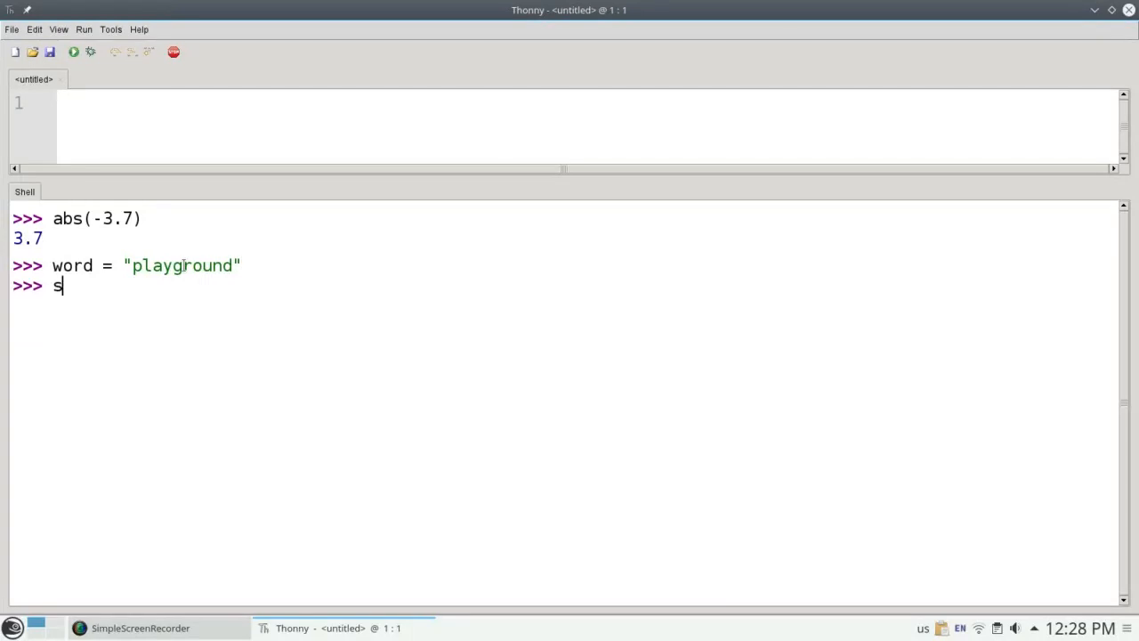
text(ente)
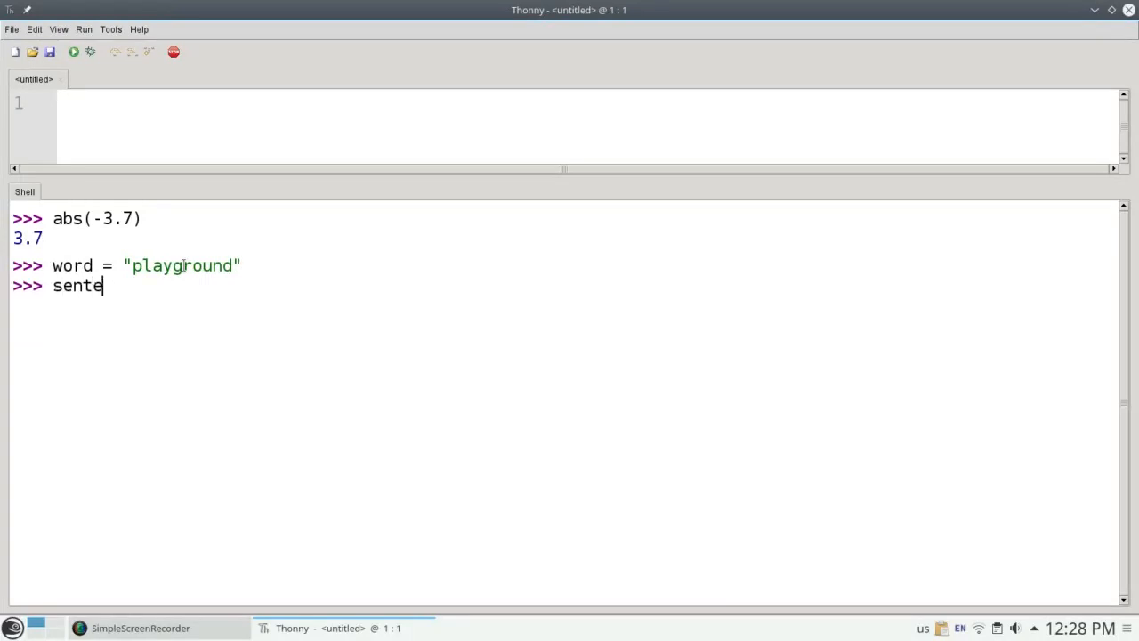
text(nce = ")
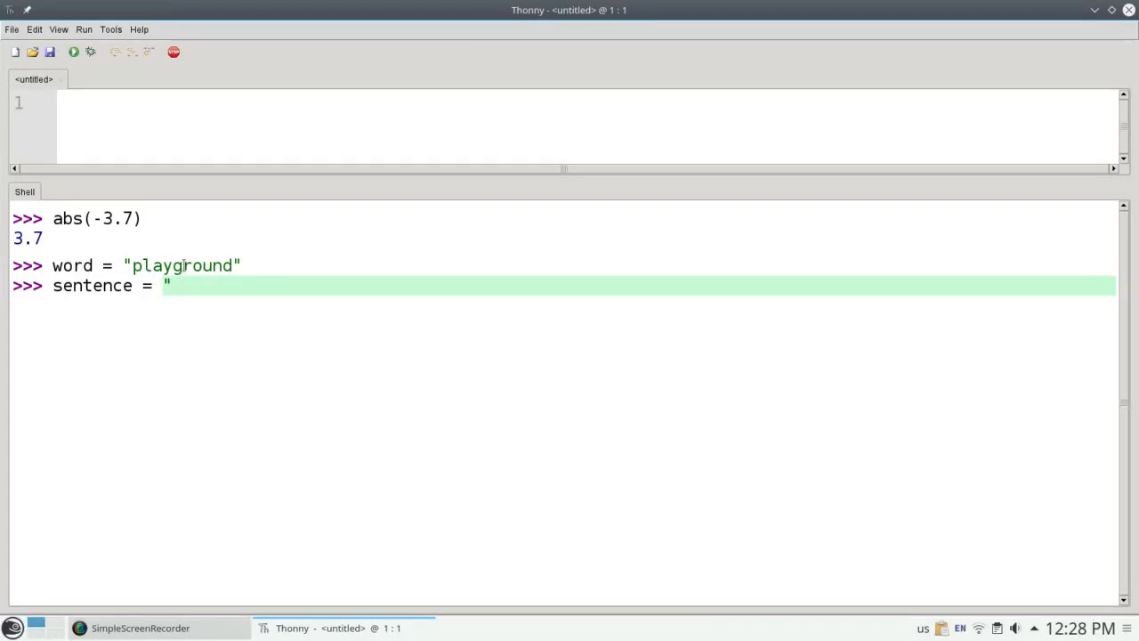
text(this is a sentence)
text(shout = "WOWZERS!)
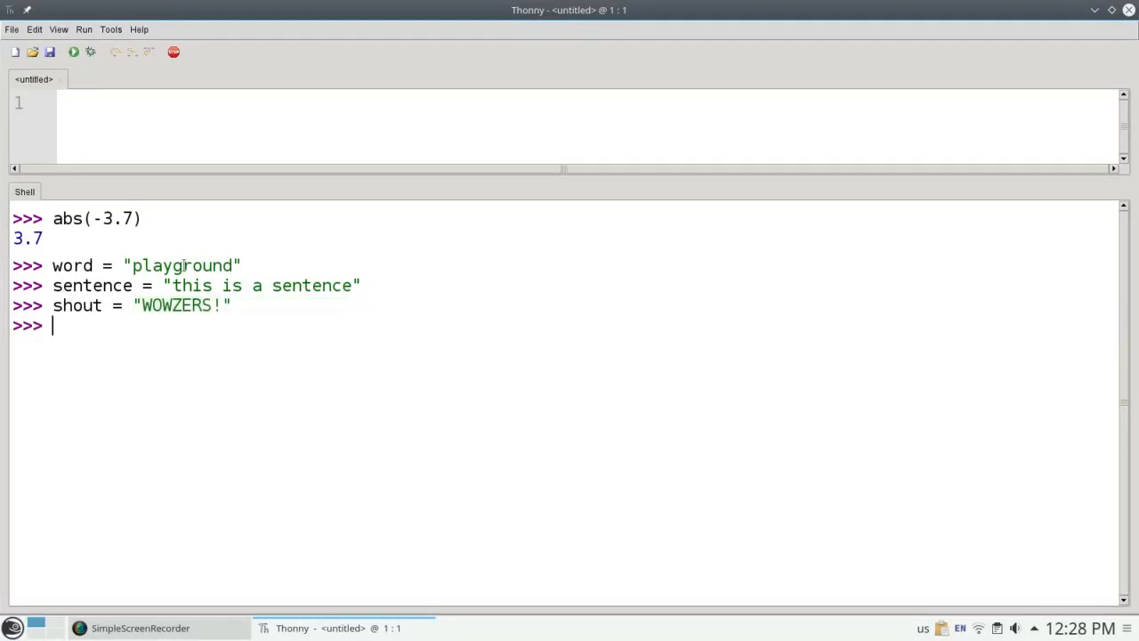
Try upper(word), then run word.upper() and shout.lower()
text(upper(word)
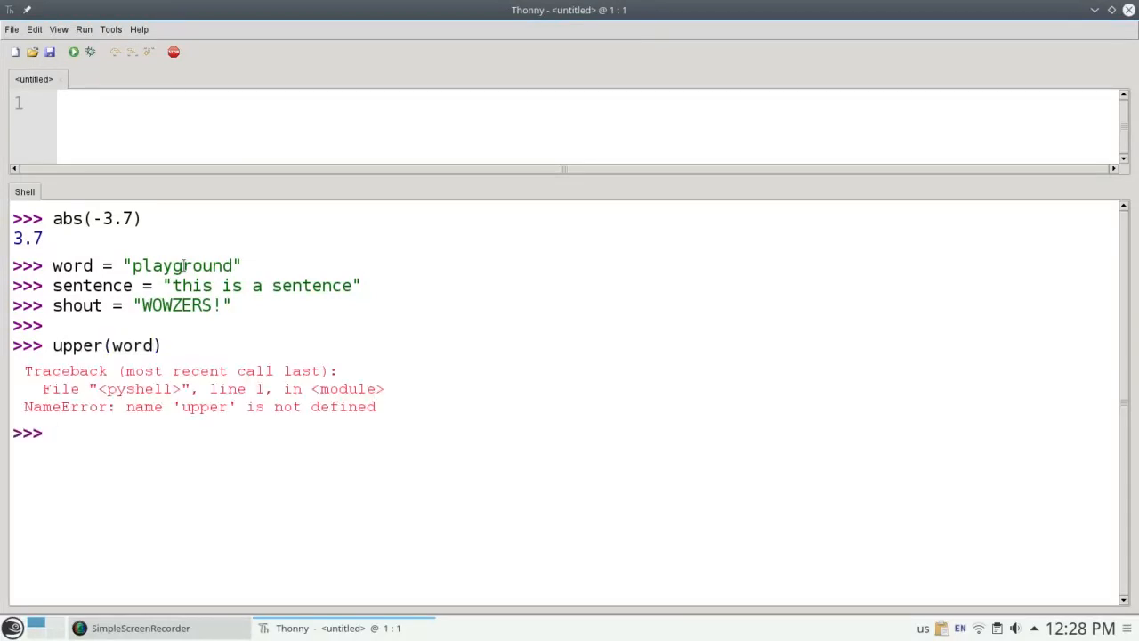
text(word.)
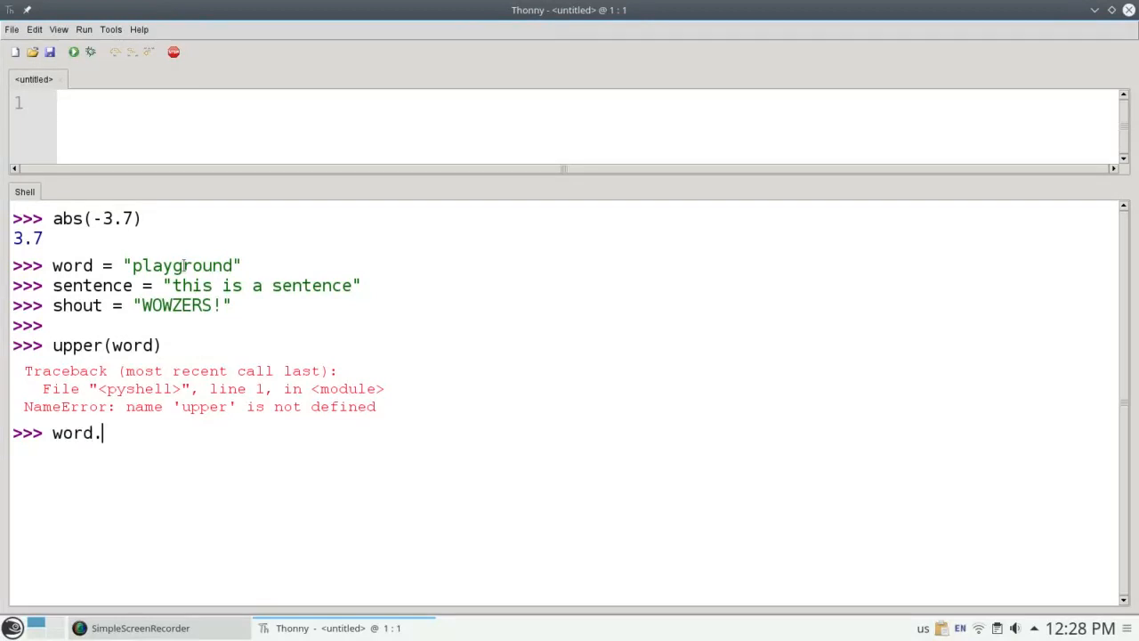
text(upper())
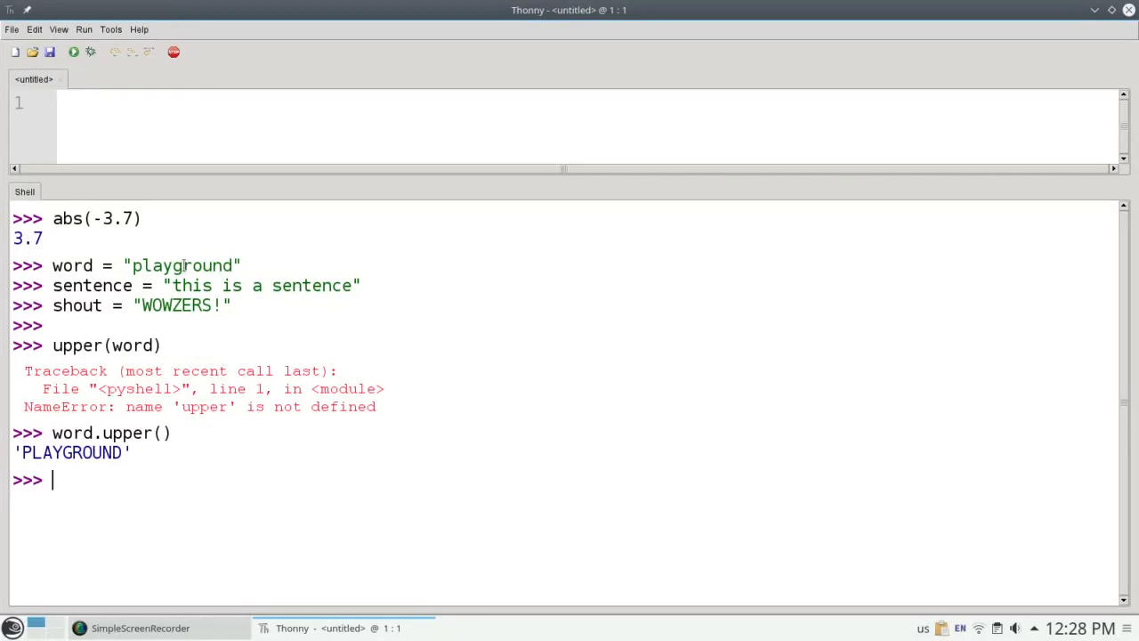
text(shout.lower)
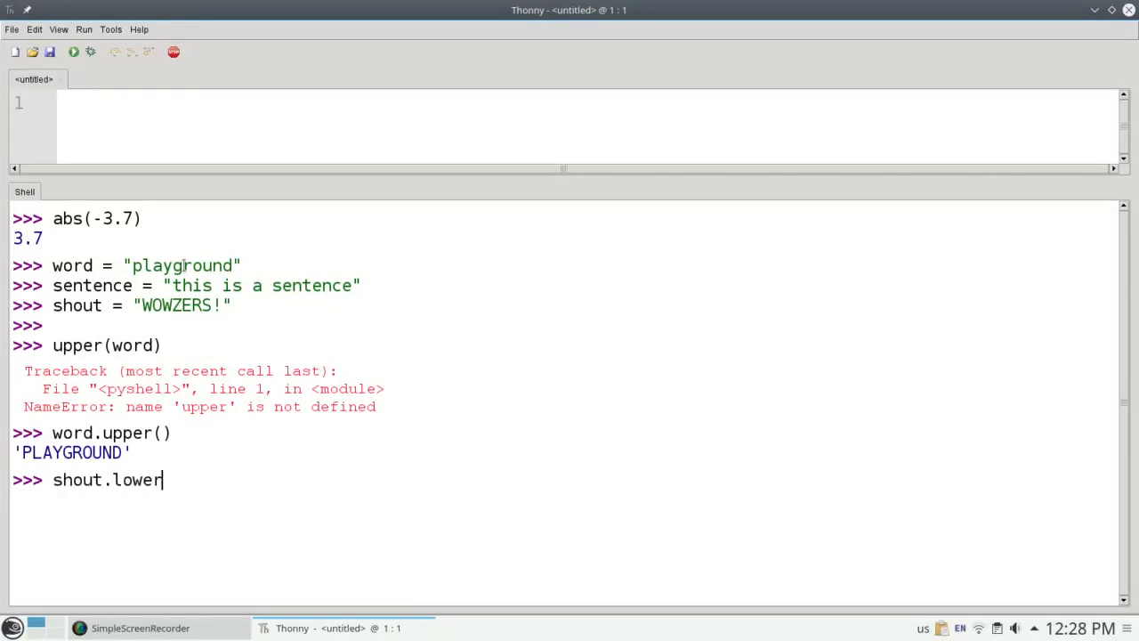
text(())
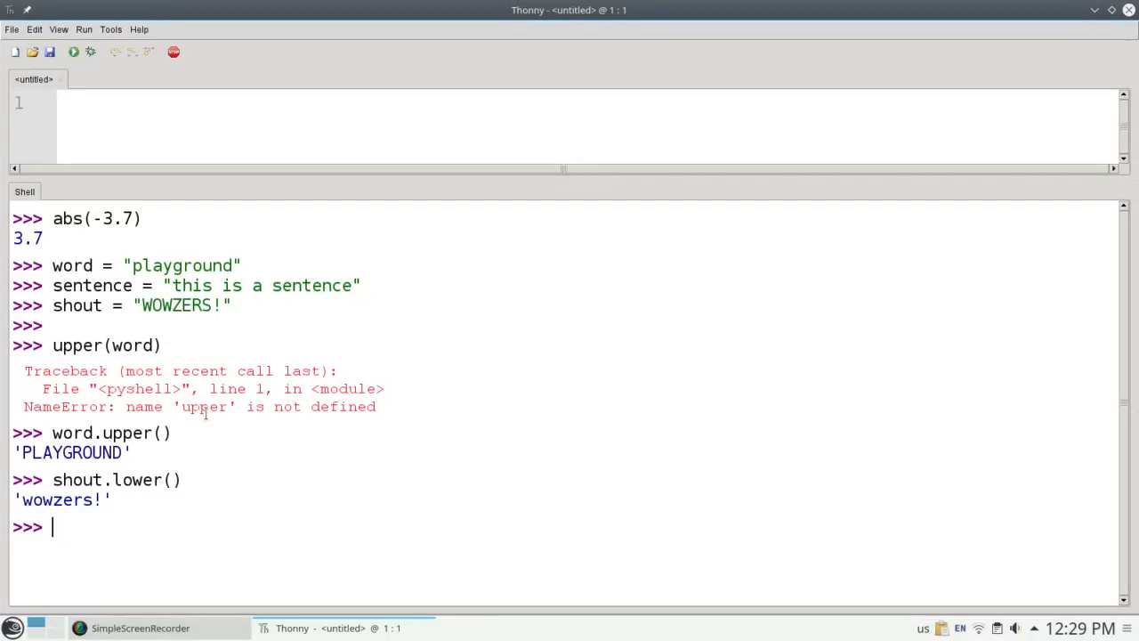
Call sentence.capitalize() on the sentence string
text(sent)
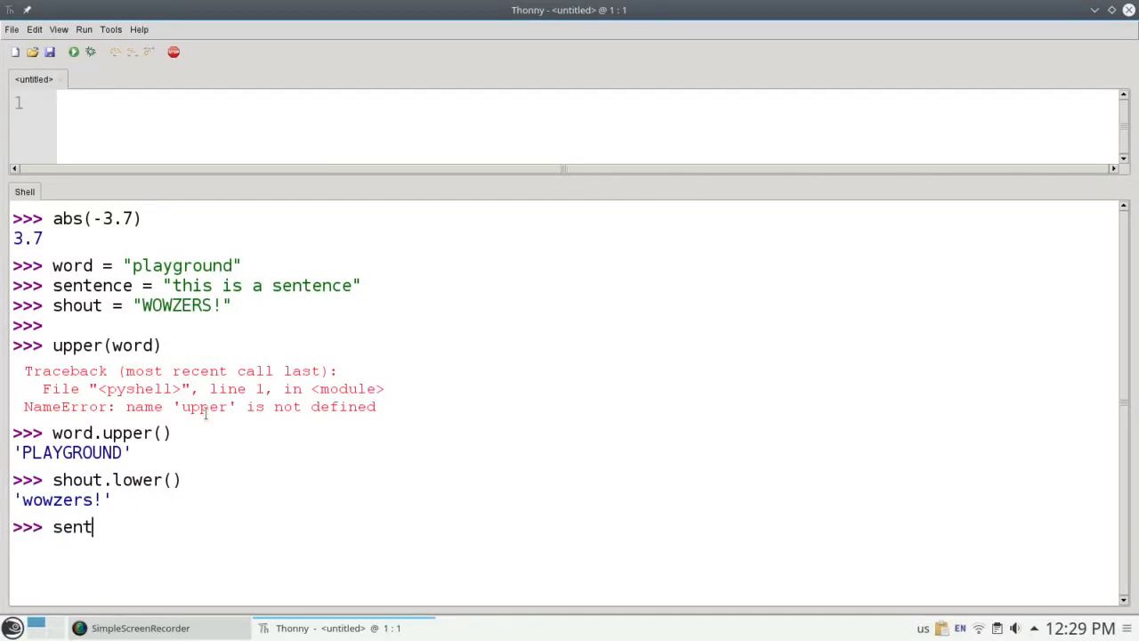
text(ence.capit)
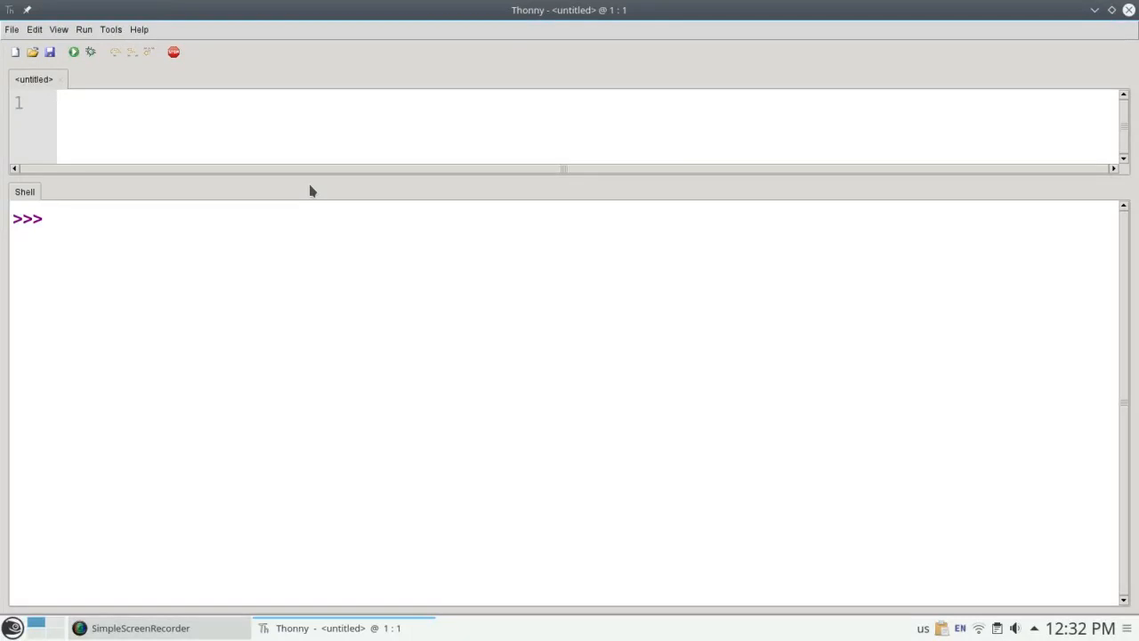
Try word.len() on the word string
text(word.len()
text(len(word))
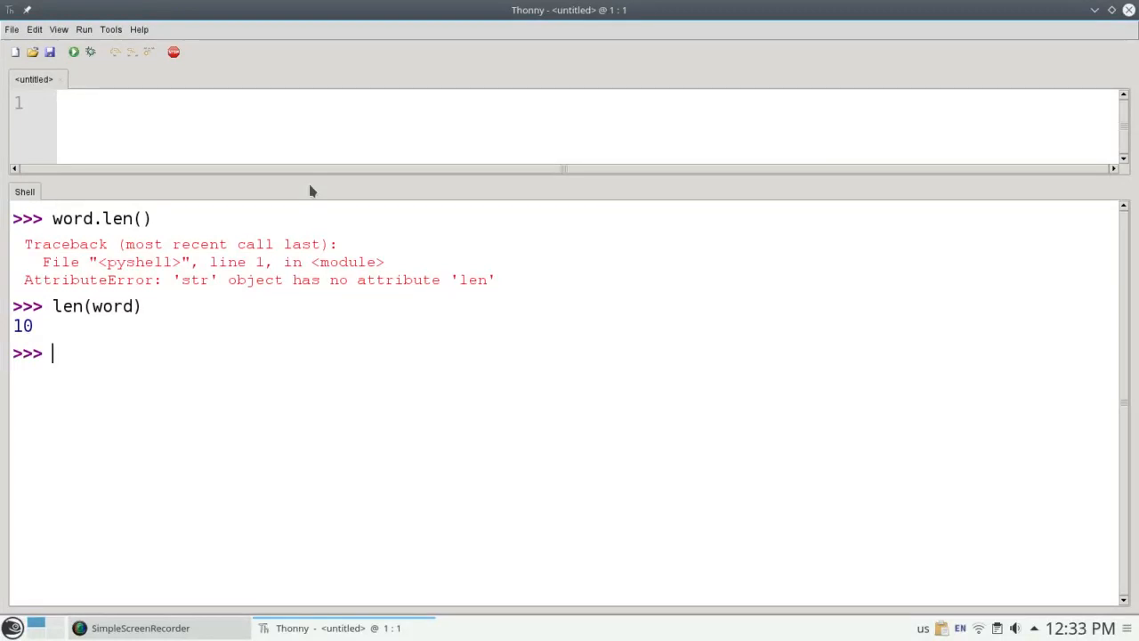
mouse_move(338, 112)
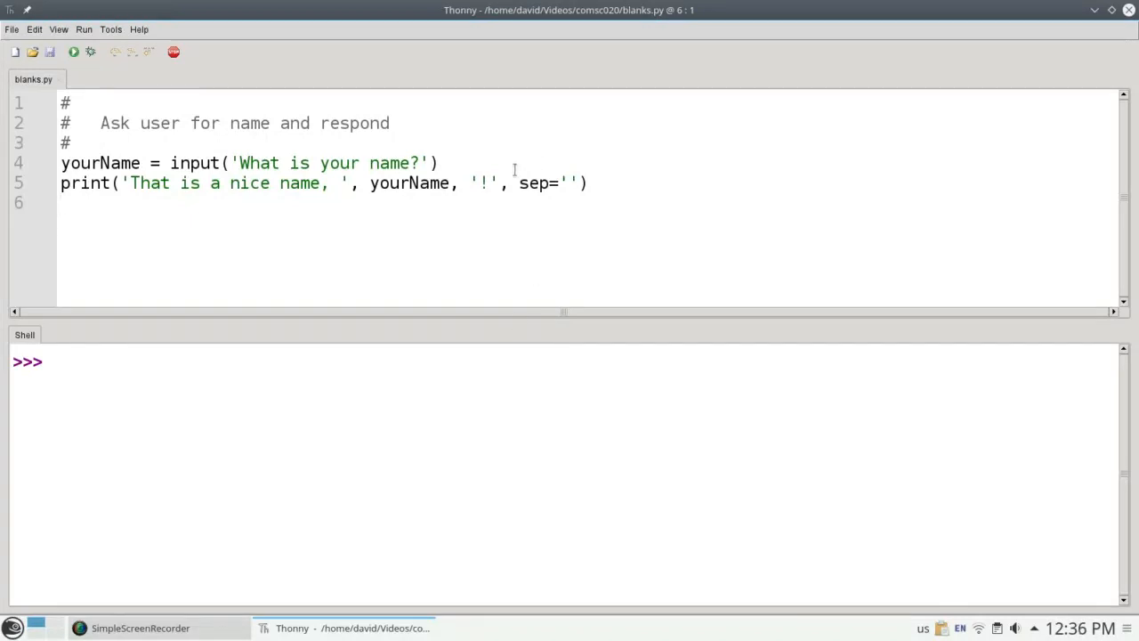
Run blanks.py, answer David at the name prompt, then open the Edit menu
double_click(538, 183)
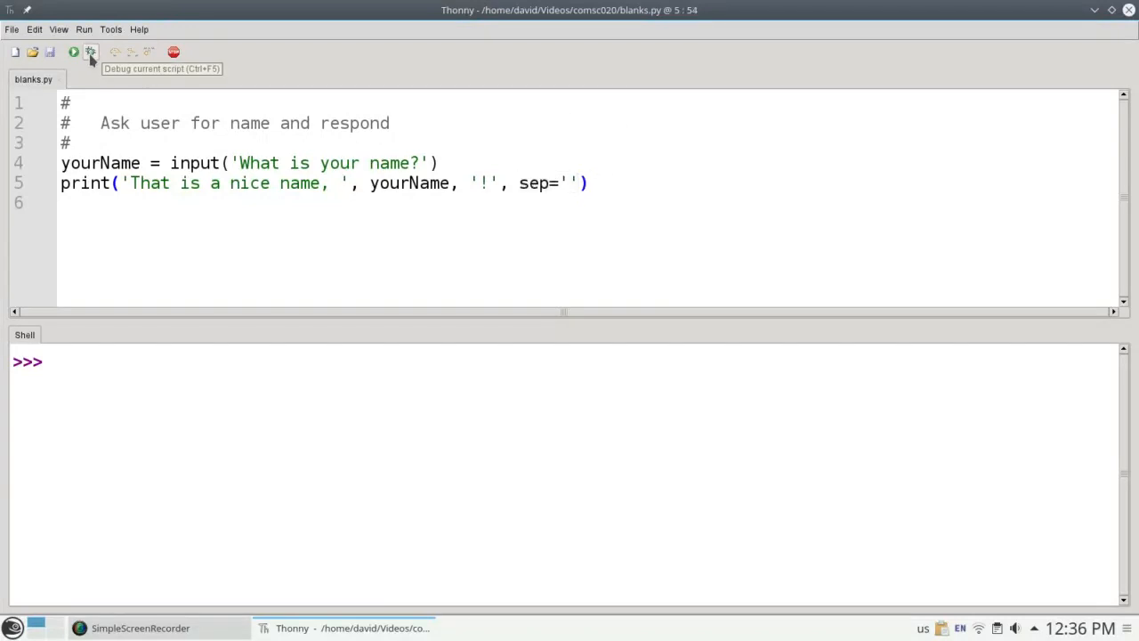
click(74, 52)
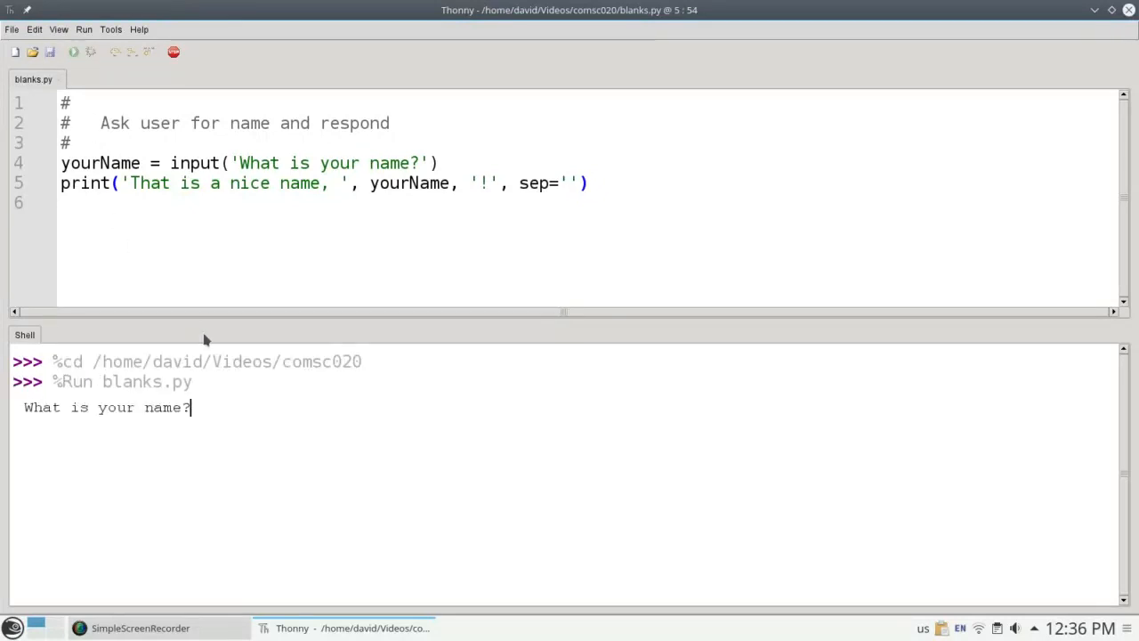
text(David)
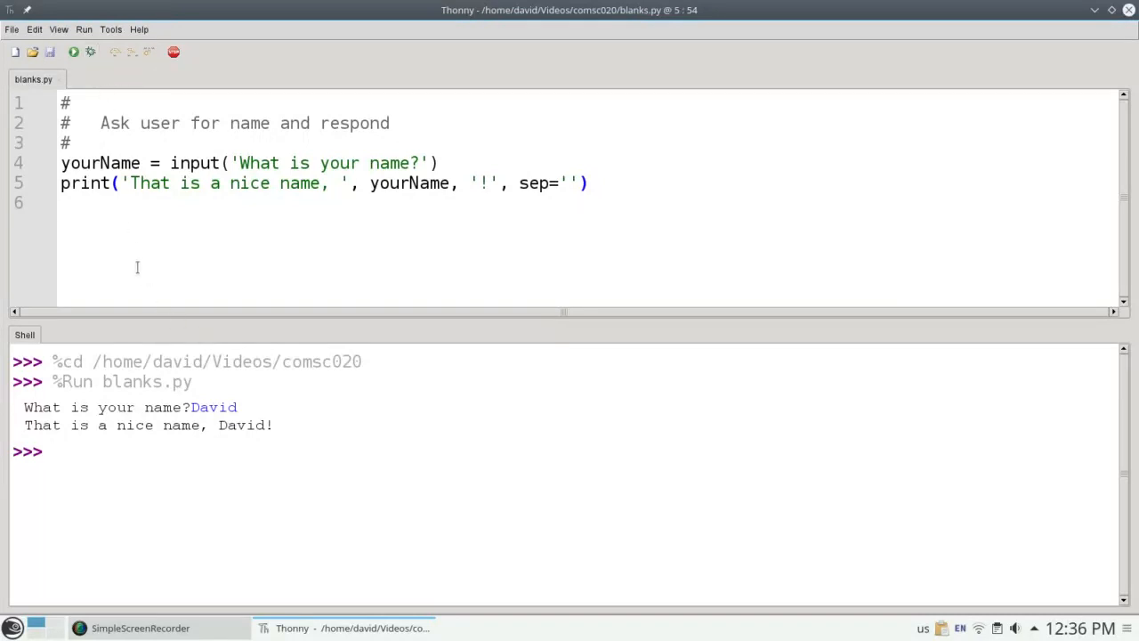
mouse_move(188, 407)
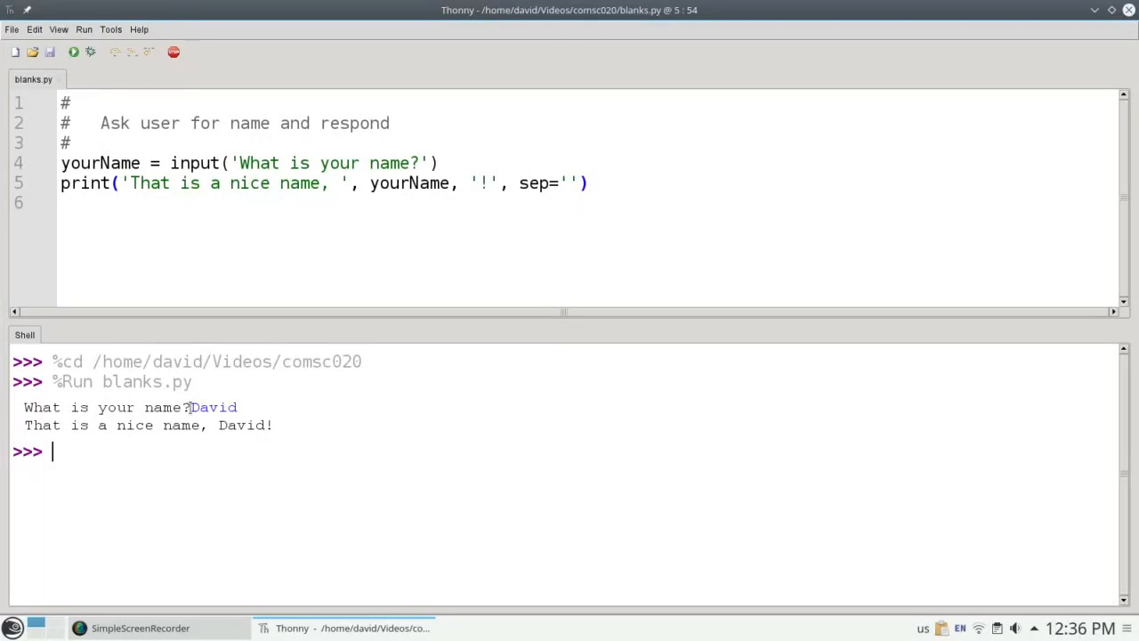
mouse_move(74, 51)
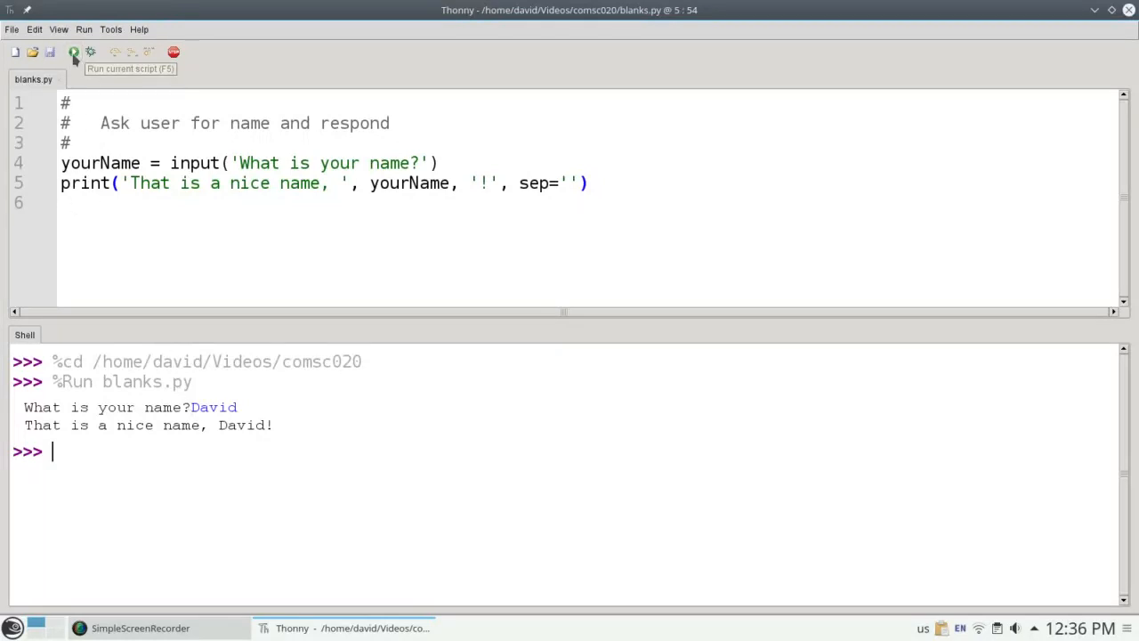
click(34, 29)
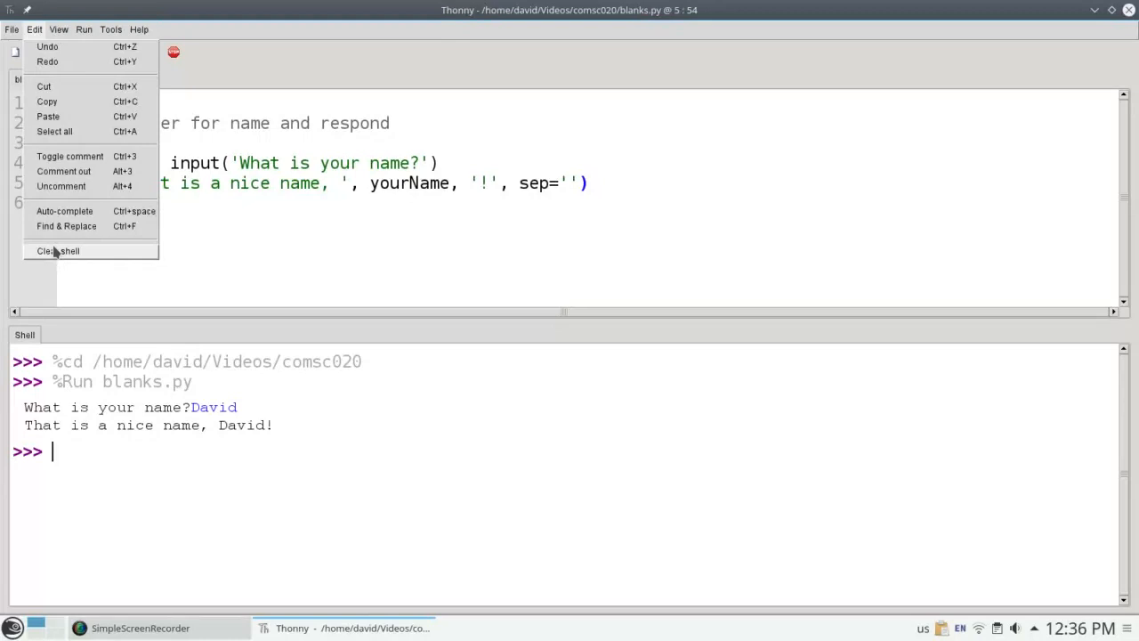
Clear the shell and rerun blanks.py, entering joe padded with spaces
click(58, 250)
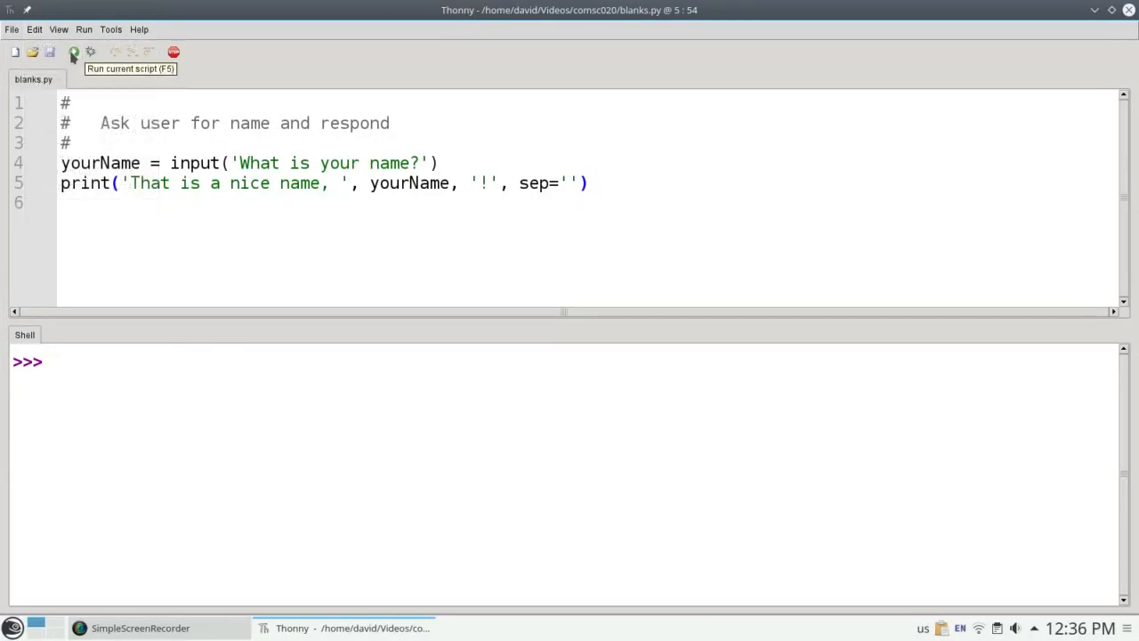
click(74, 51)
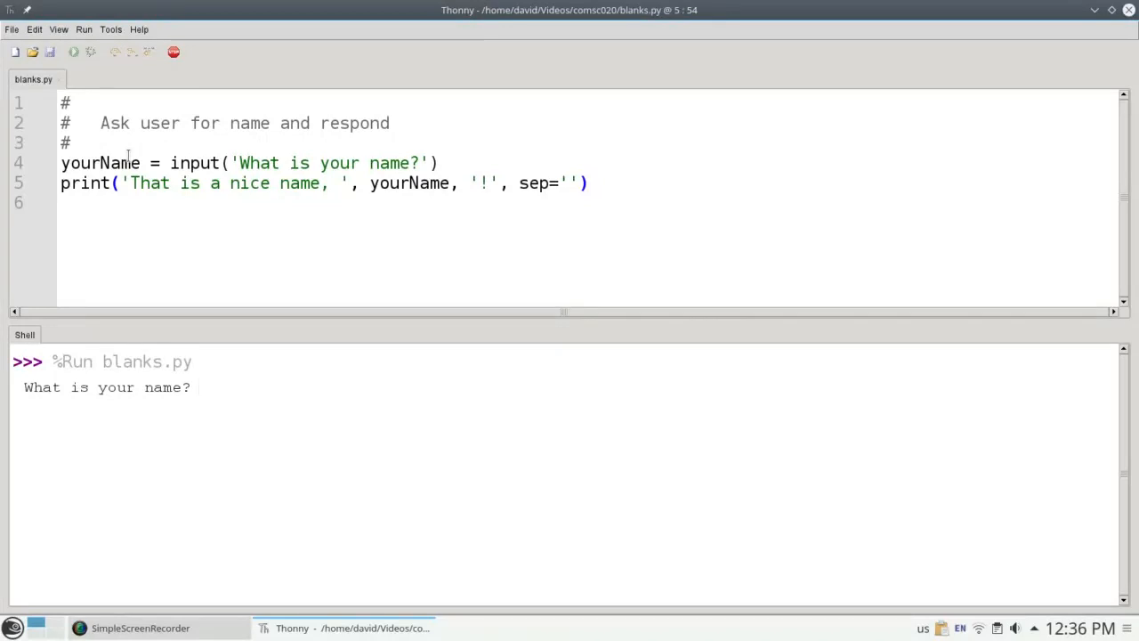
text(jo)
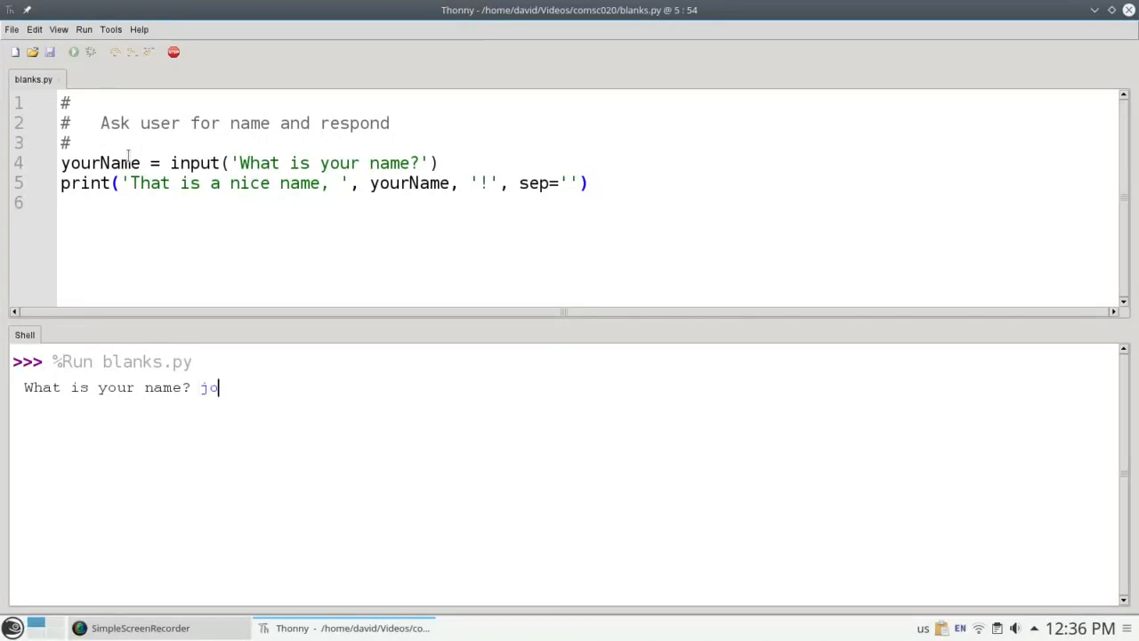
text(e)
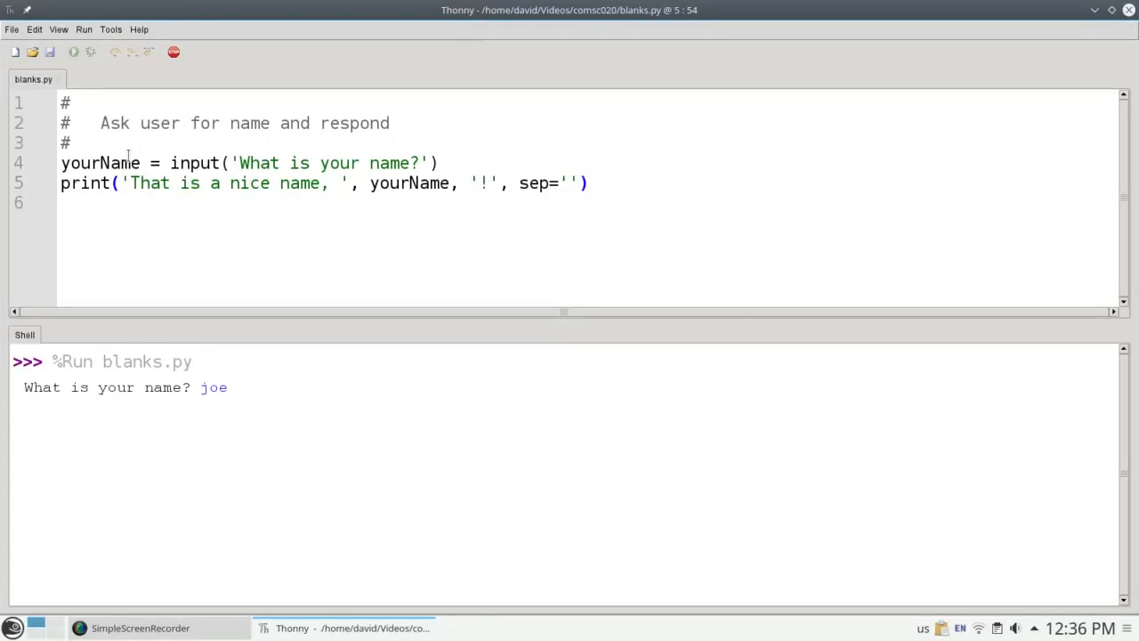
key(Return)
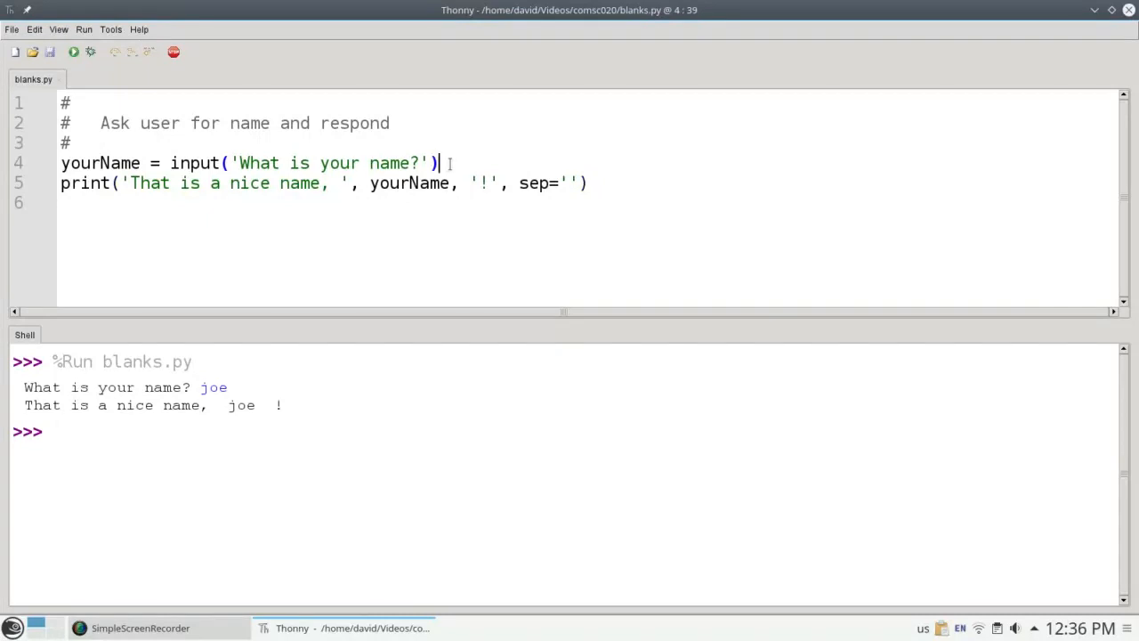
Add newName = yourName.strip(), print newName instead, and rerun with joe
text(new)
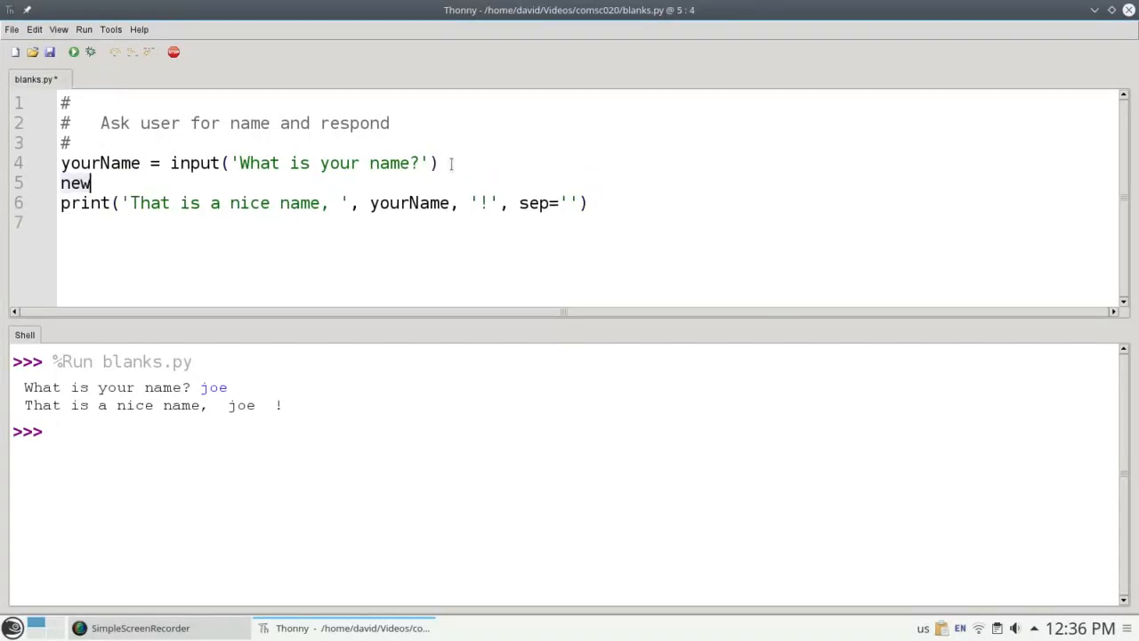
text(Name = you)
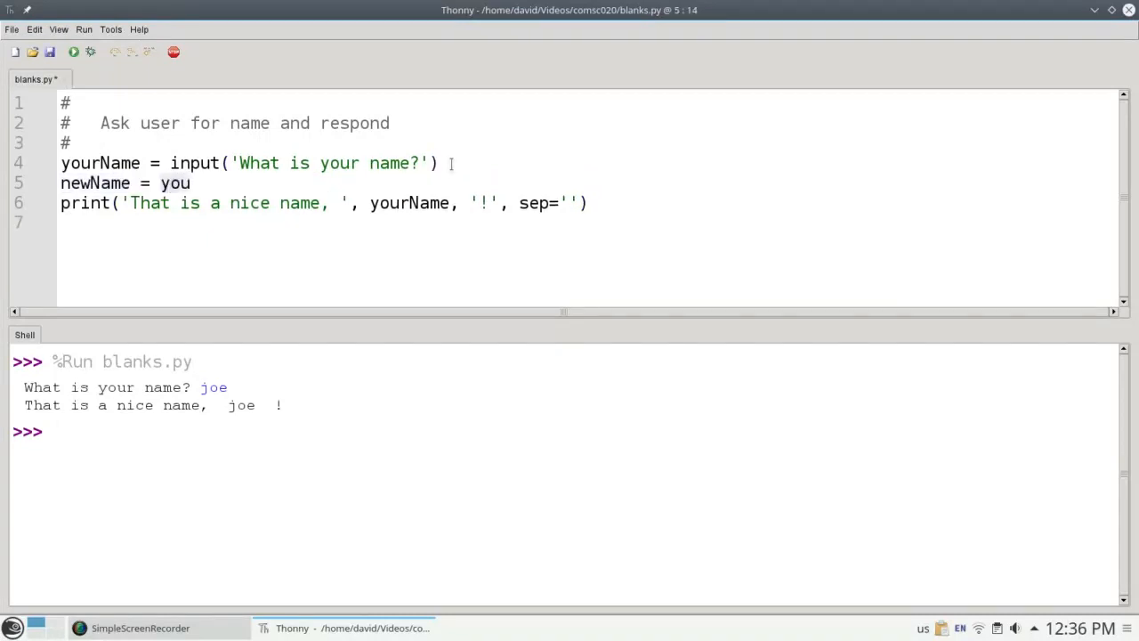
text(rName.strip)
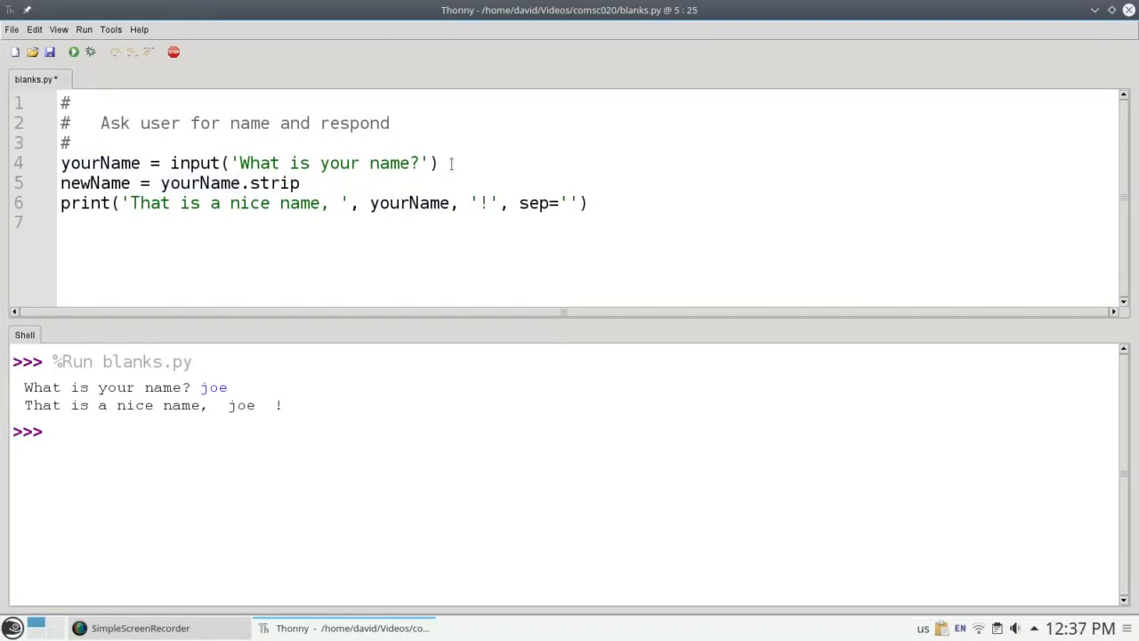
text(())
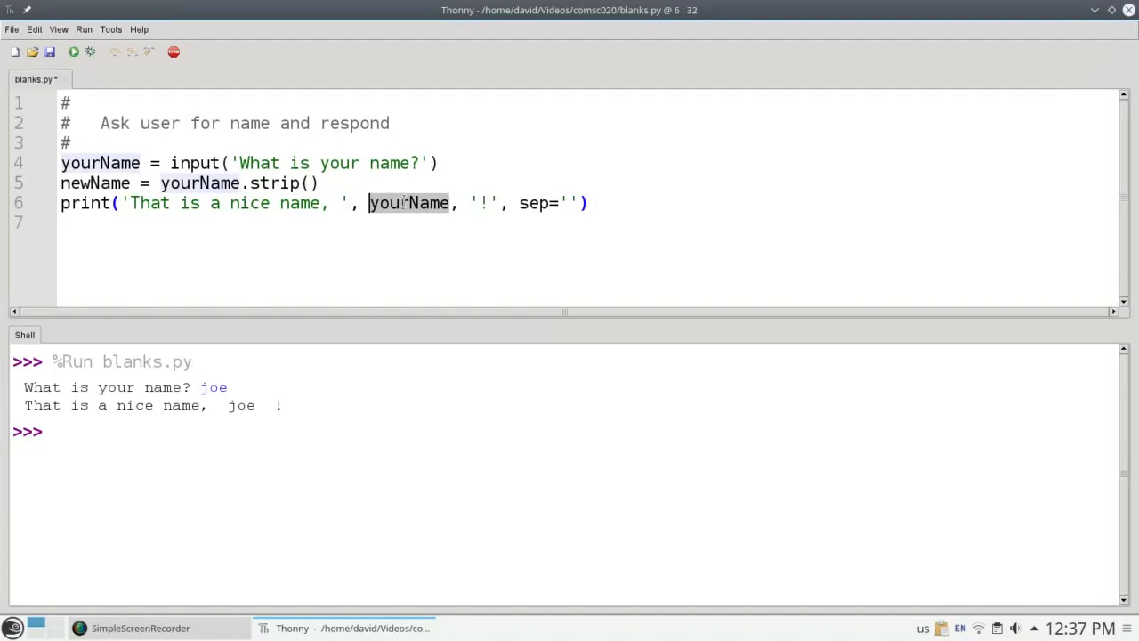
text(newName)
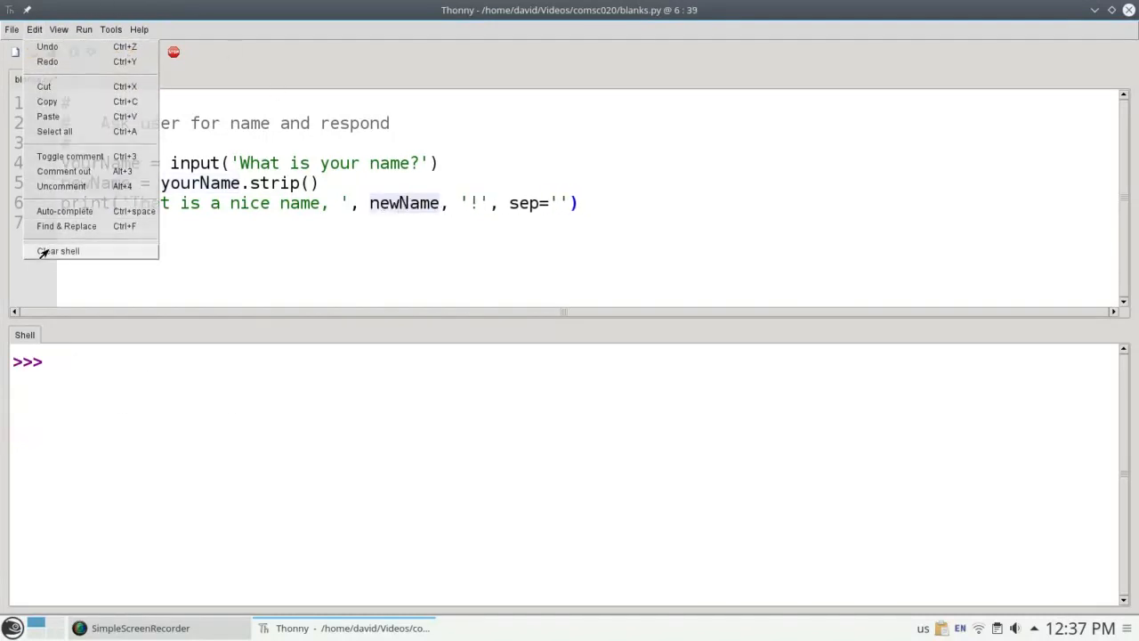
click(74, 52)
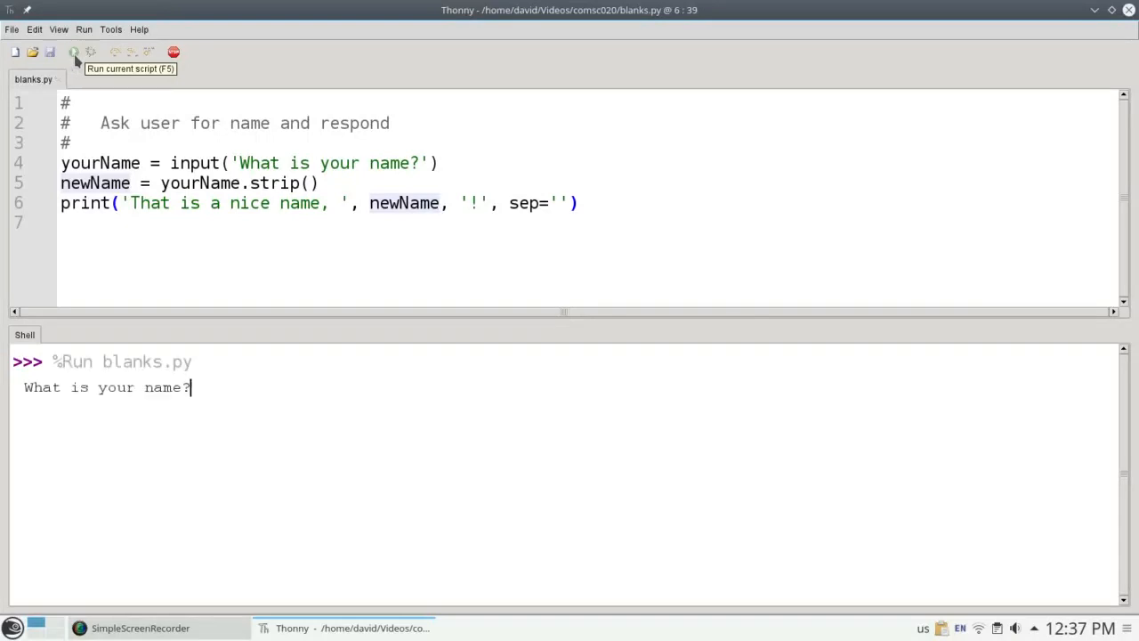
text(joe)
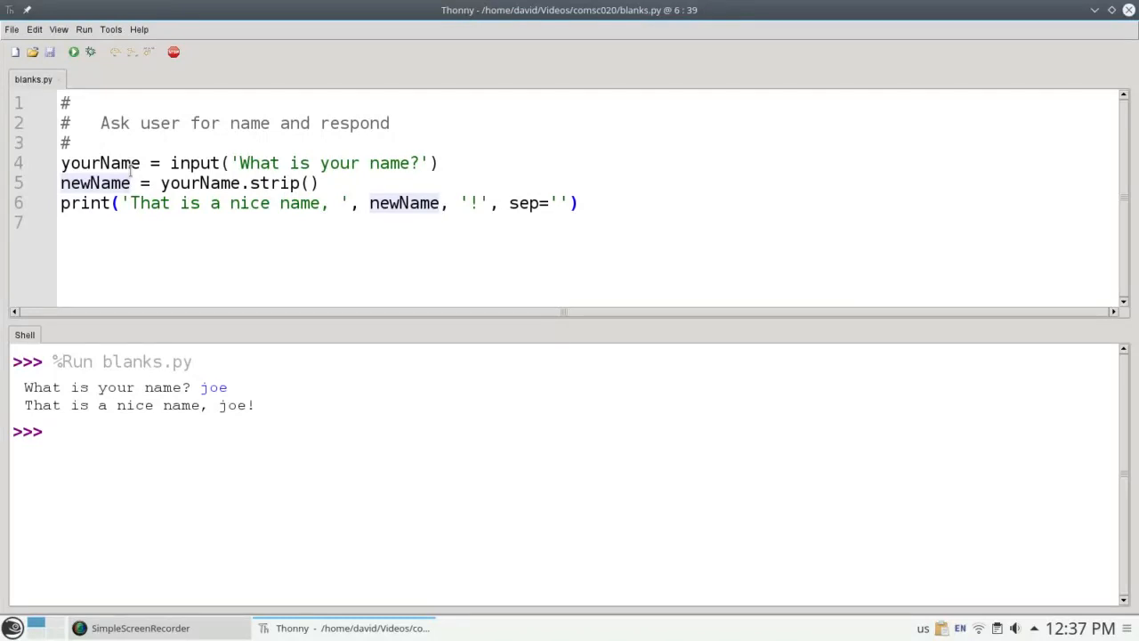
Insert newName = newName.capitalize() below the strip line and rerun the script
click(322, 182)
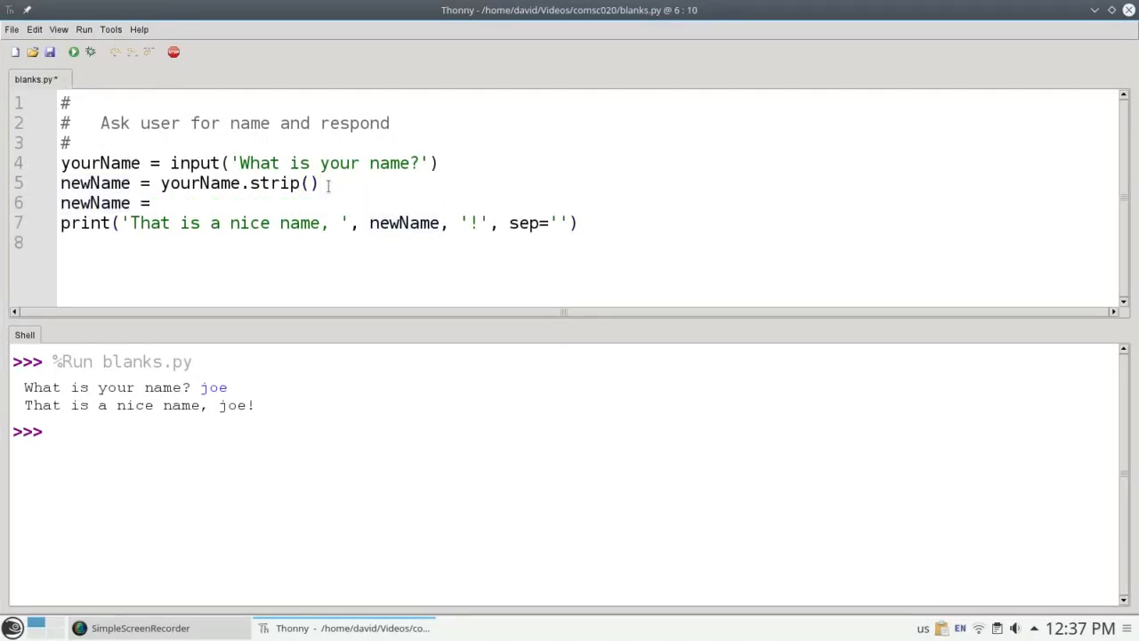
text(newName.capit)
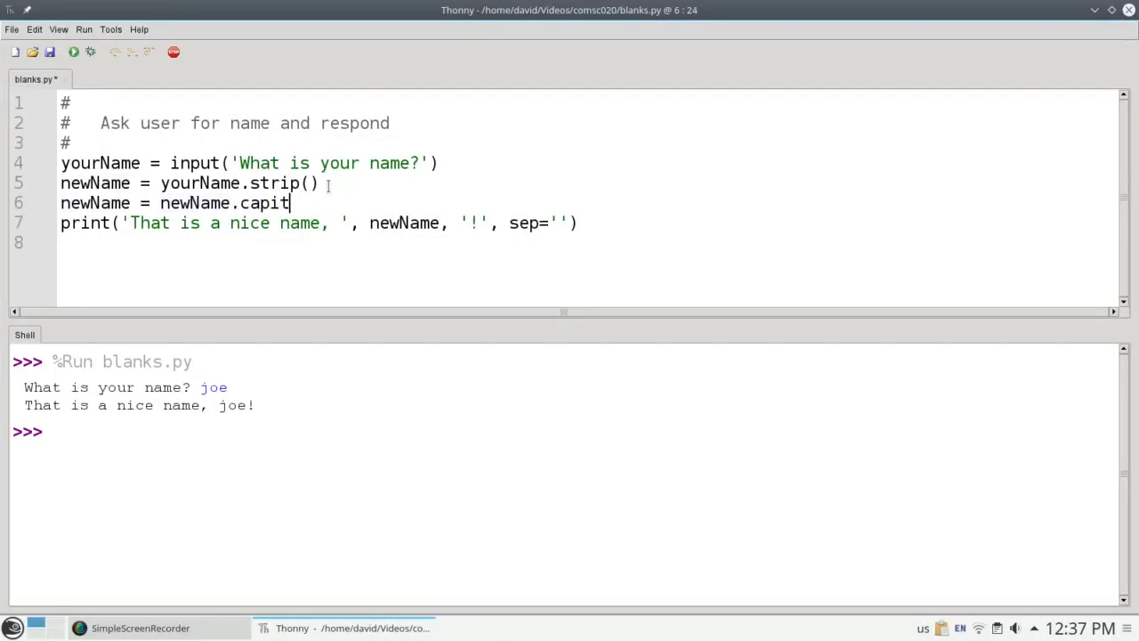
text(alize())
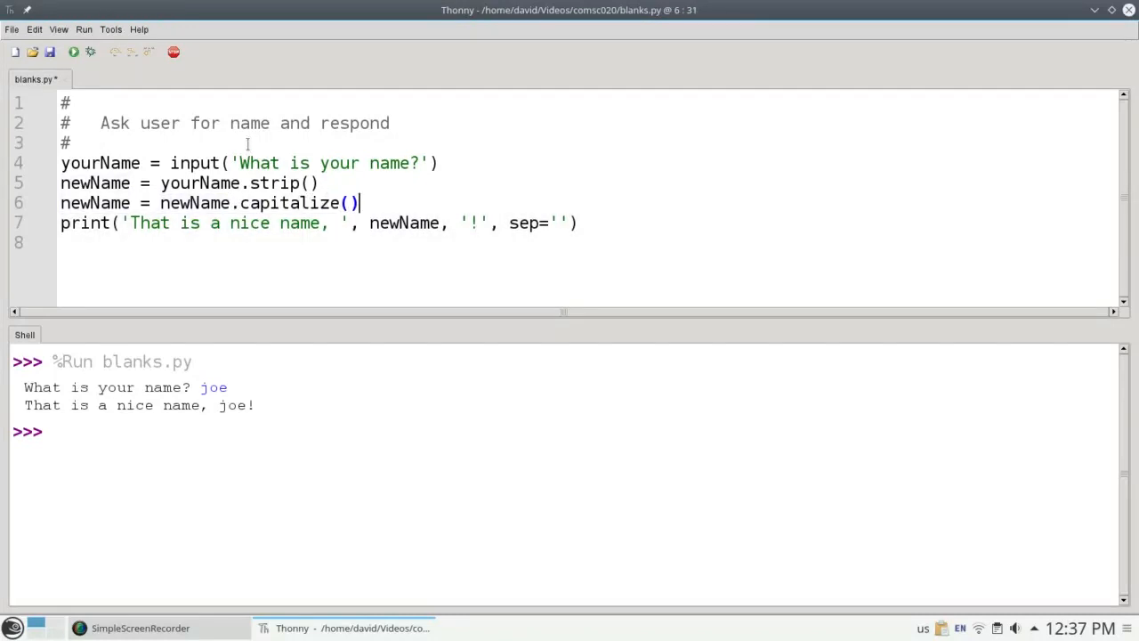
mouse_move(115, 196)
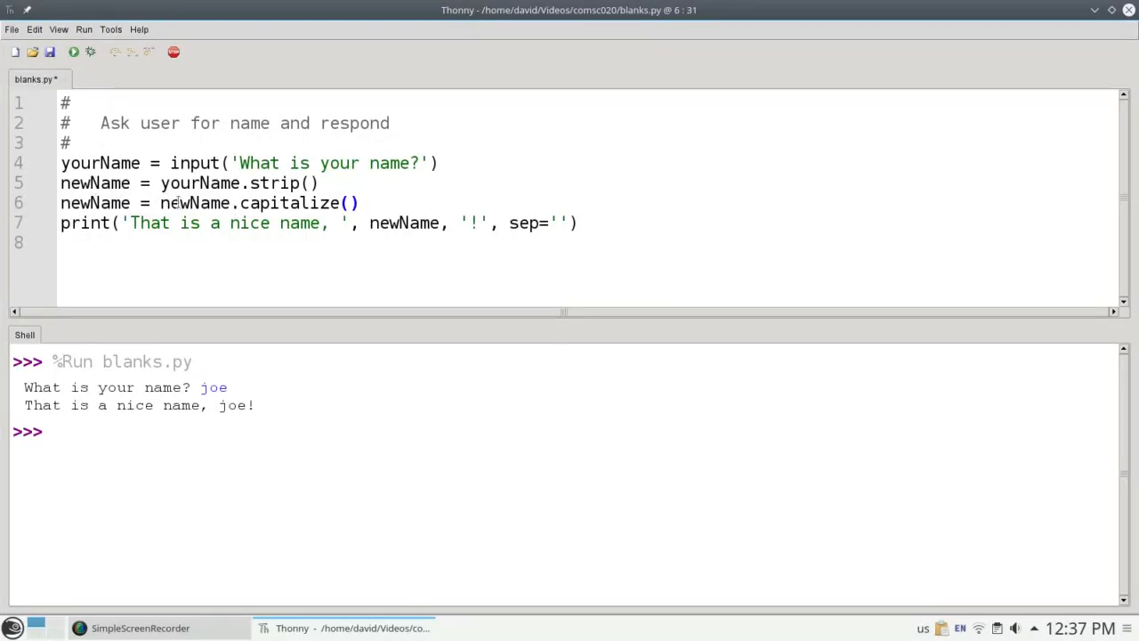
mouse_move(73, 70)
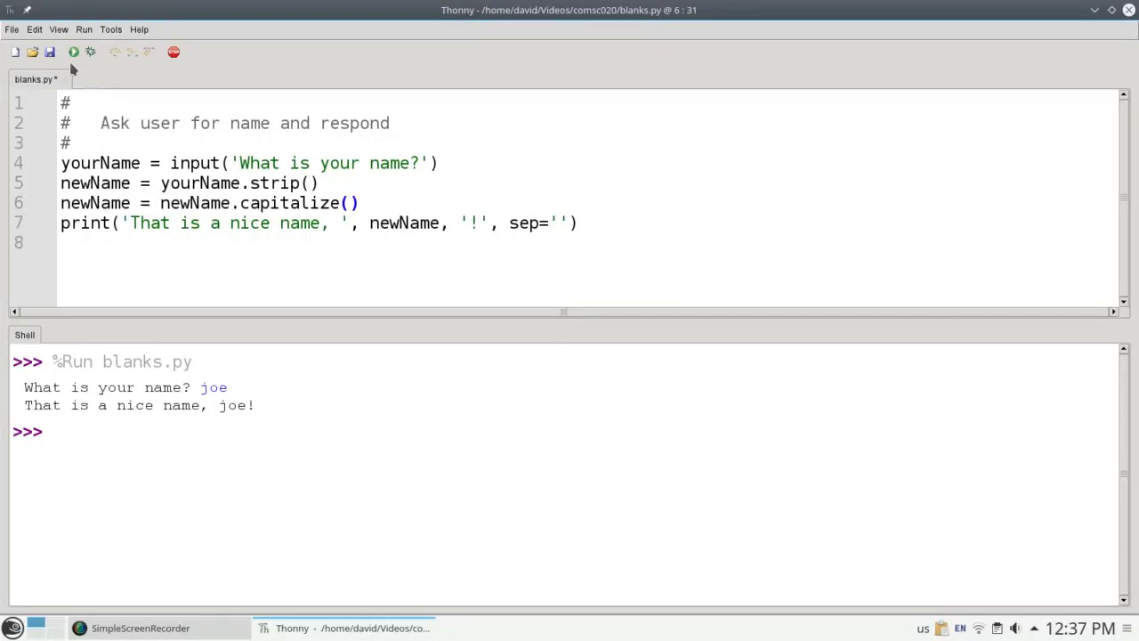
click(73, 52)
text(joe)
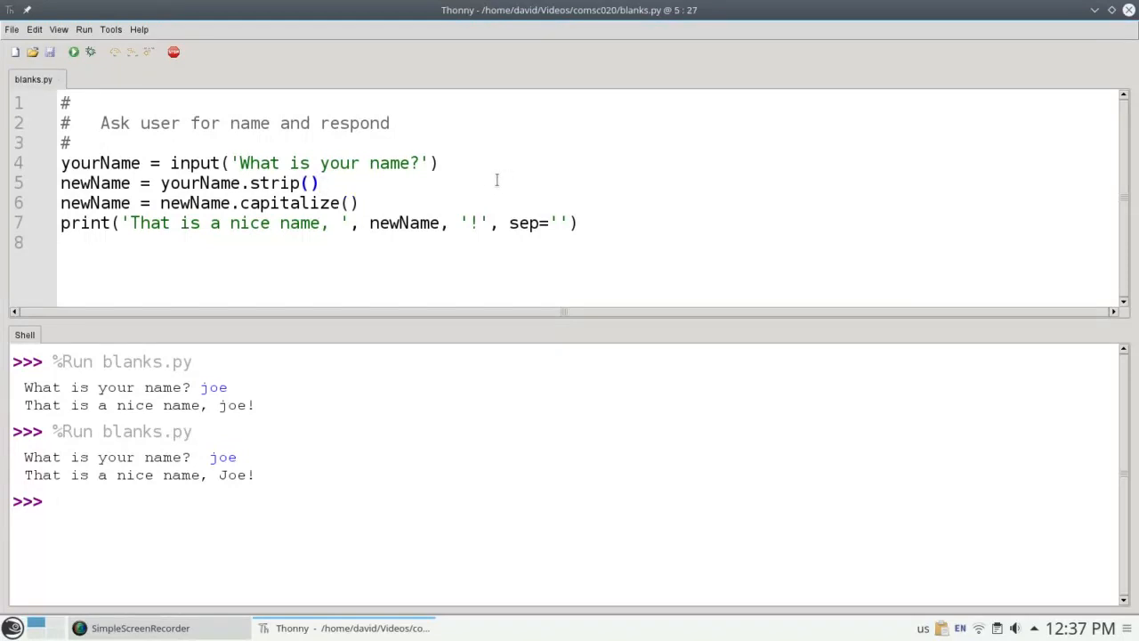
Chain .capitalize() after strip() on line 5 and rerun with nancy
double_click(197, 183)
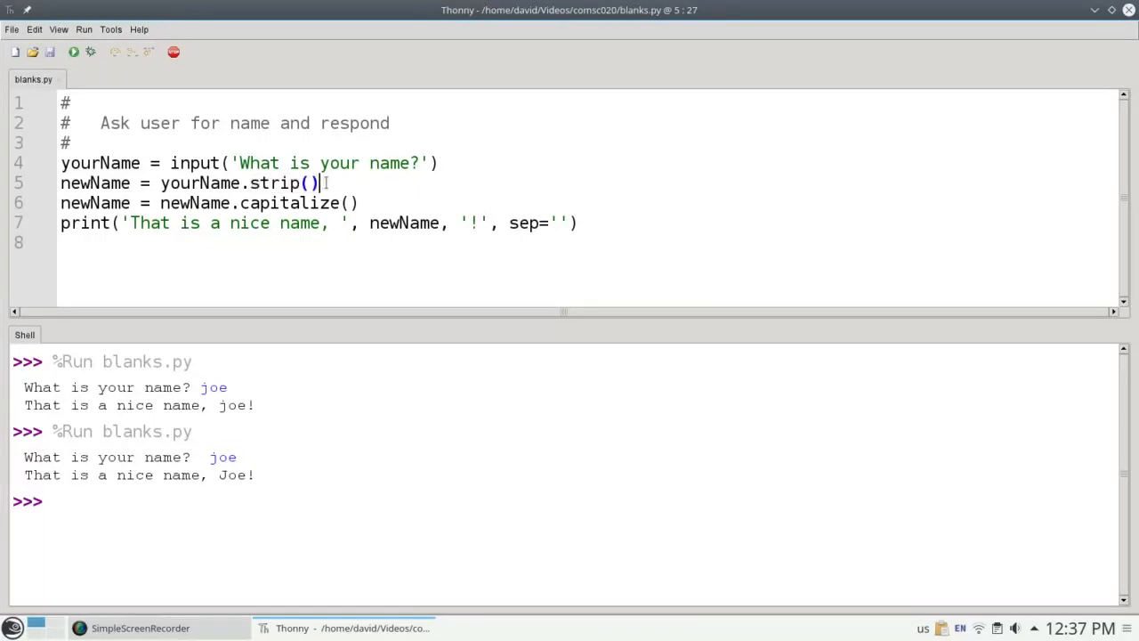
text(.capialize()
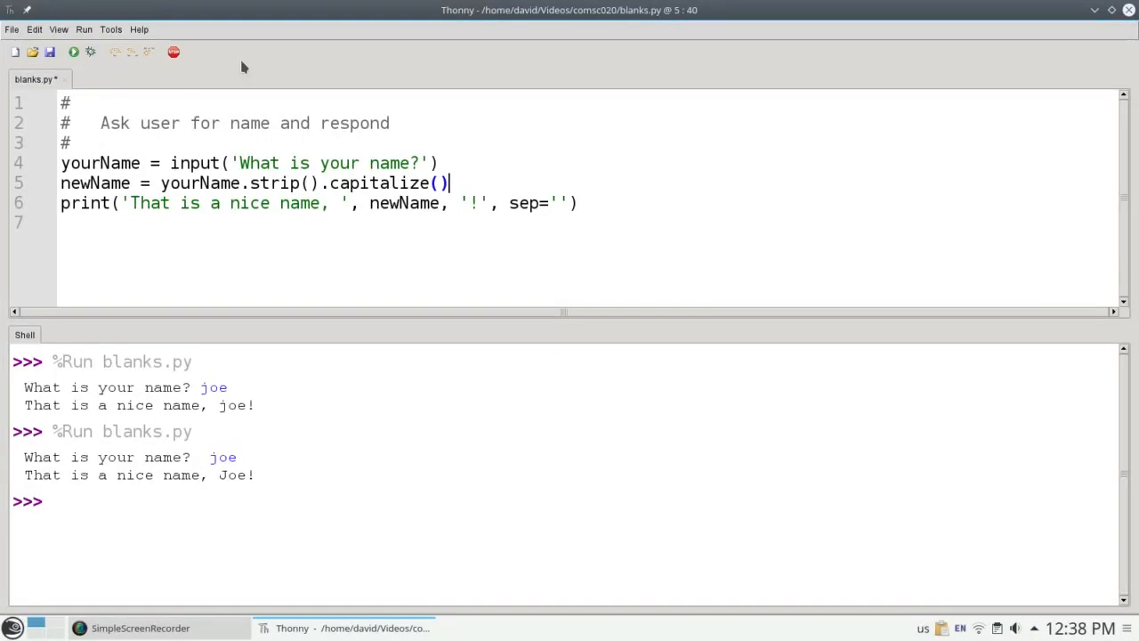
mouse_move(74, 51)
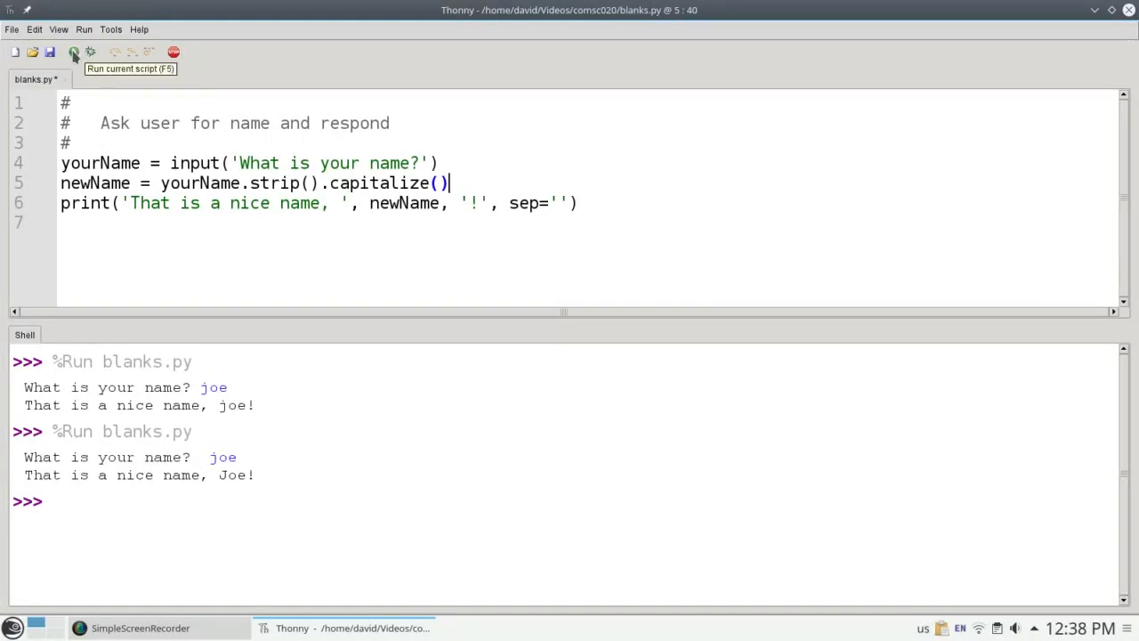
click(74, 52)
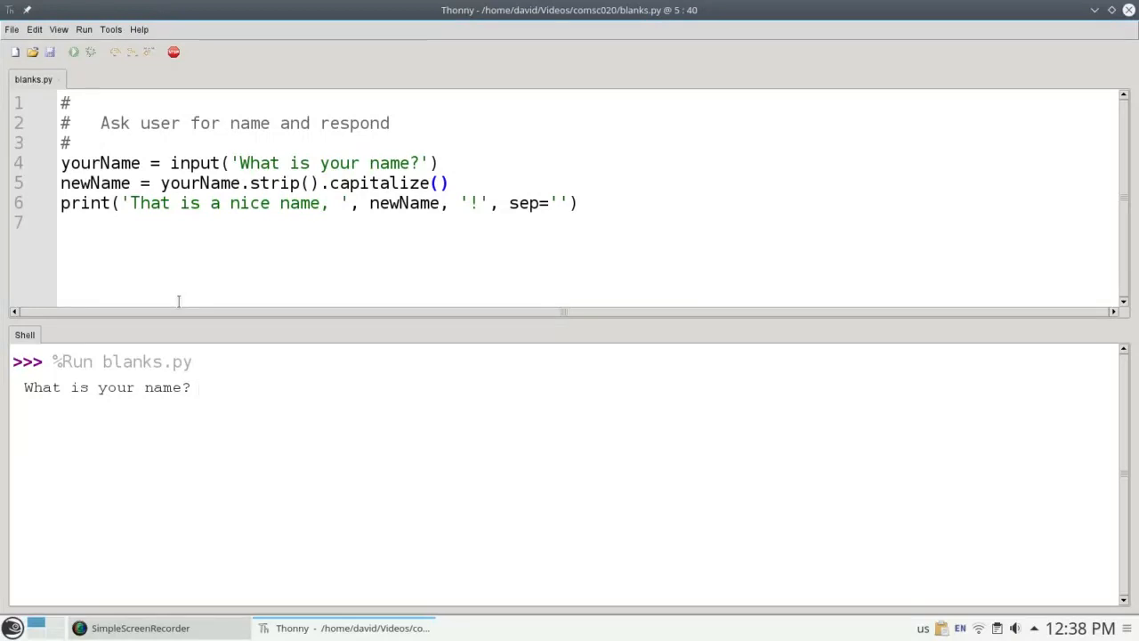
text(nancy)
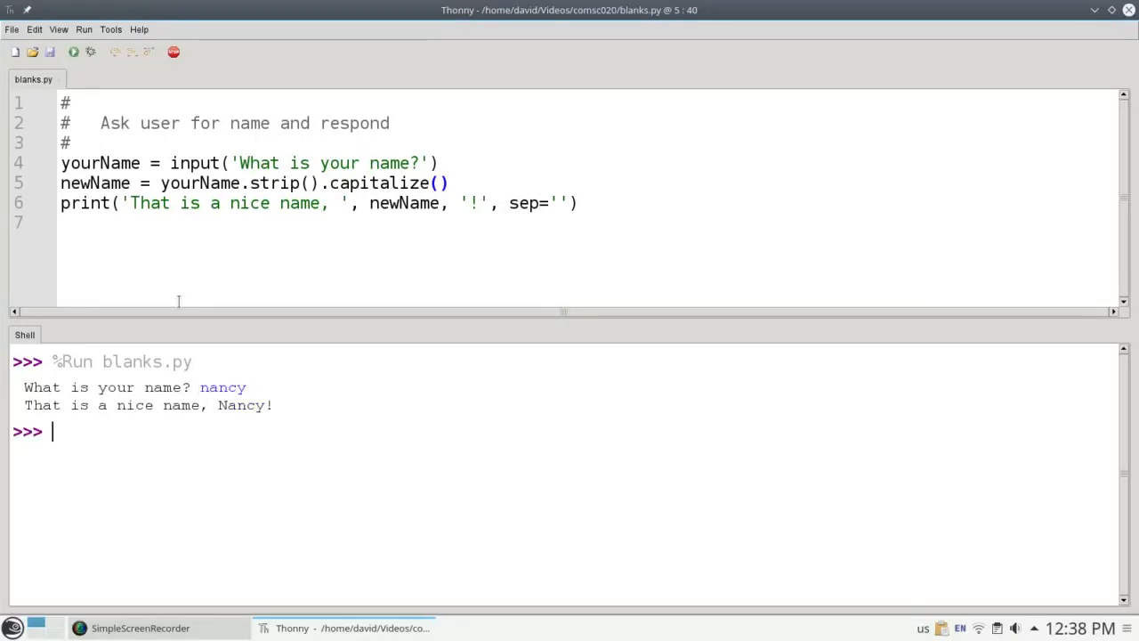
mouse_move(456, 183)
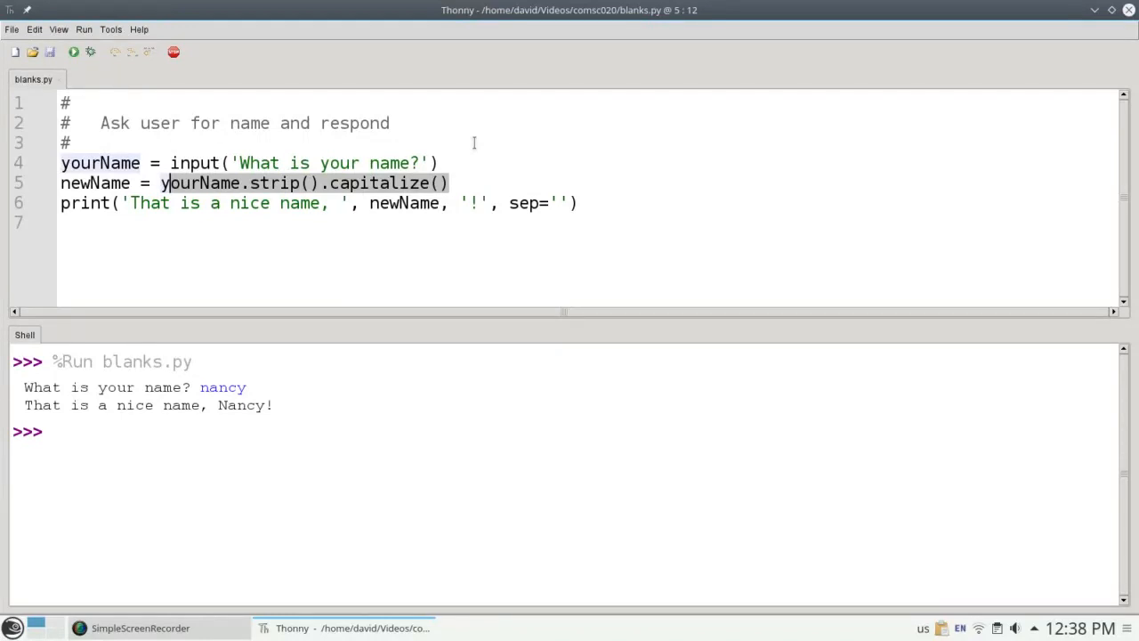
Define a space-padded word, try word.lstrip(), then run word.rstrip()
text(word = "     abc)
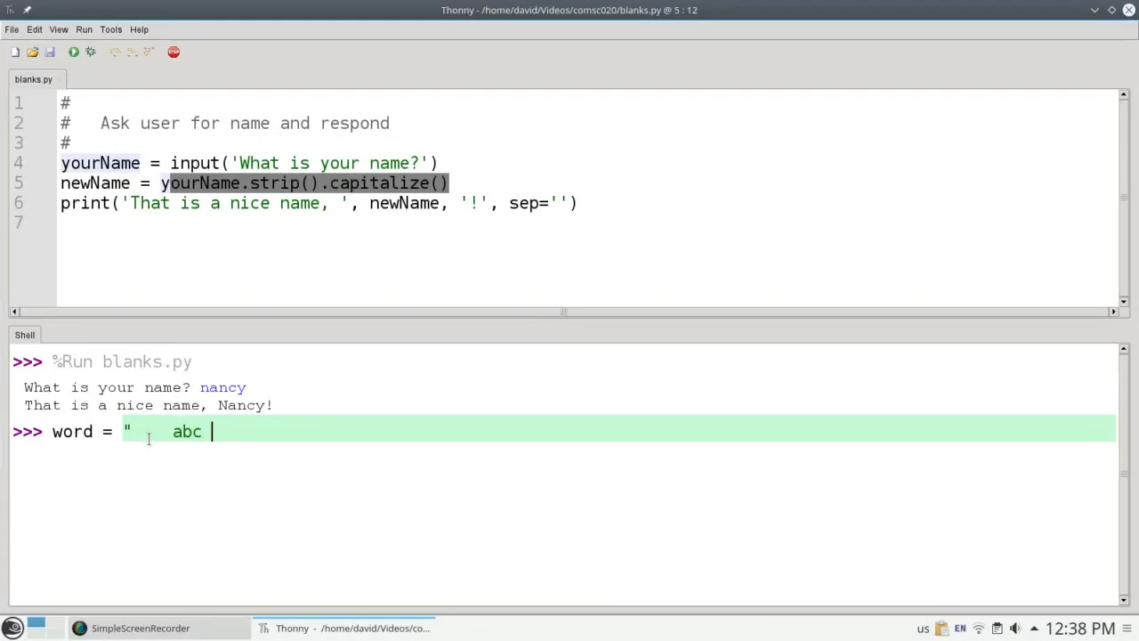
text(")
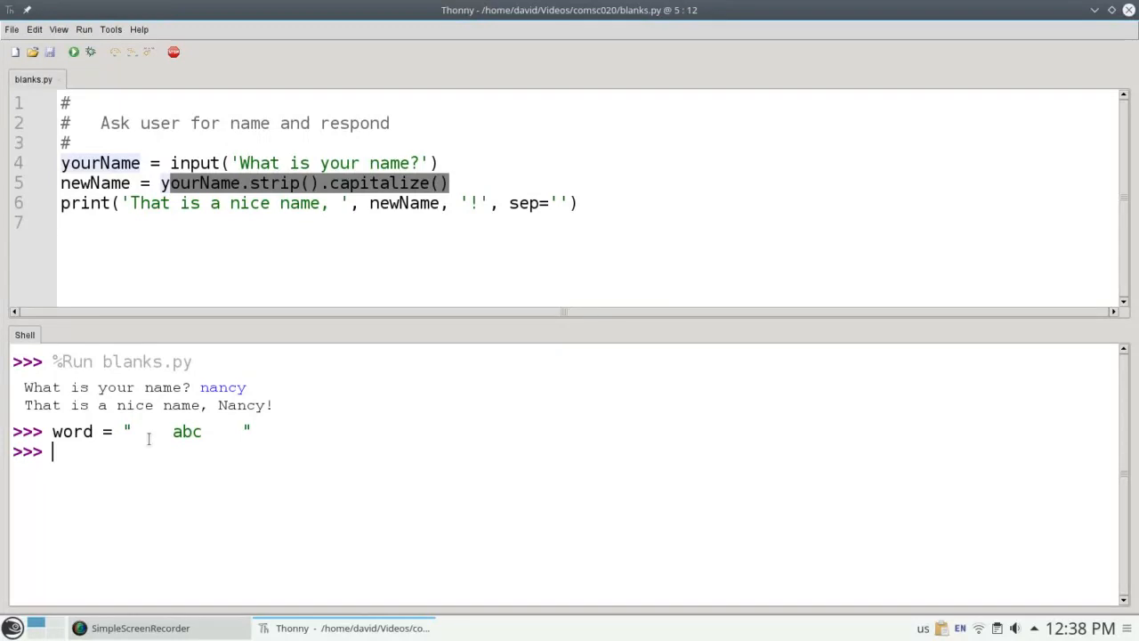
text(word.lstrip()
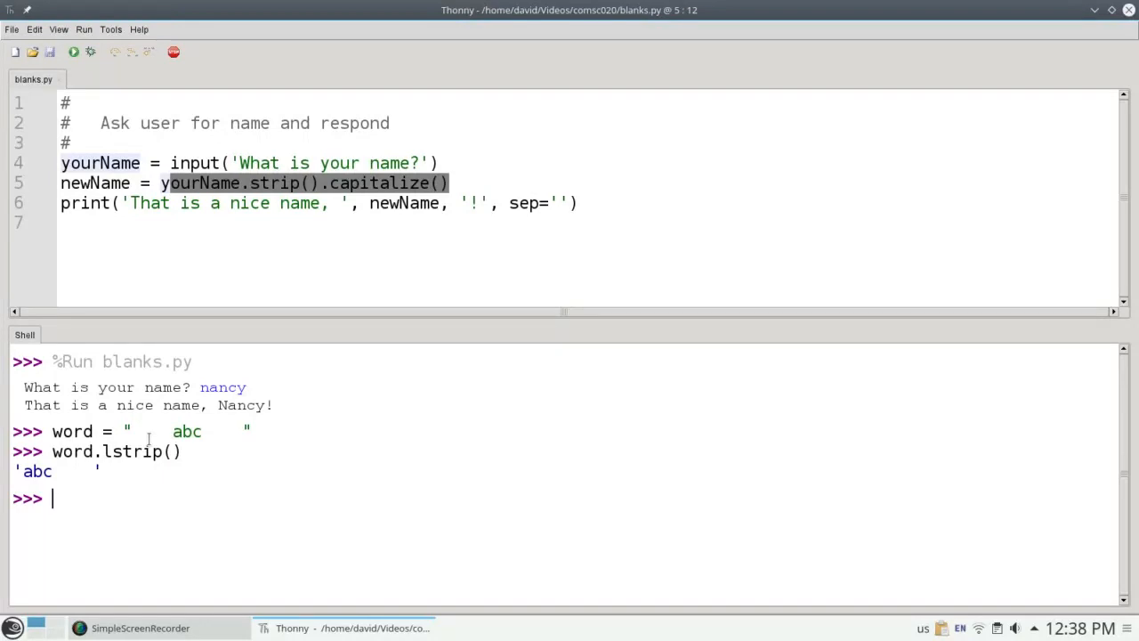
text(word.rstrip)
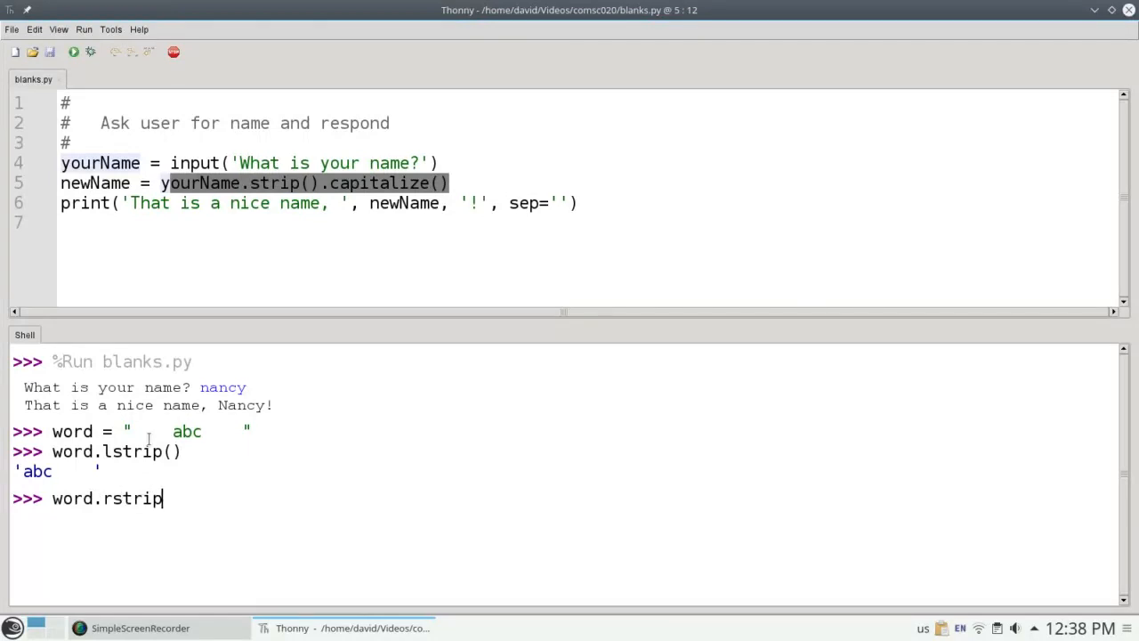
text(())
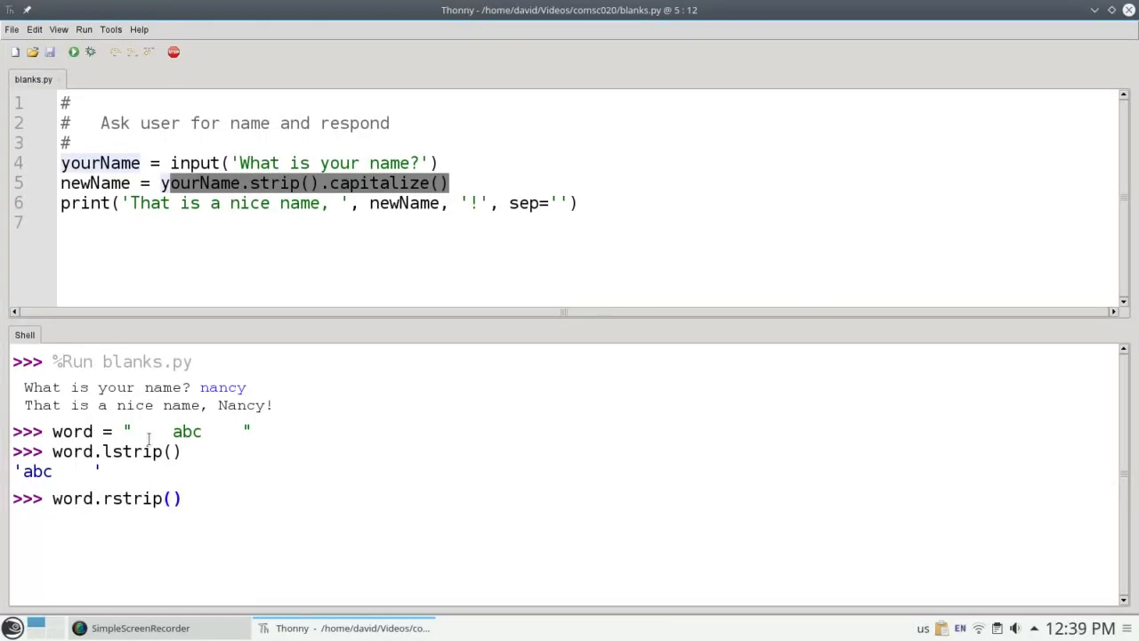
key(Return)
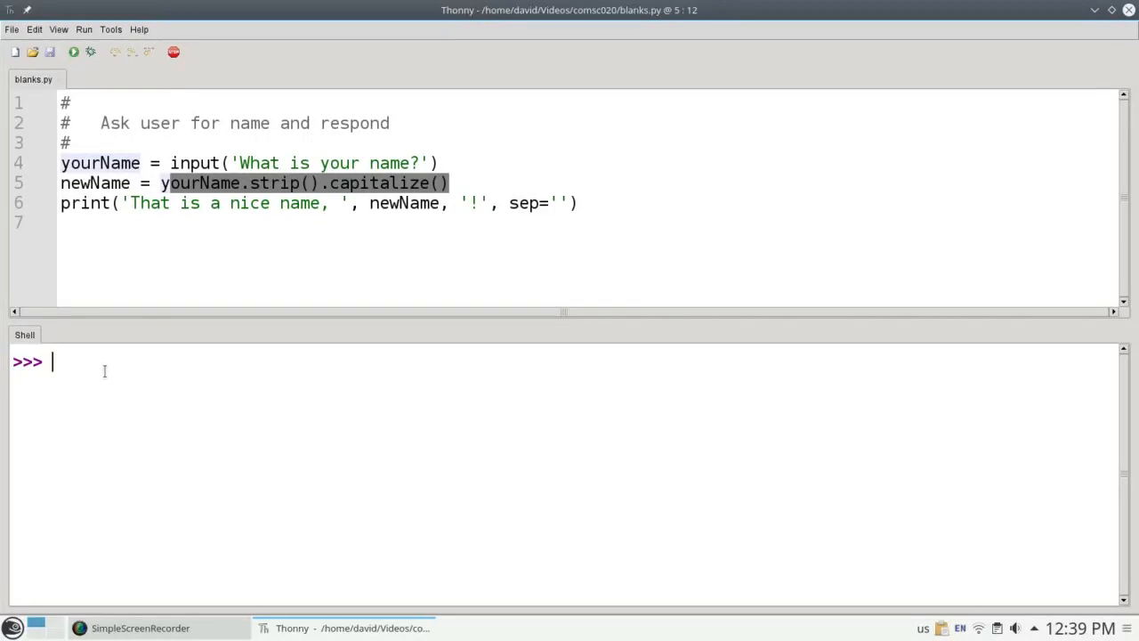
Set word to dash-padded "something" and call word.strip('-')
text(word)
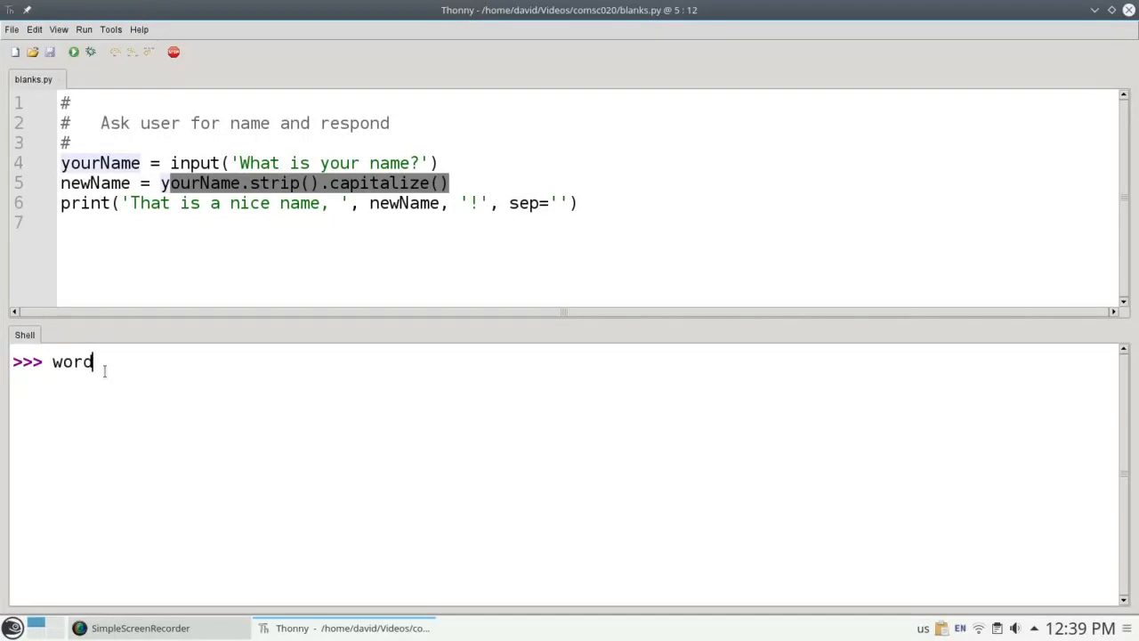
text(= ")
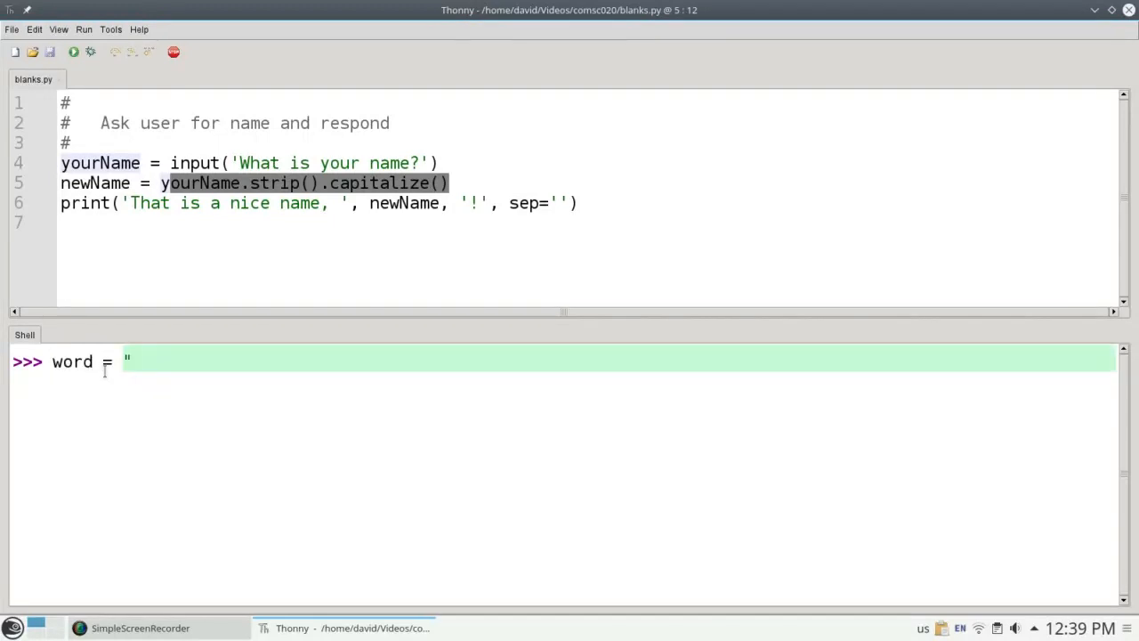
text(---)
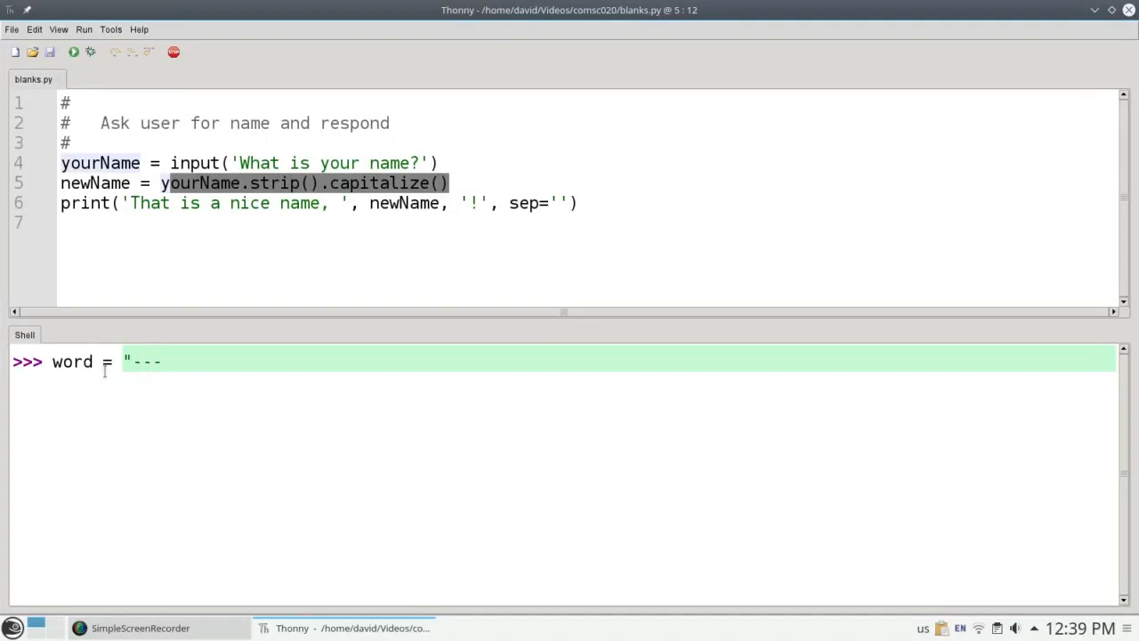
text(something---)
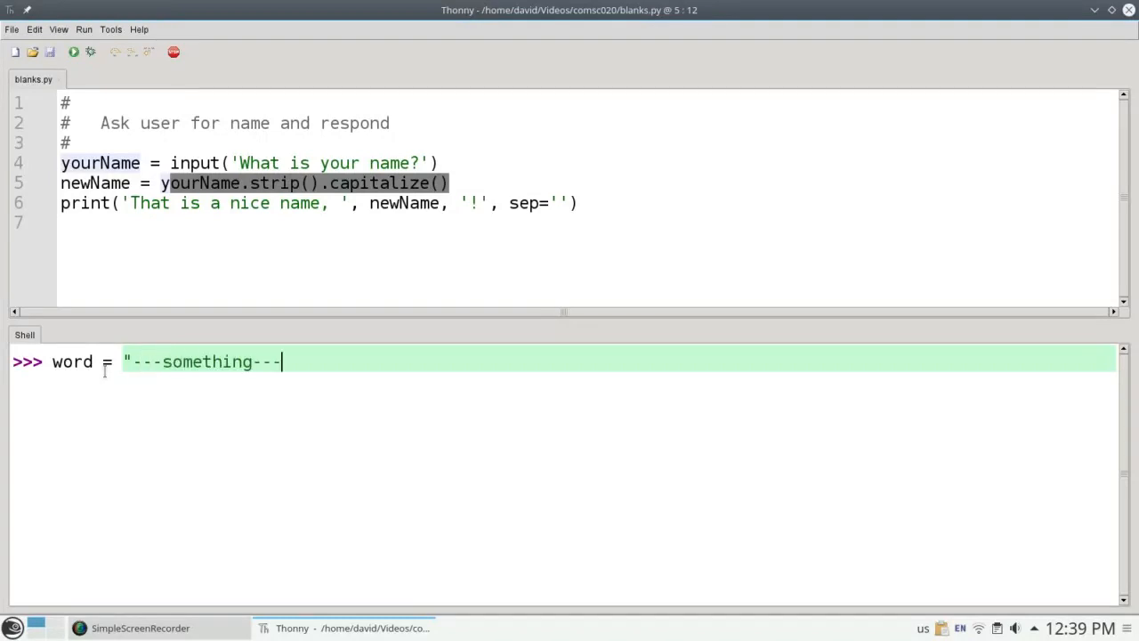
text(--")
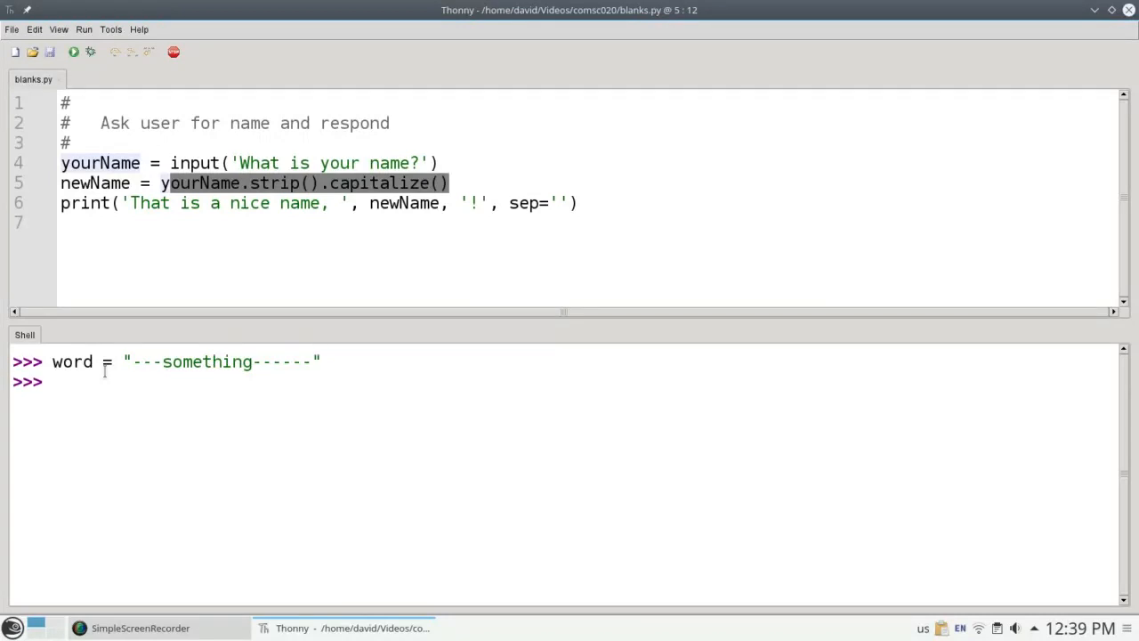
text(word.strip()
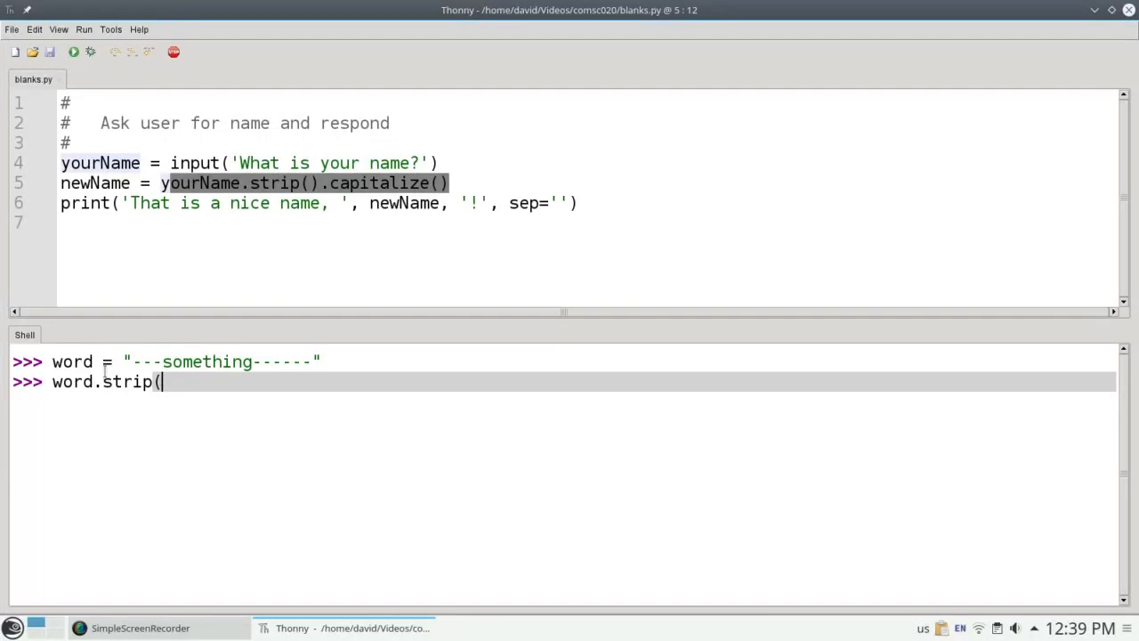
text(-)
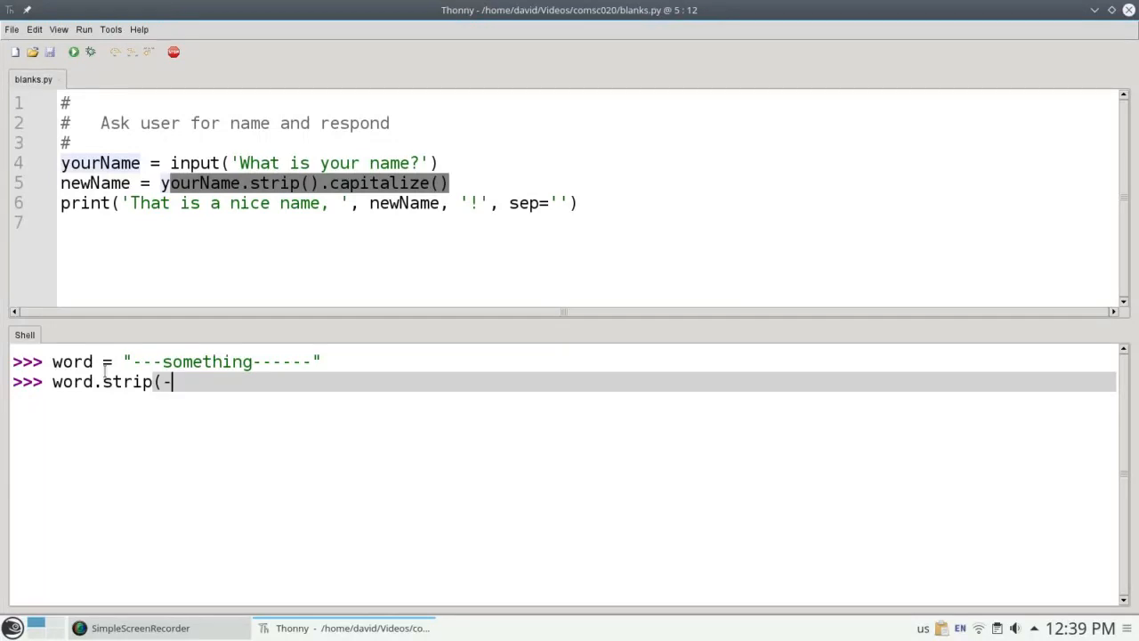
text('-'))
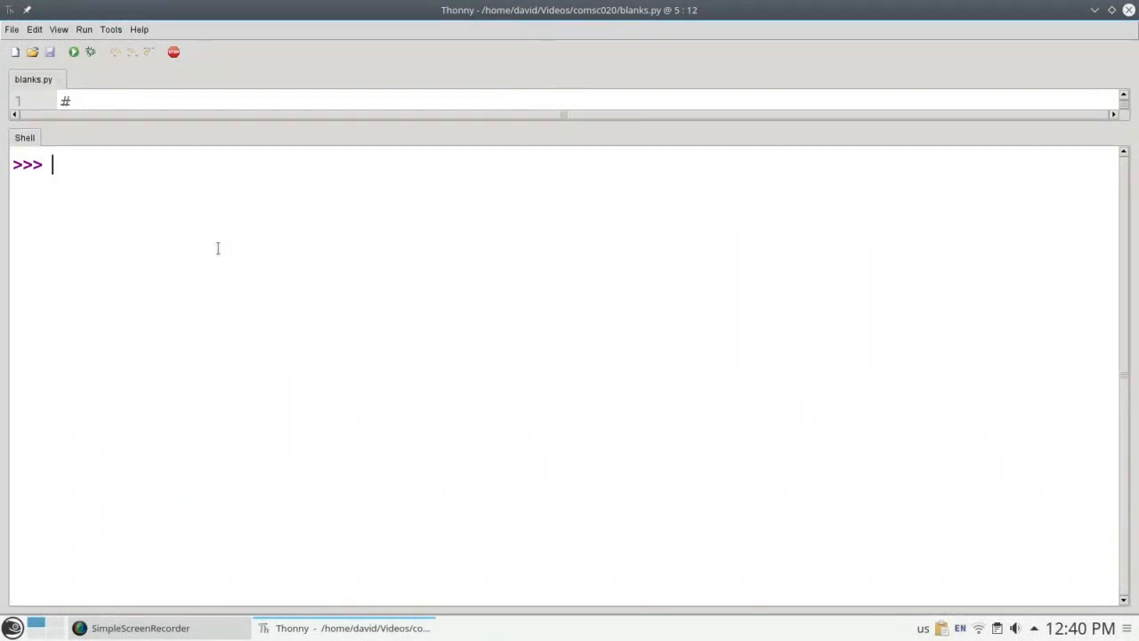
Assign word = "playground" and run word.find('a'), which returns 2
text(word = "p)
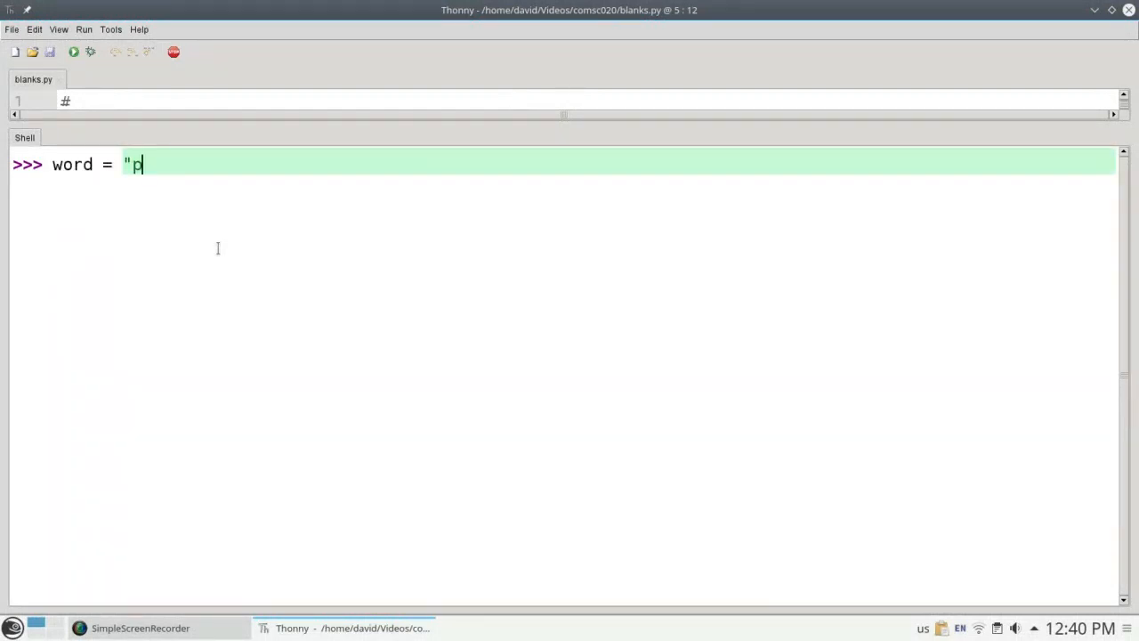
text(layground)
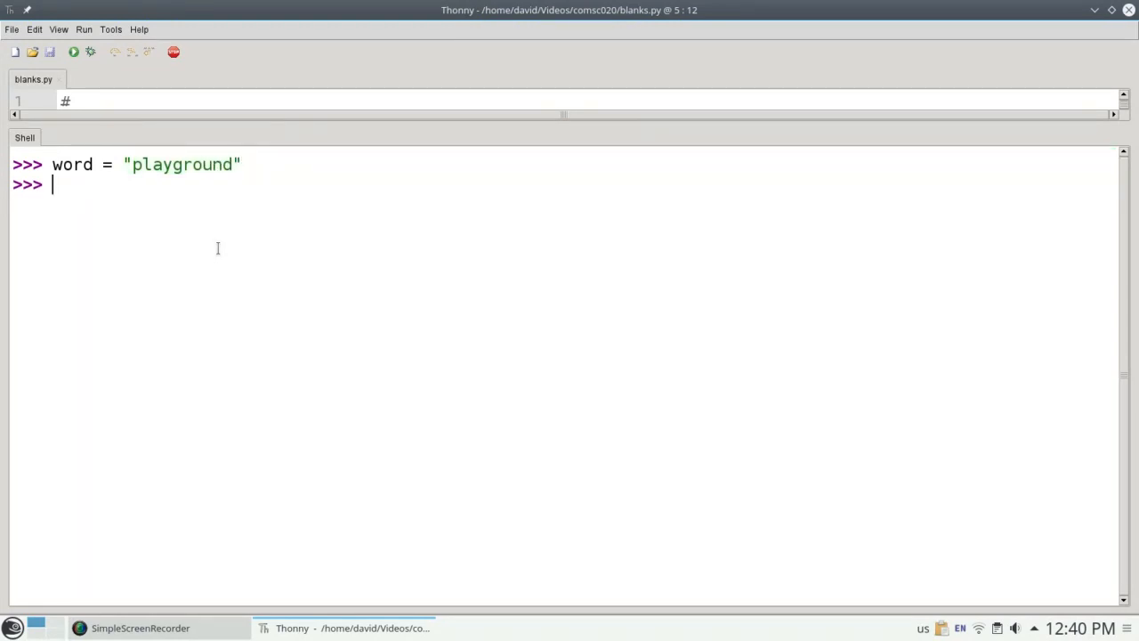
text(word.fi)
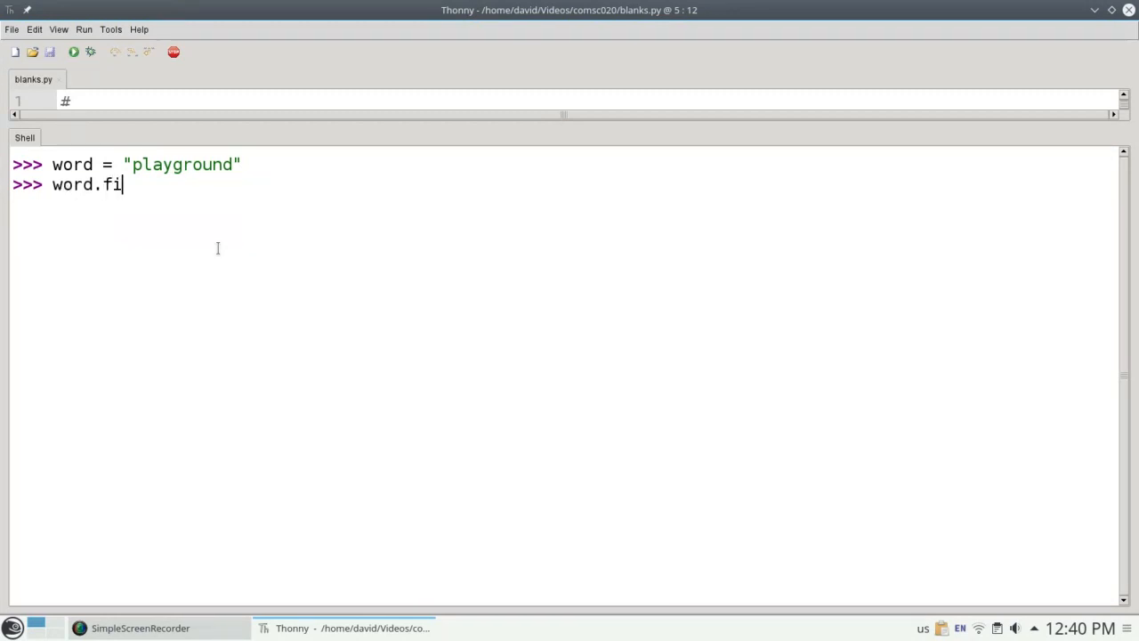
text(nd('a')
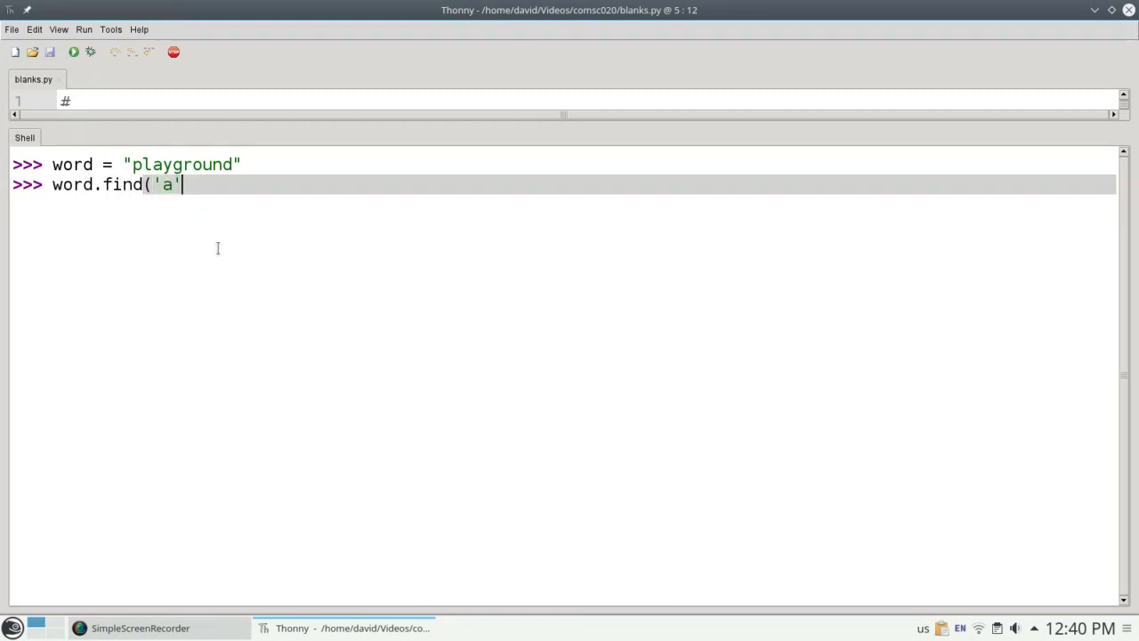
text())
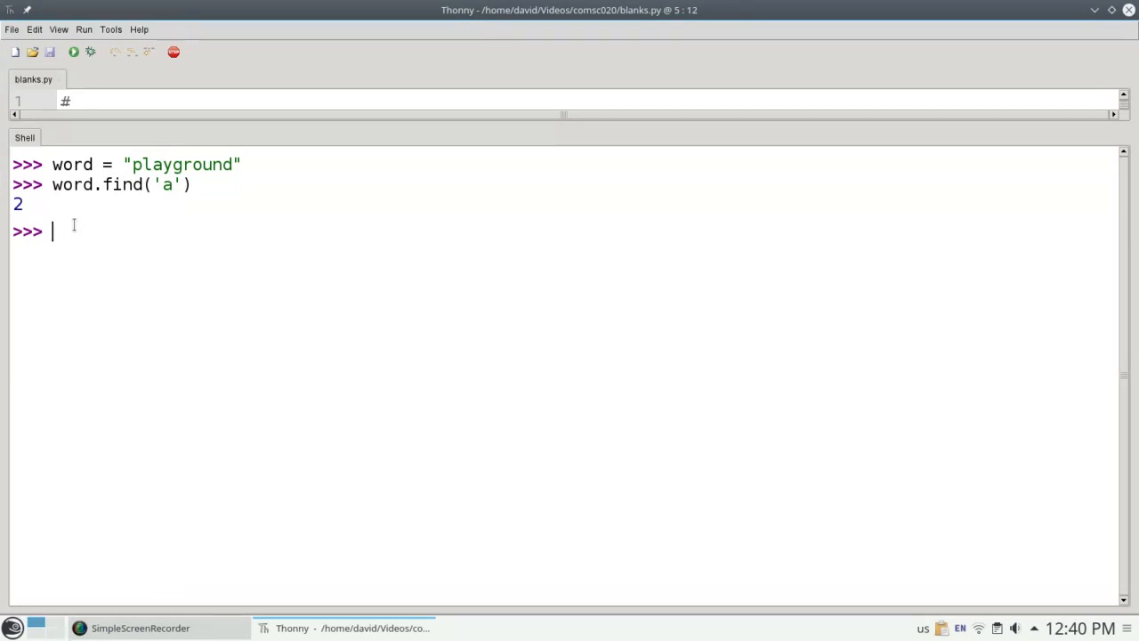
text(word)
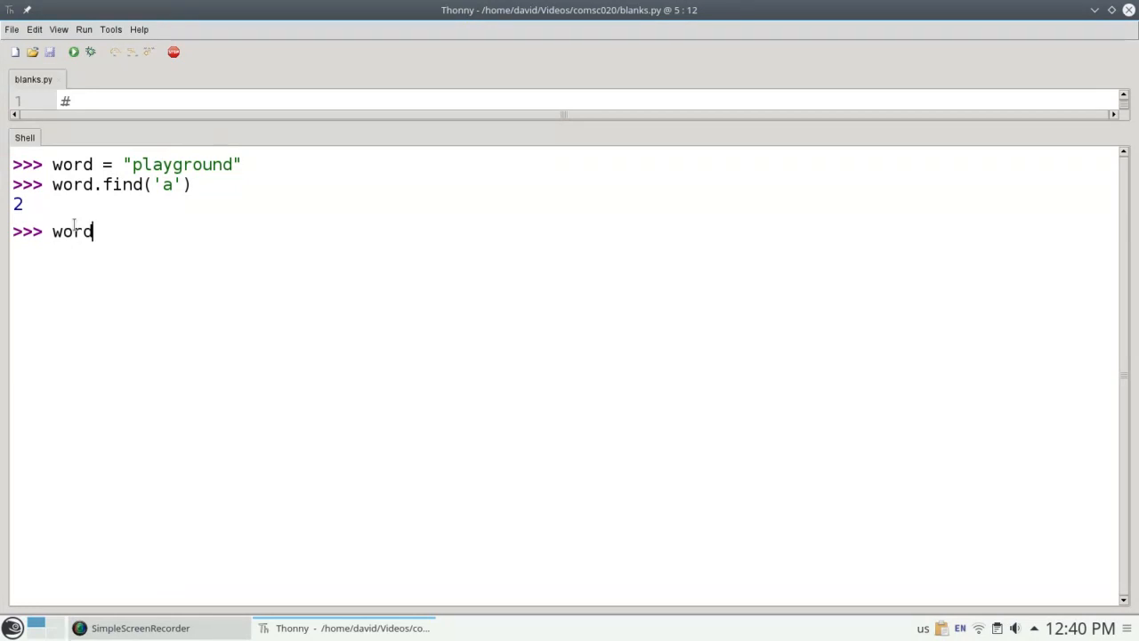
Evaluate word[3] giving 'y' and word[0] giving 'p', briefly highlighting the index 3
text([3)
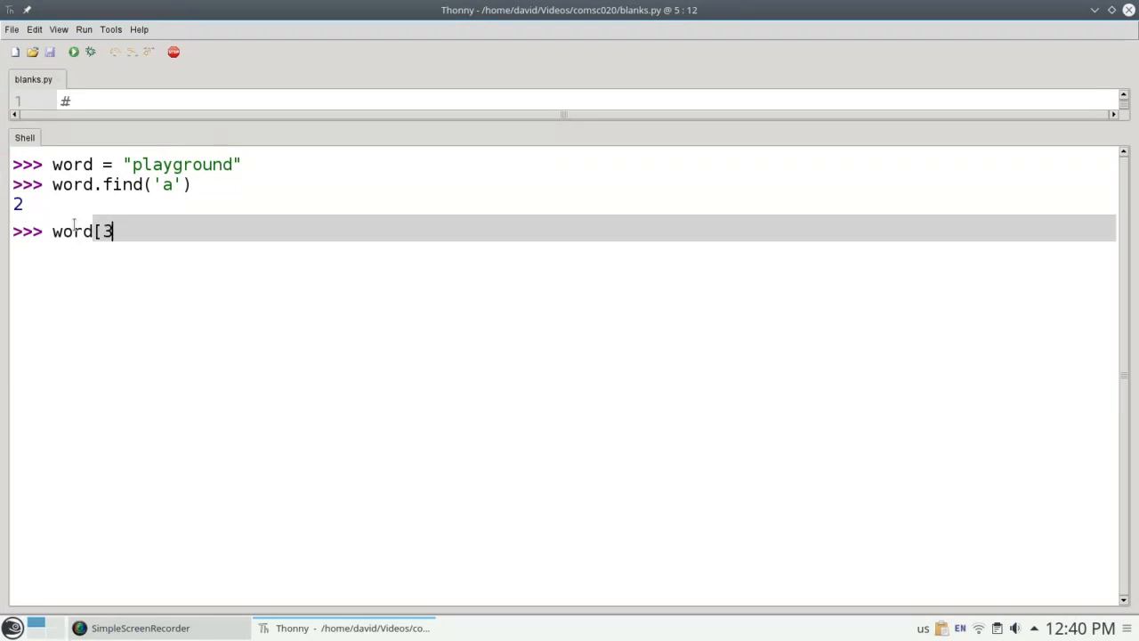
key(Return)
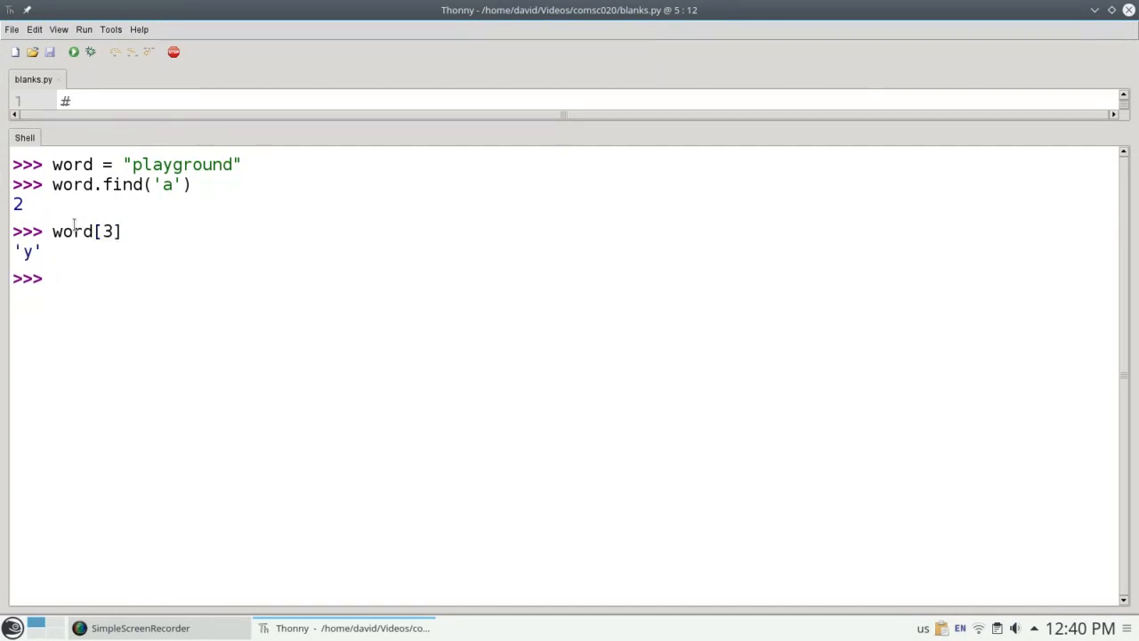
text(word[0)
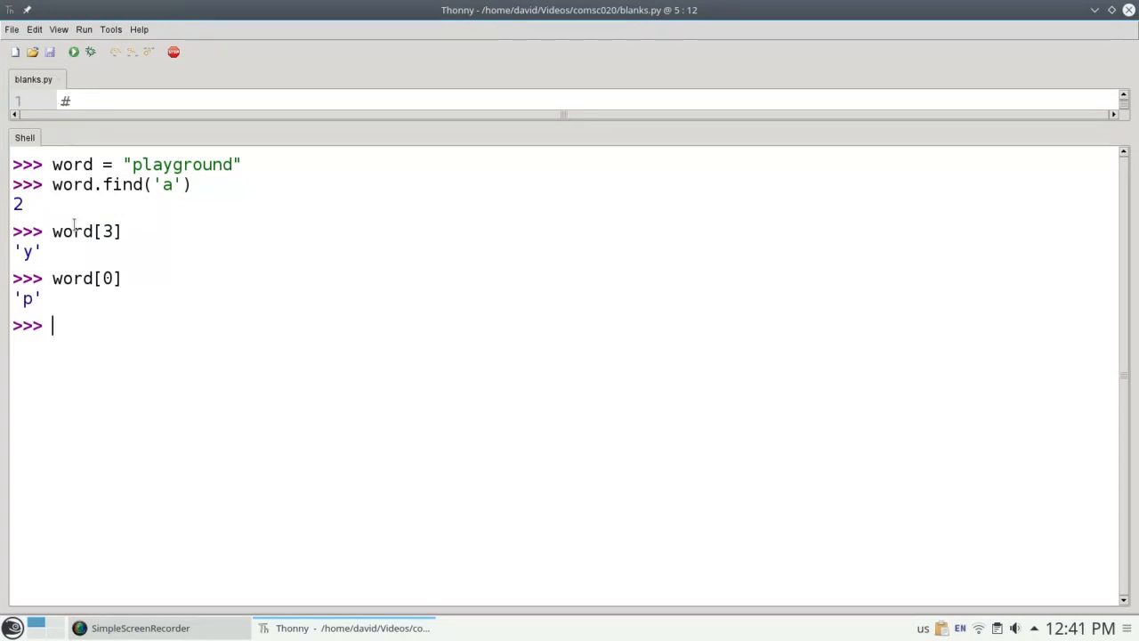
mouse_move(98, 89)
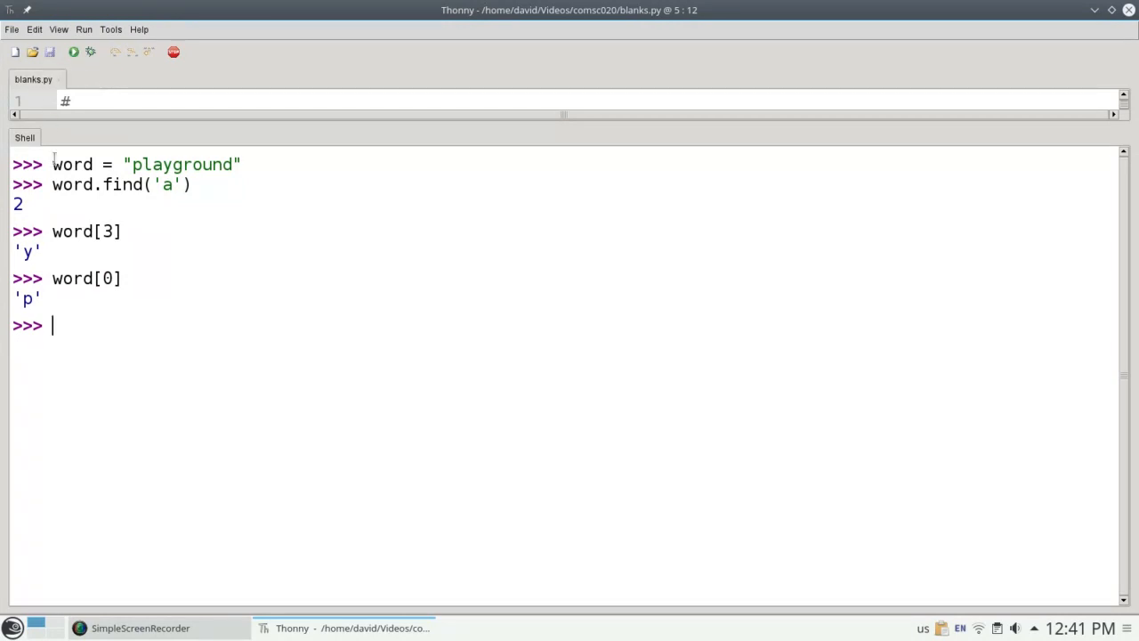
double_click(107, 231)
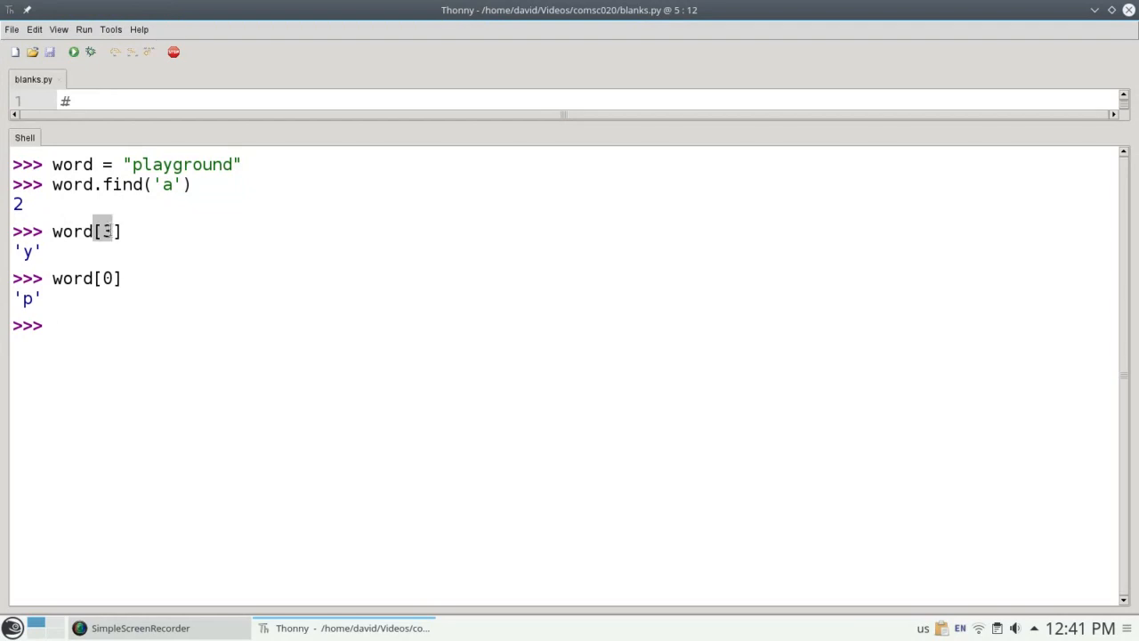
click(125, 231)
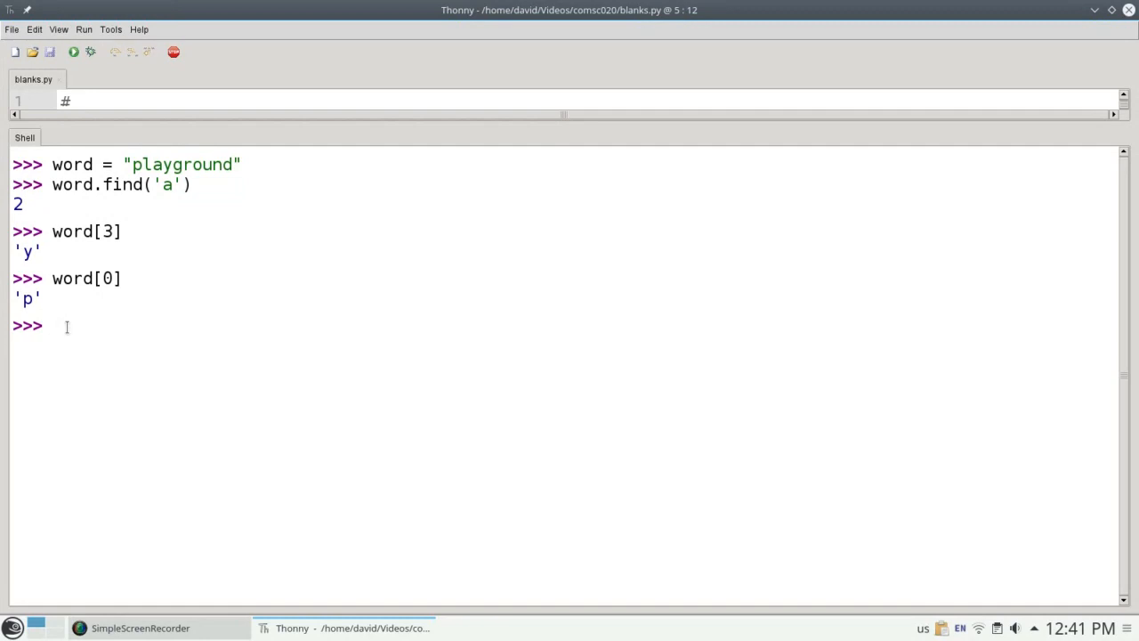
Show word[-1] and word[-2] return 'd' and 'n', and len(word) returns 10
text(wor)
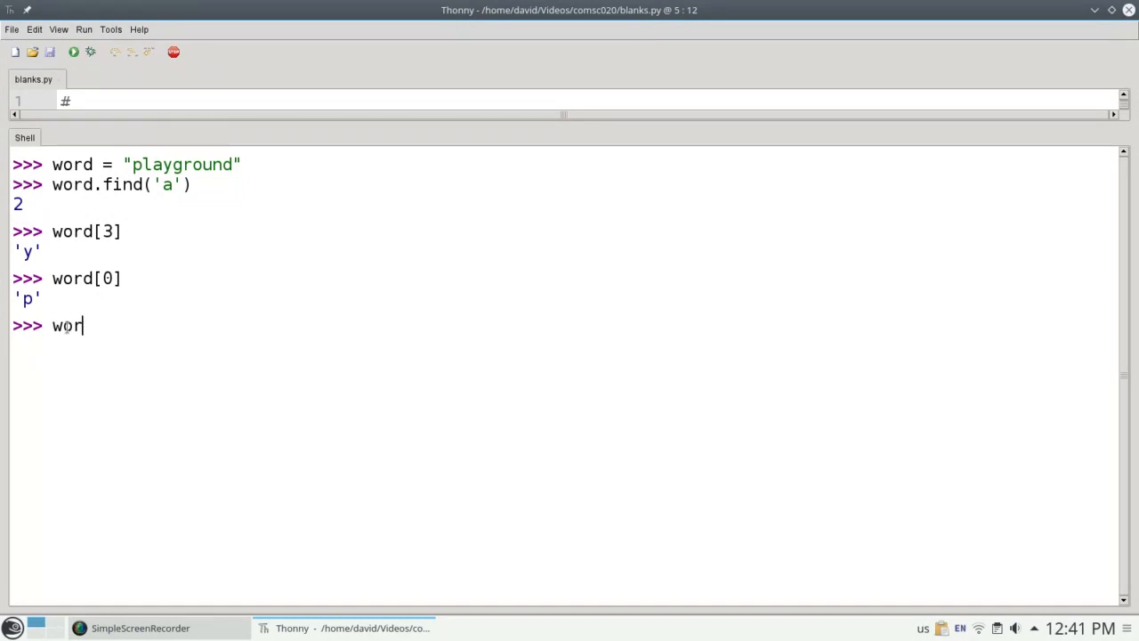
text(d[-1])
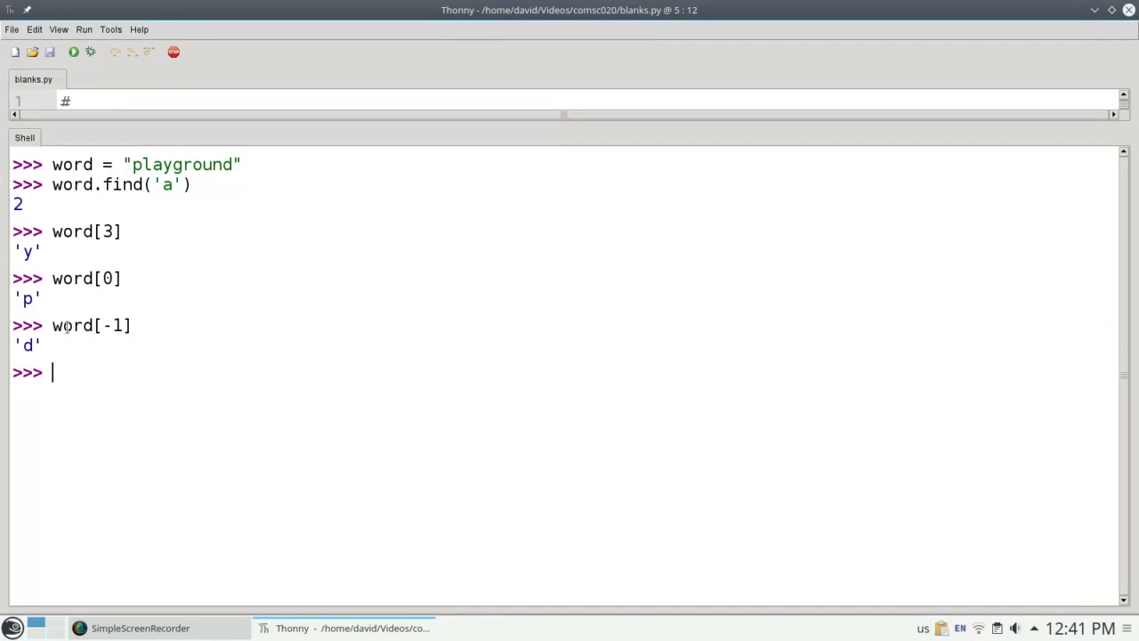
text(word[-2)
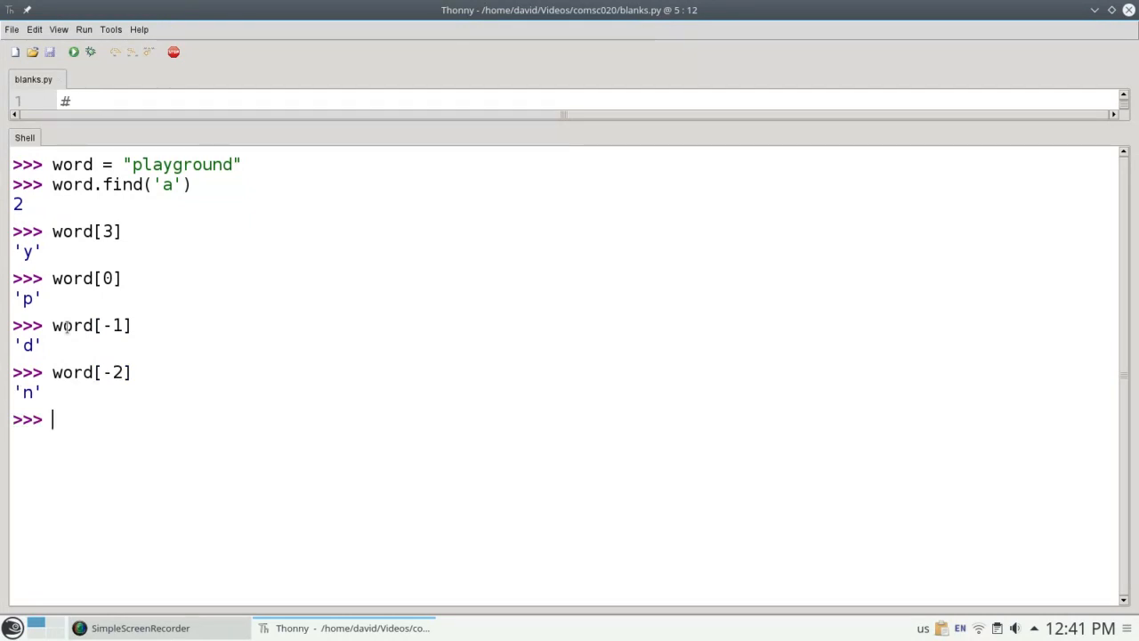
text(len)
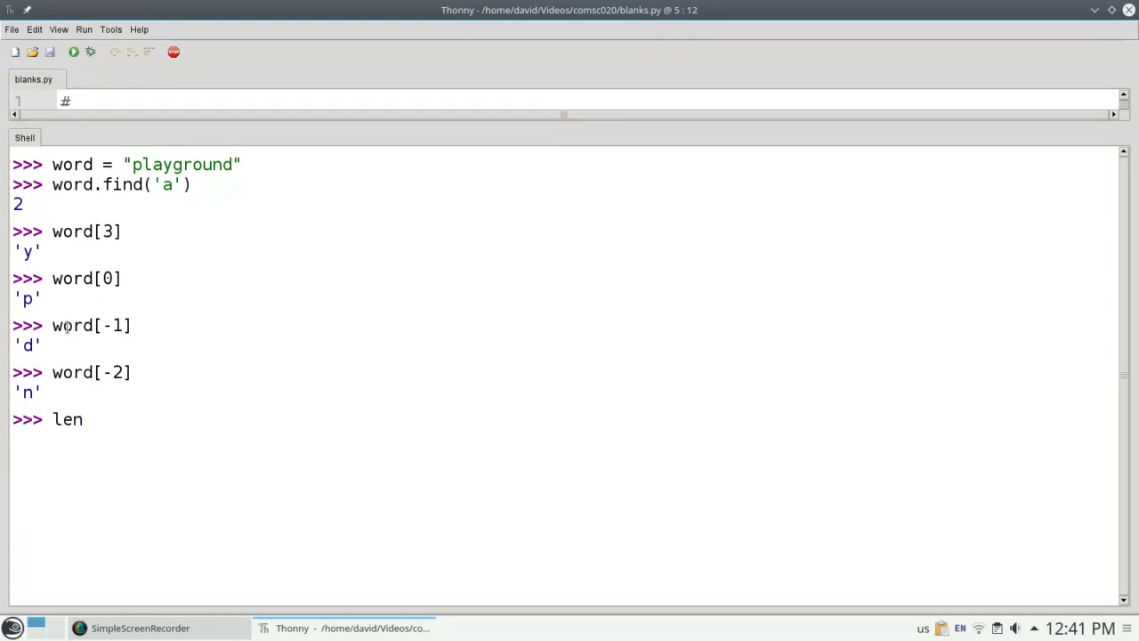
text((word))
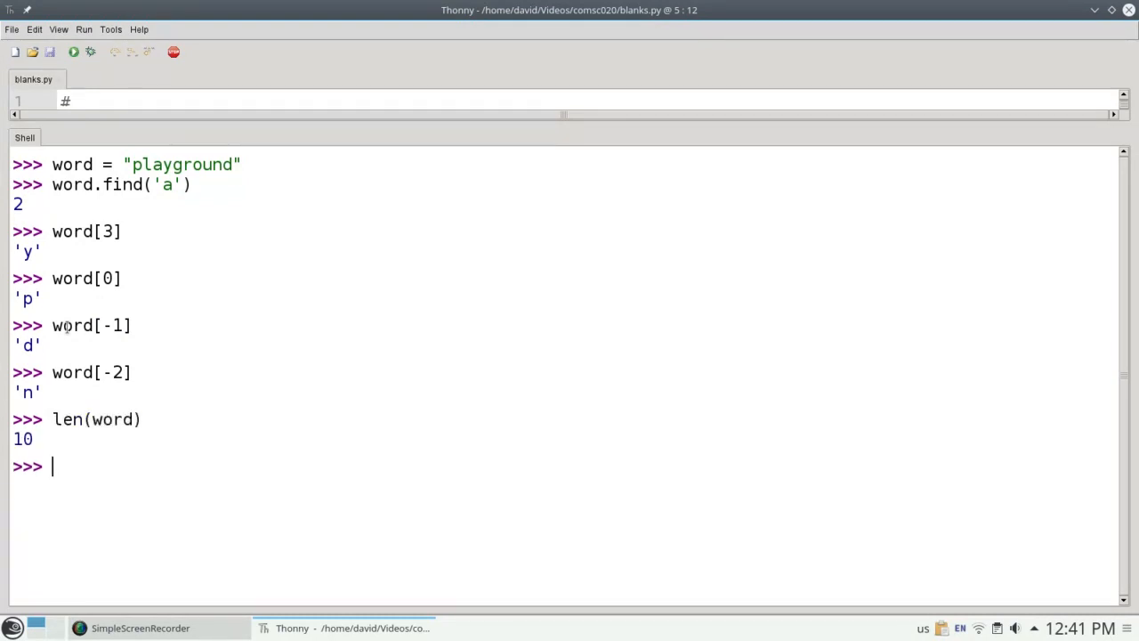
Evaluate word[11] to raise an IndexError and highlight 'index' in the message
text(word[)
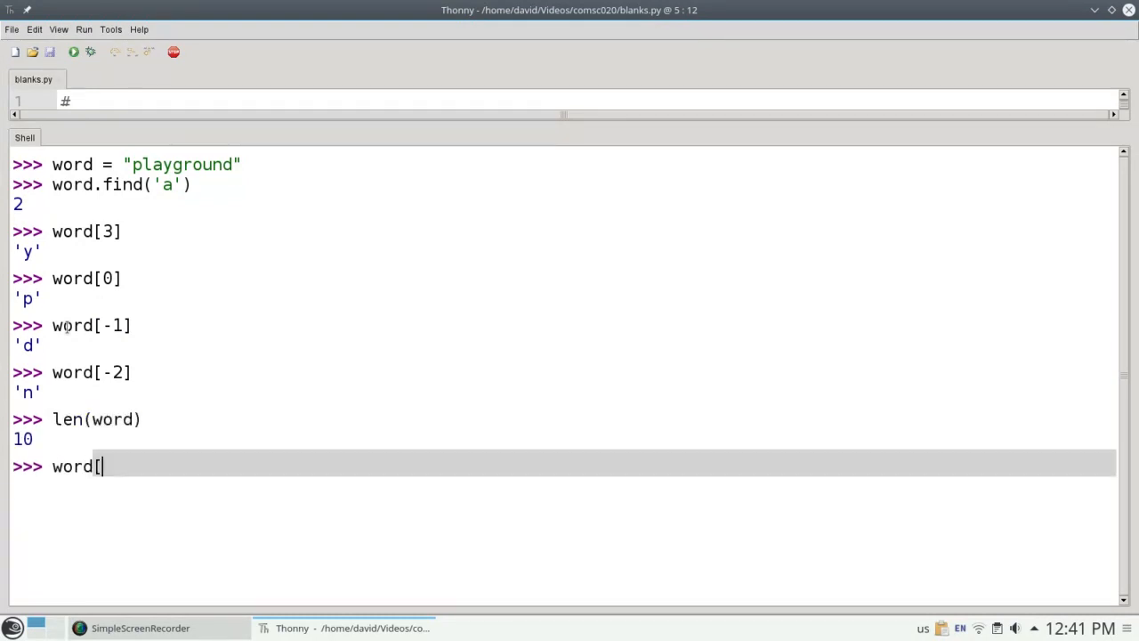
text(11])
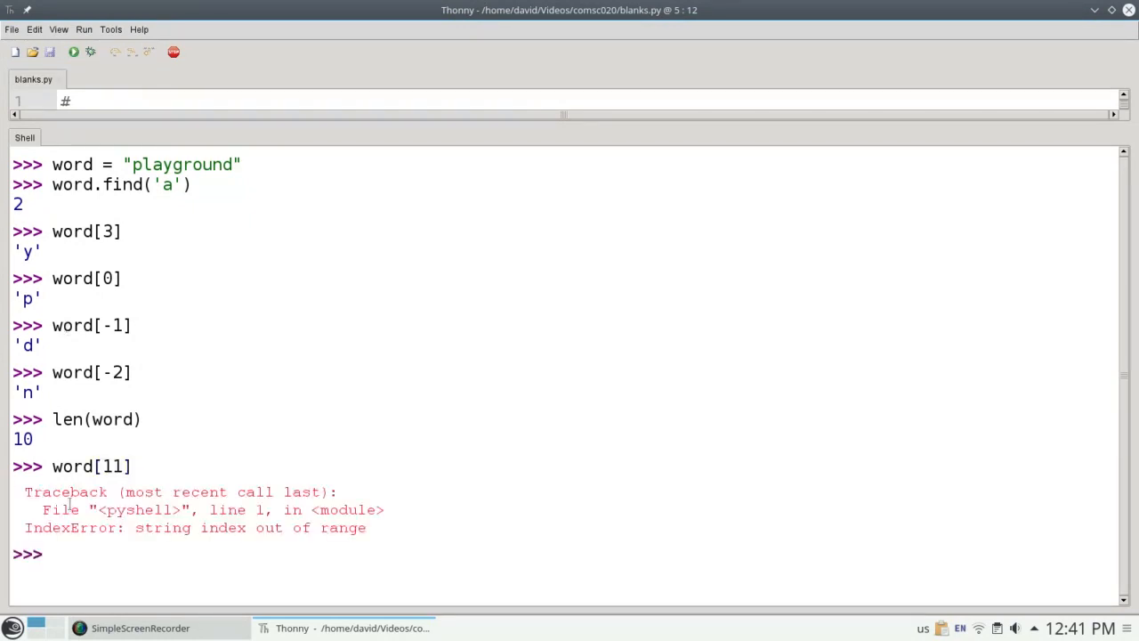
double_click(223, 527)
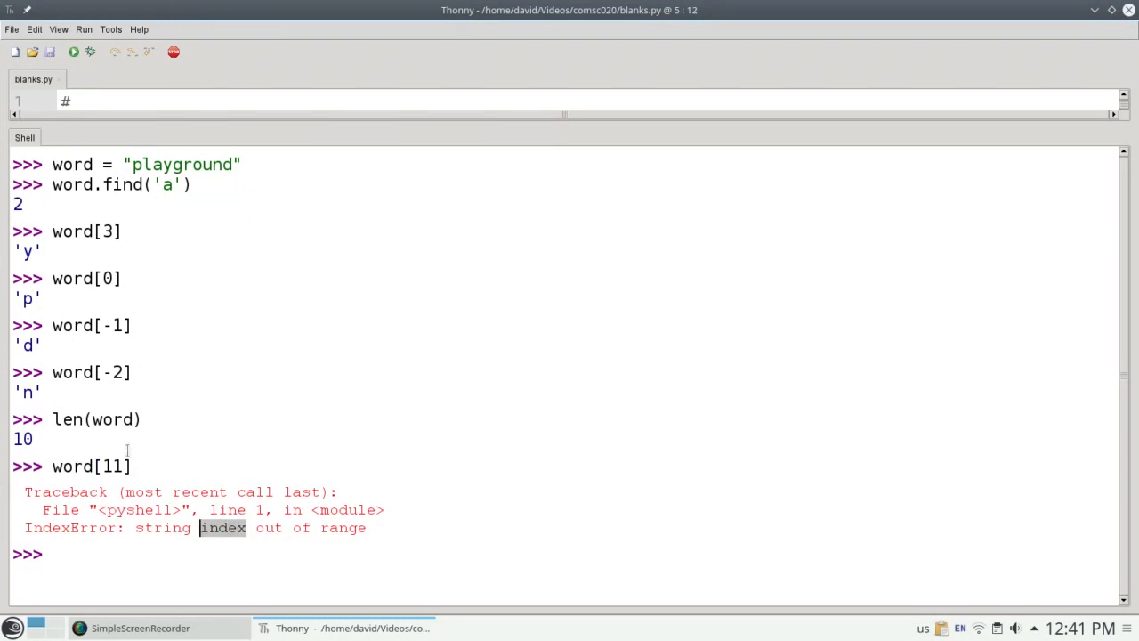
mouse_move(19, 64)
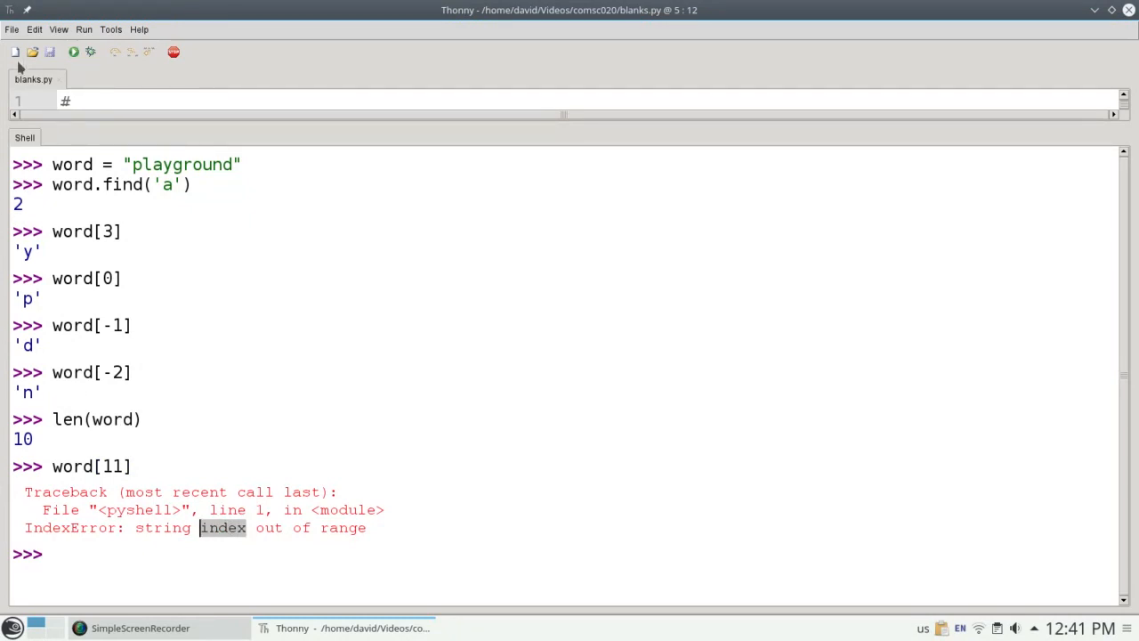
Clear the shell and show that word[-11] raises an IndexError
click(34, 29)
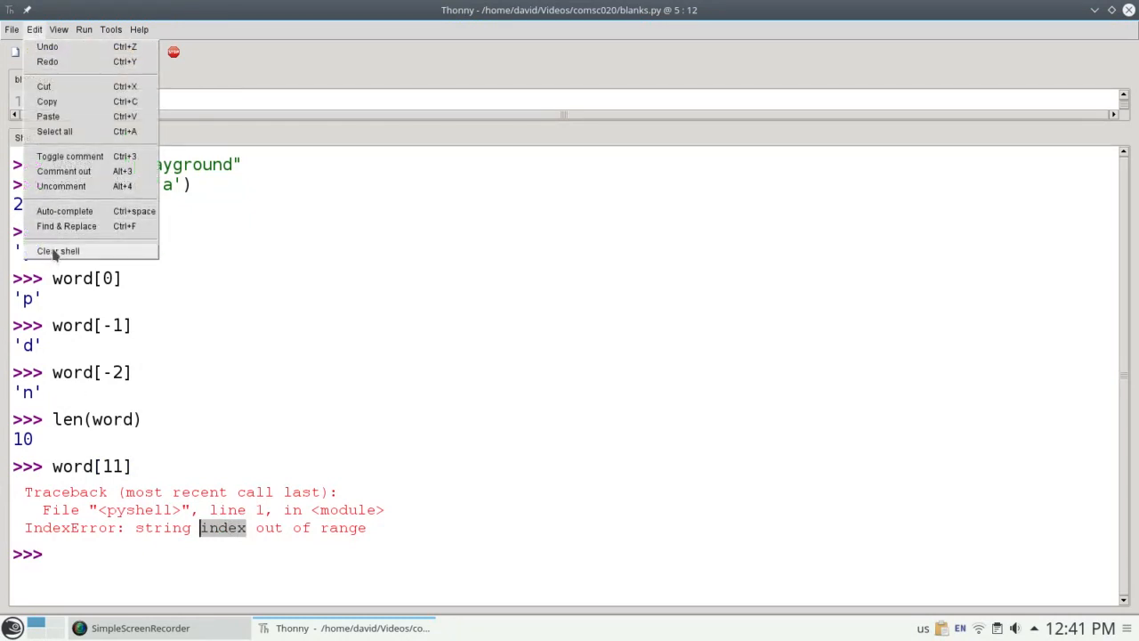
click(59, 250)
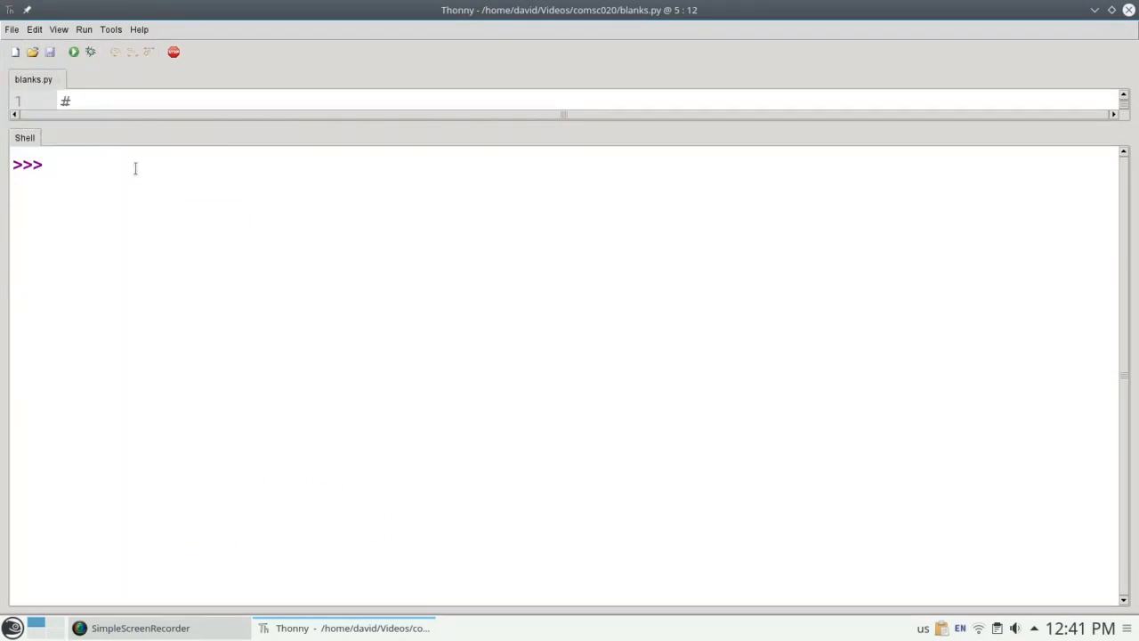
text(word)
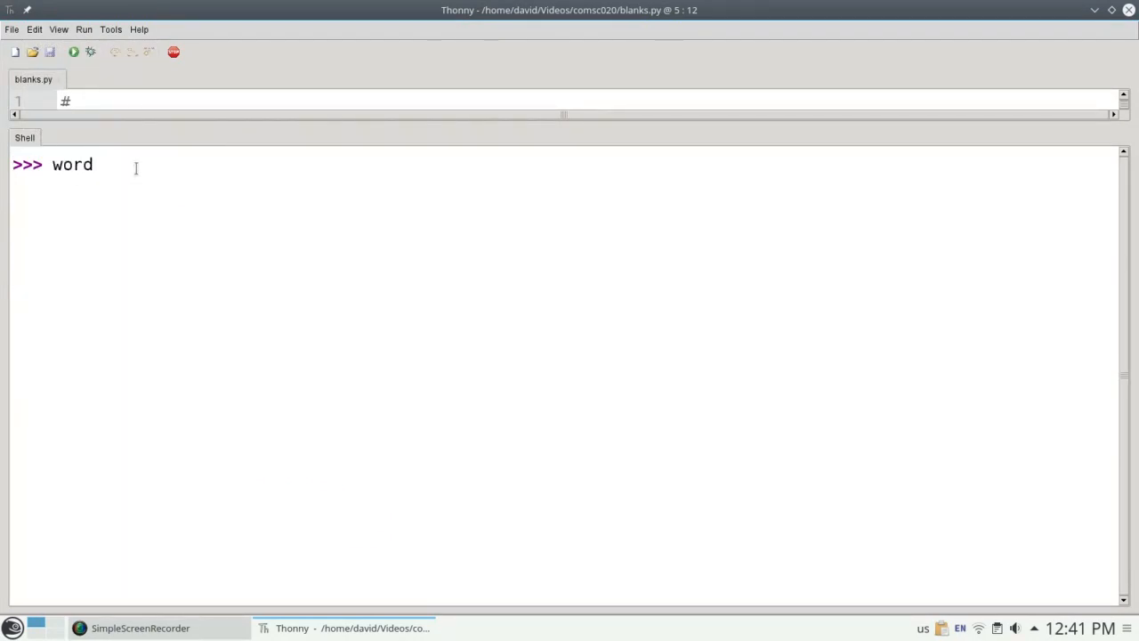
text([-1])
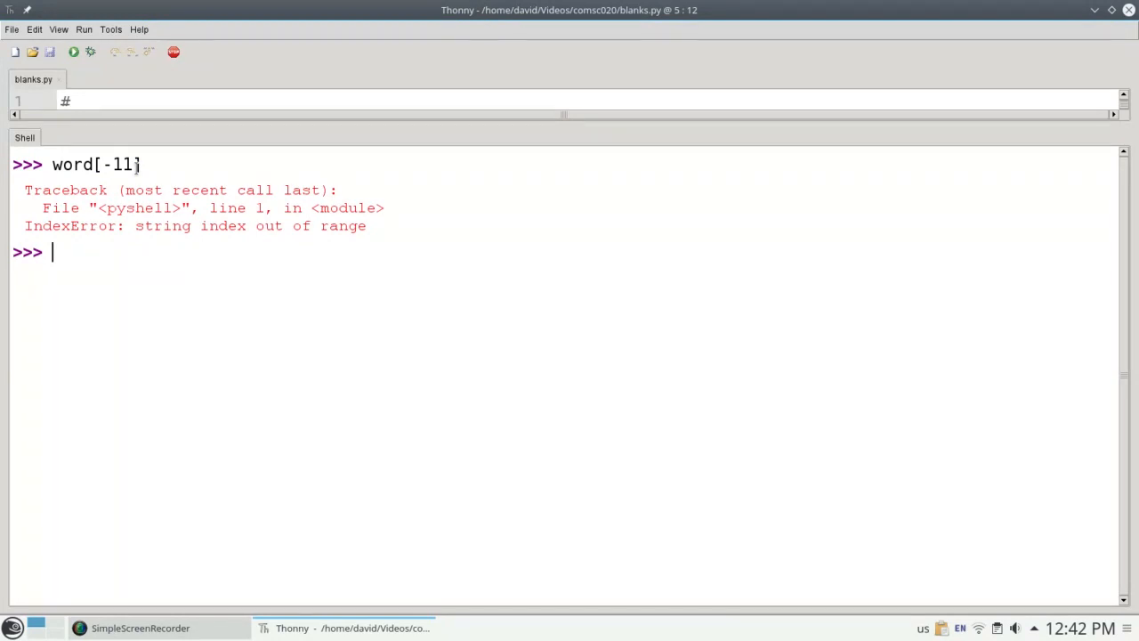
text(word)
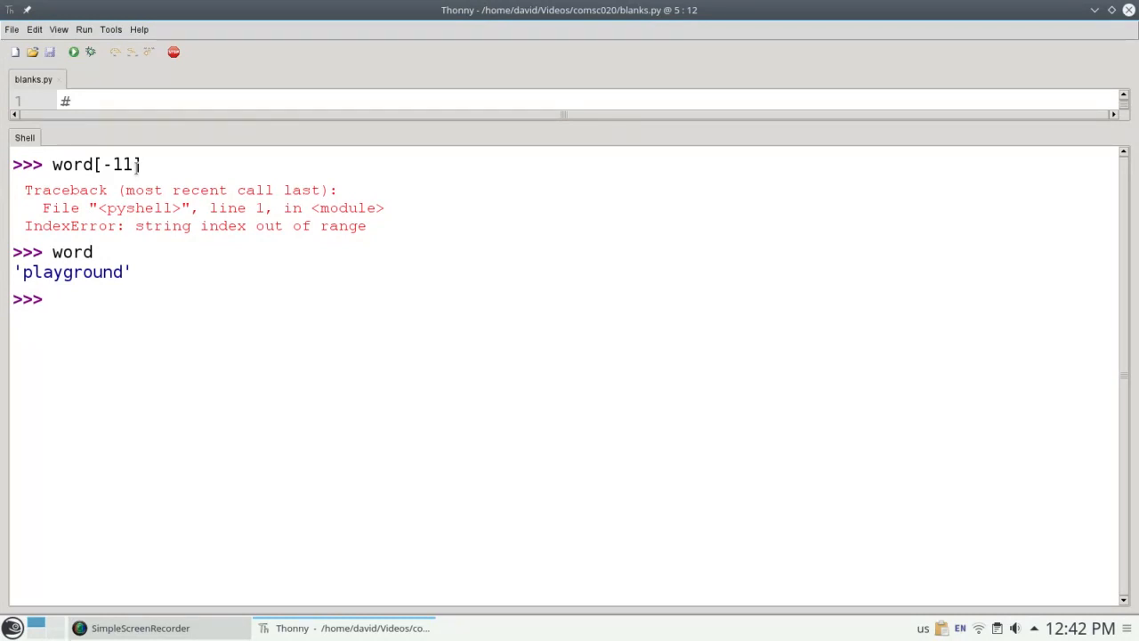
Show word.find('ygr') returns 3 and word.find('ygor') returns -1
text(word.find('y)
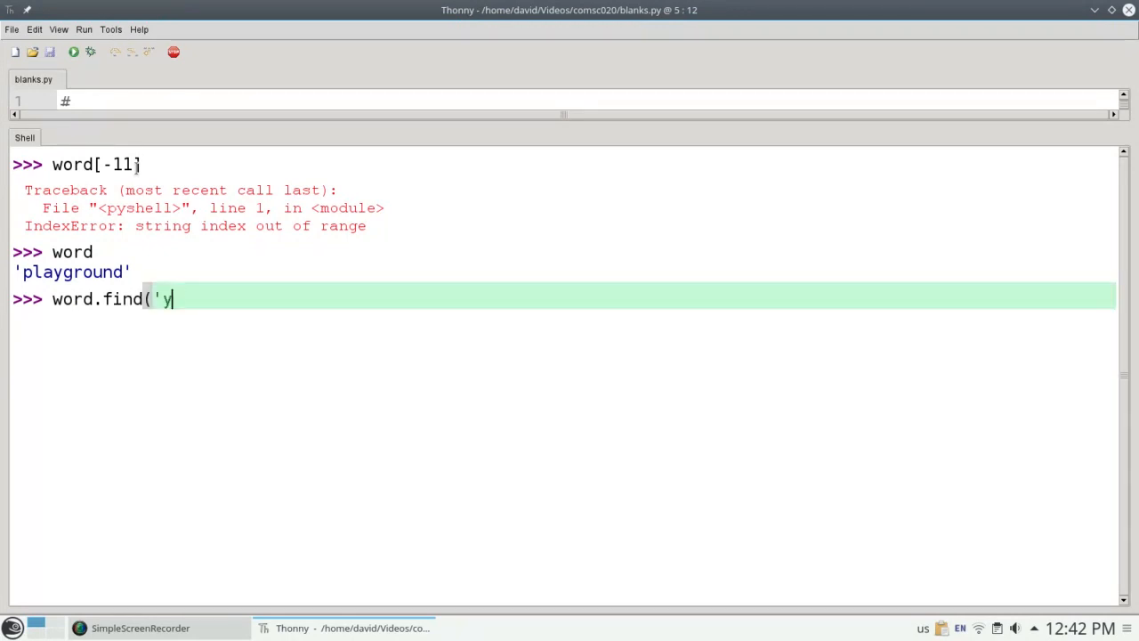
text(gr'))
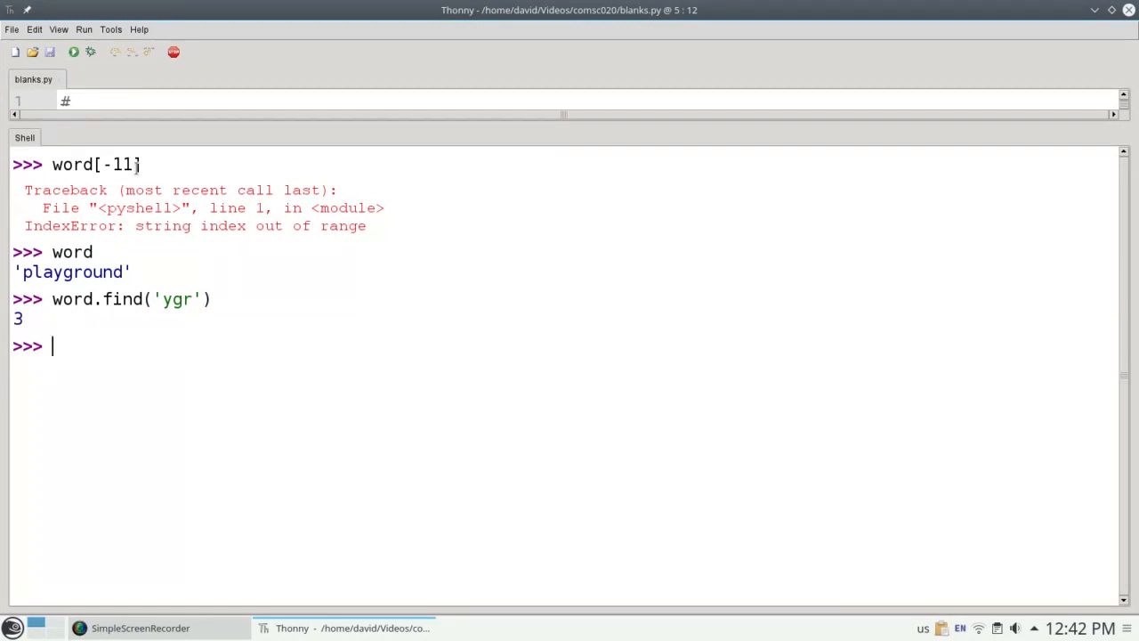
text(word.find()
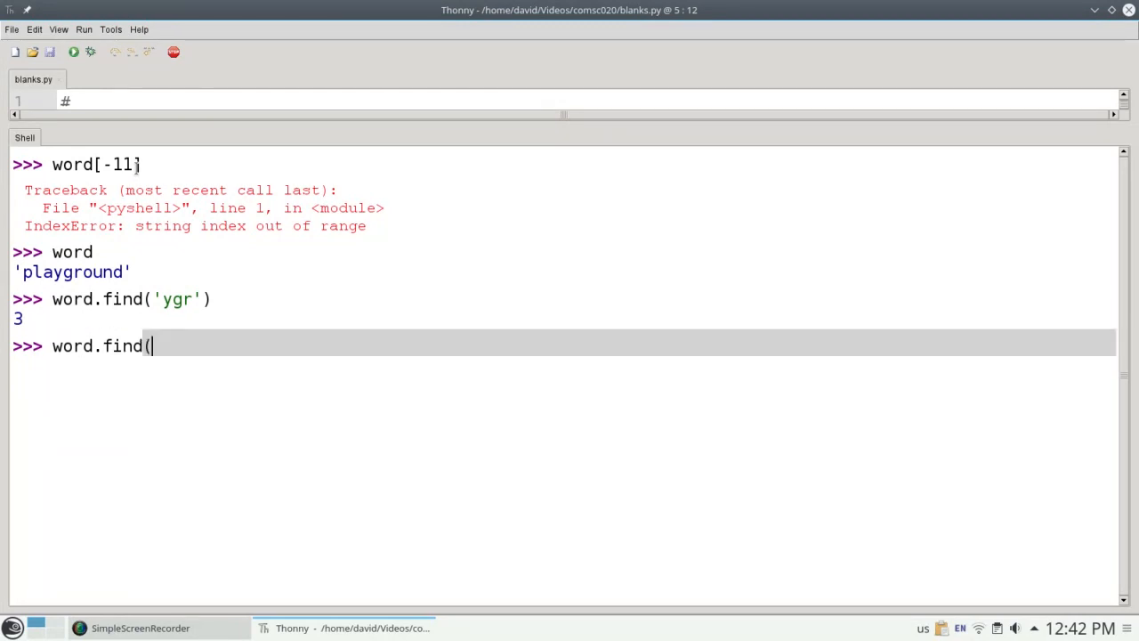
text(')
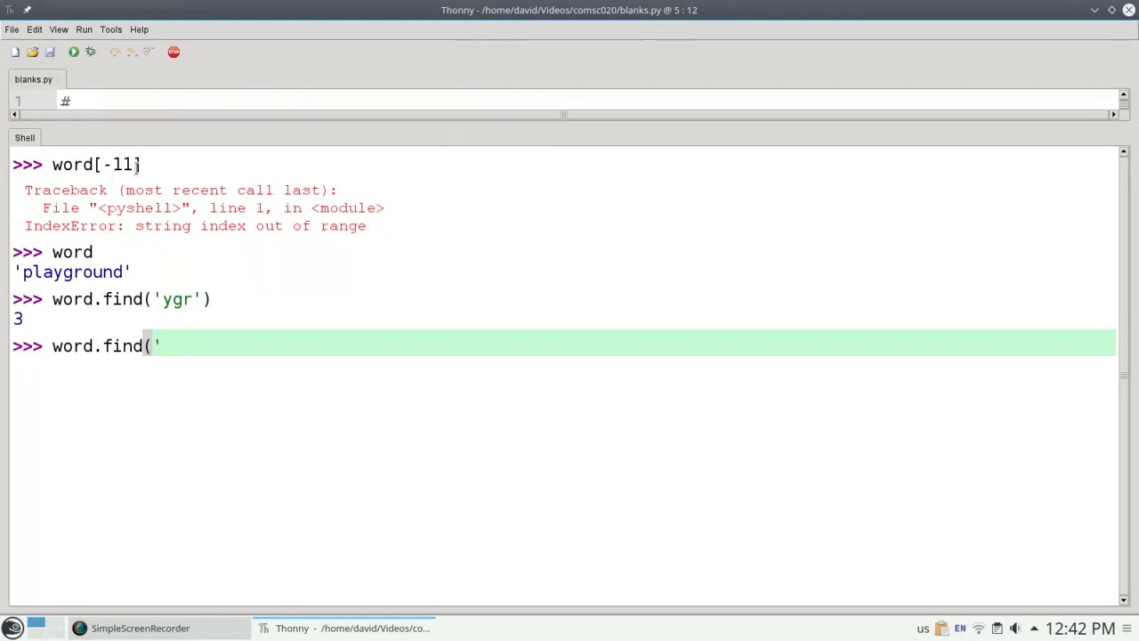
text(ygor'))
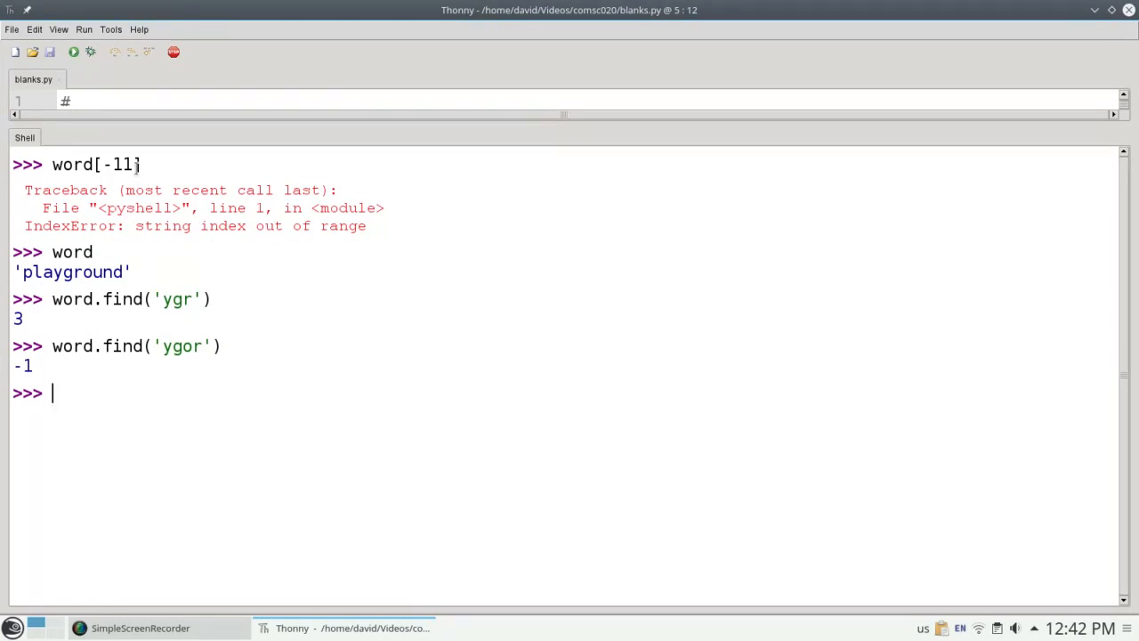
text(other = ')
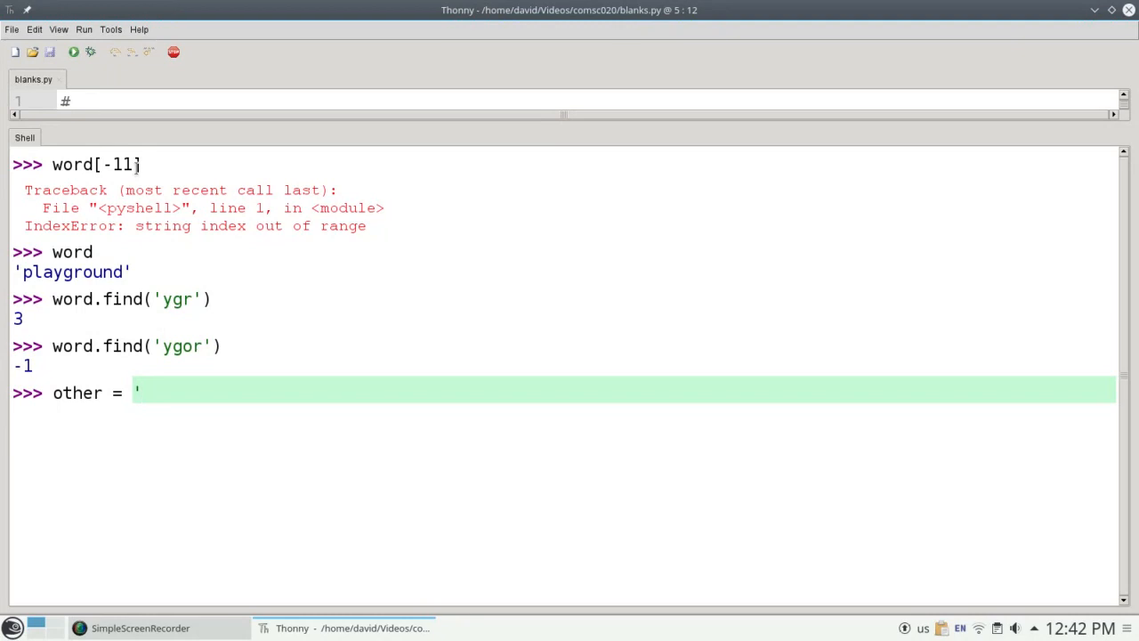
Assign other = 'bookkeeper' and show find('o') returns 1 and find('k') returns 3
text(bookke)
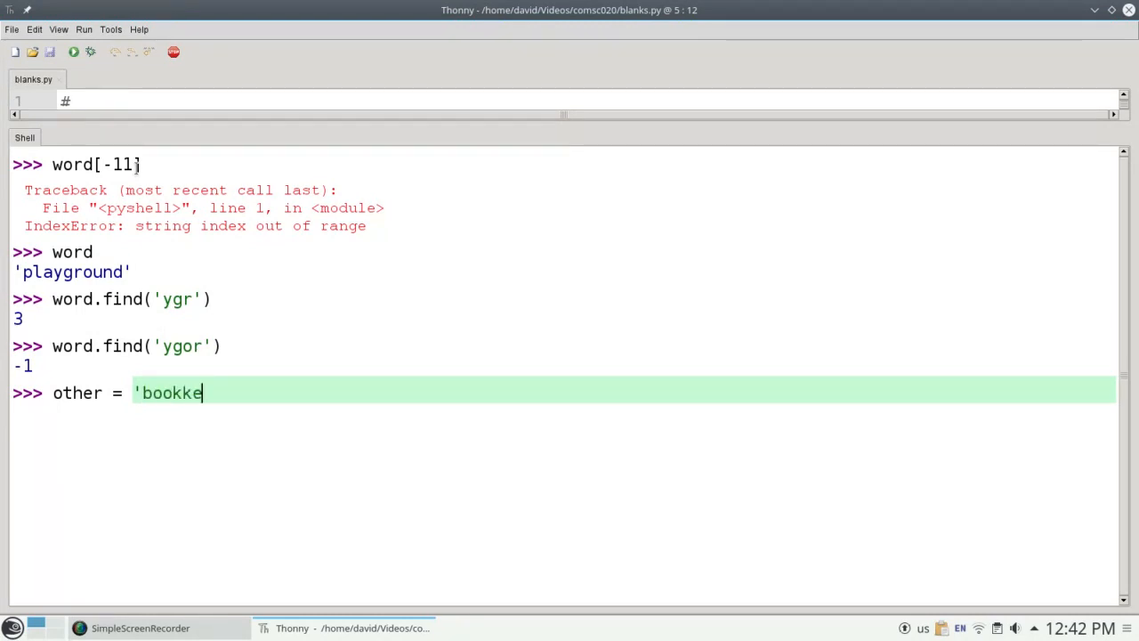
text(eper')
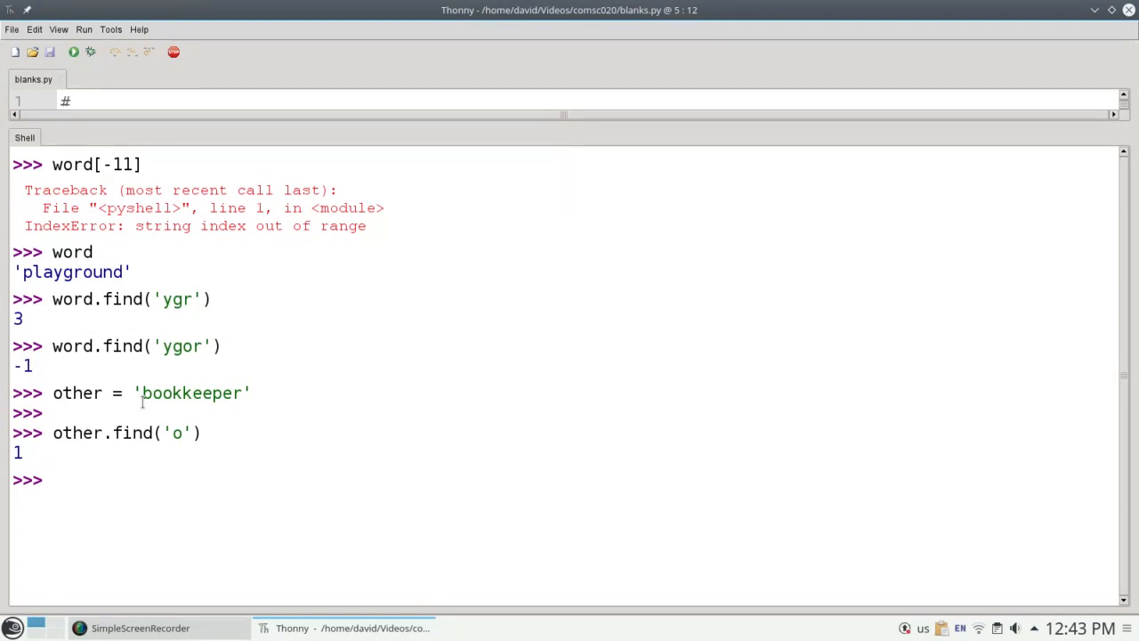
text(other.find)
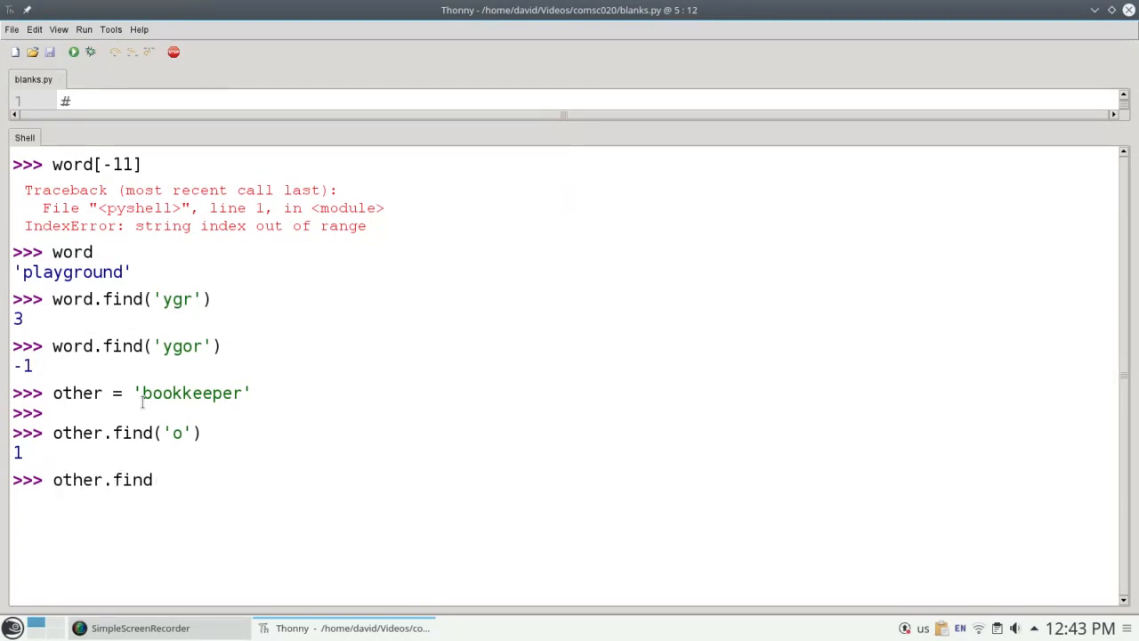
text(('k'))
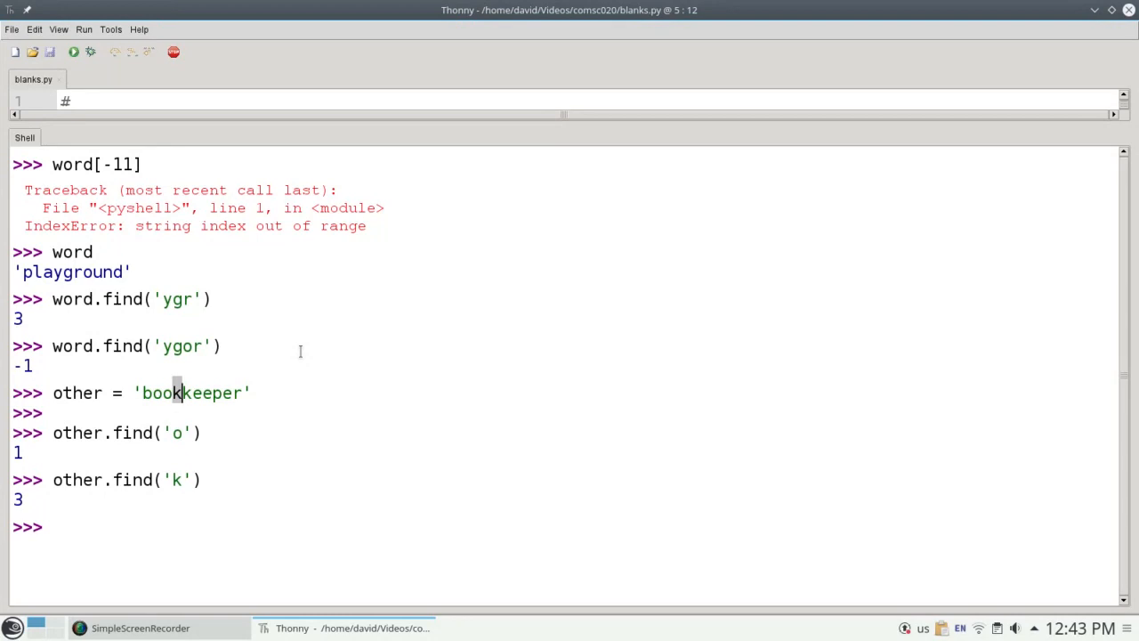
mouse_move(229, 293)
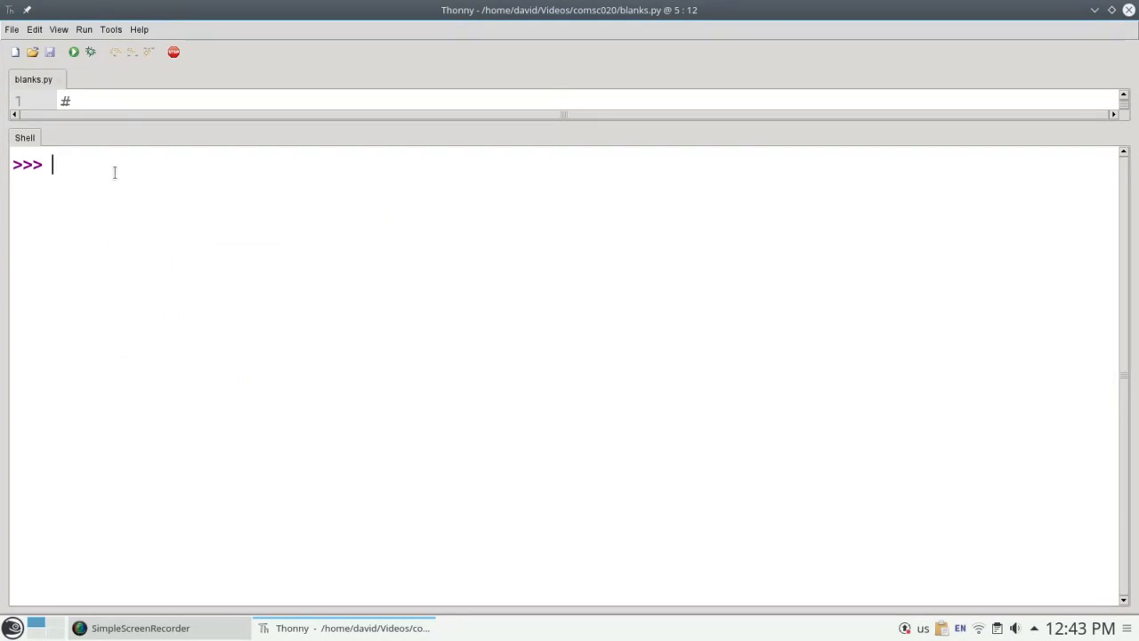
Run word.index('gro'), returning 4, and highlight where 'gro' sits in playground
text(word.)
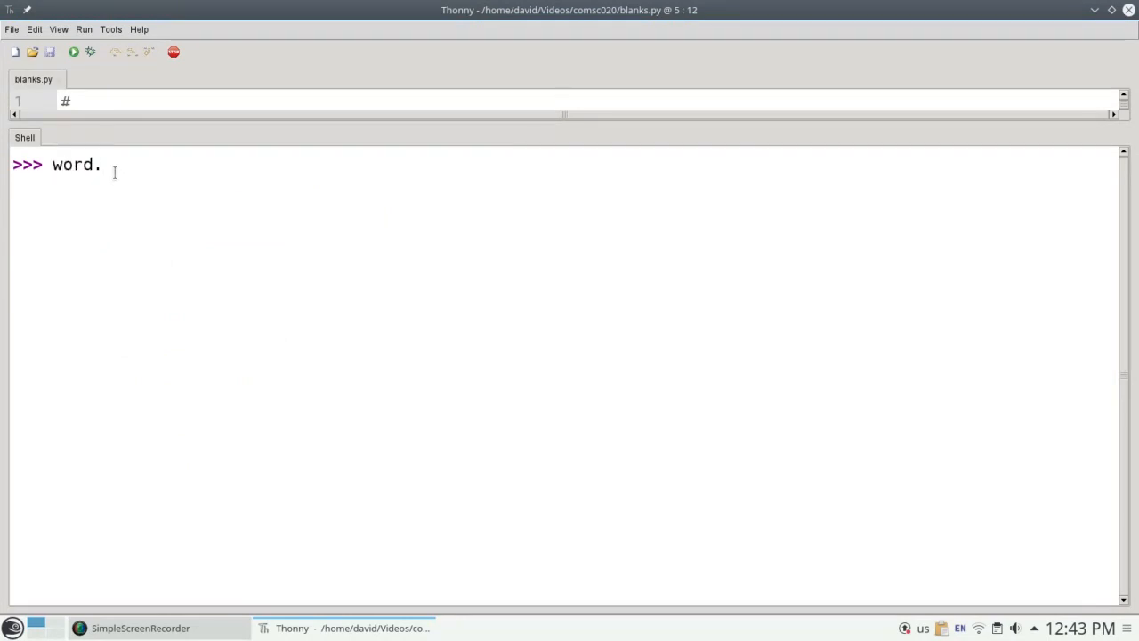
text(index('gro)
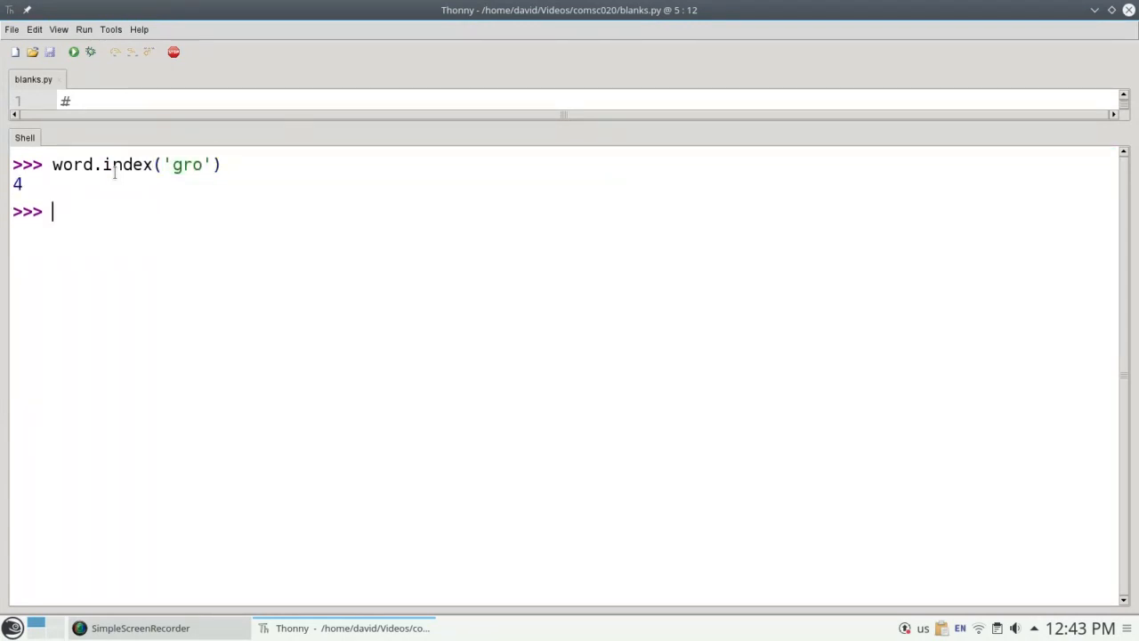
text(word)
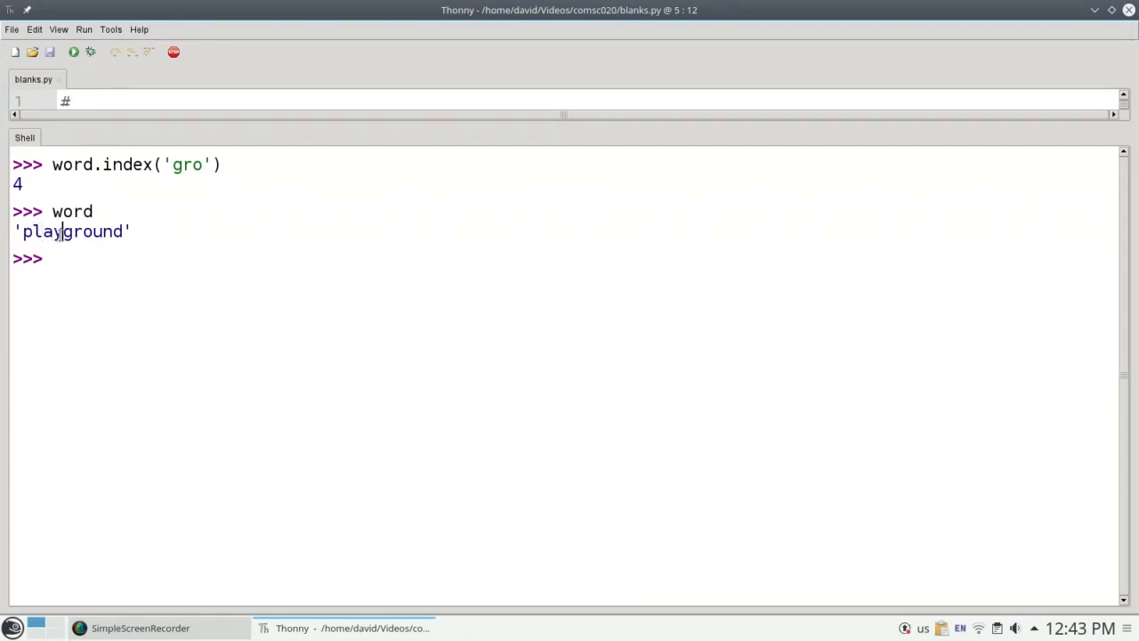
double_click(78, 231)
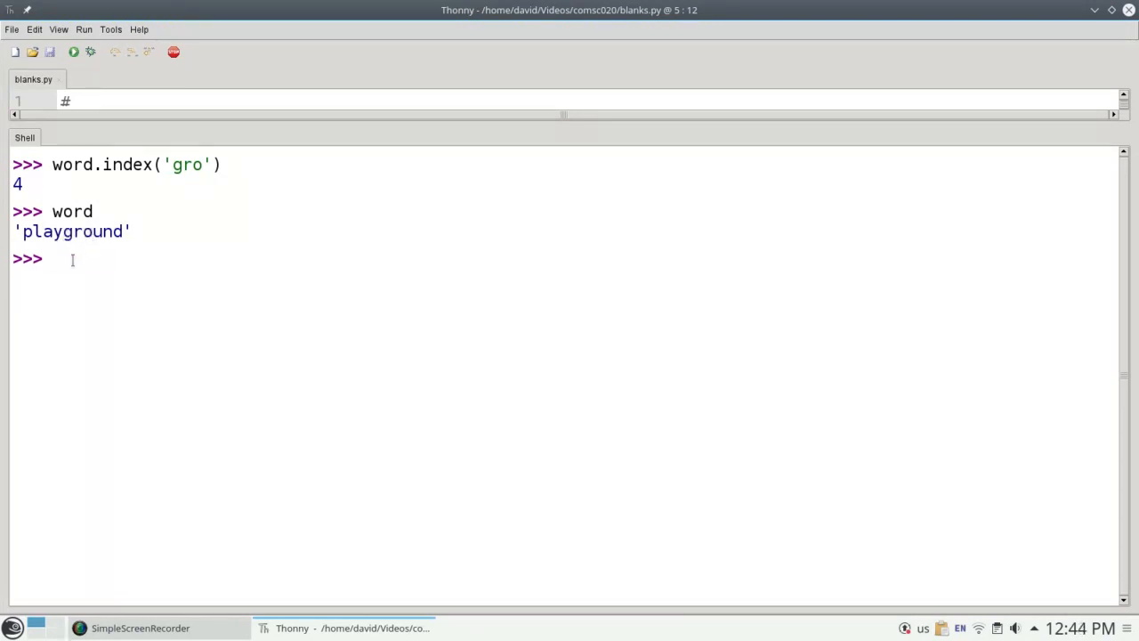
Type word.index('grow') at the prompt without running it
text(word)
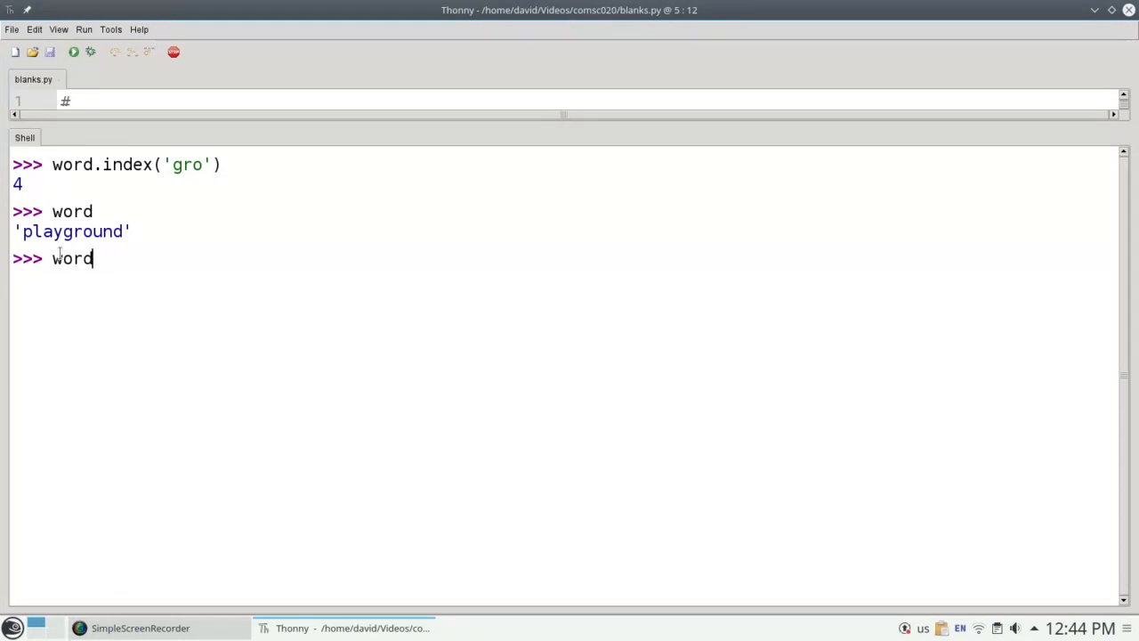
text(.index()
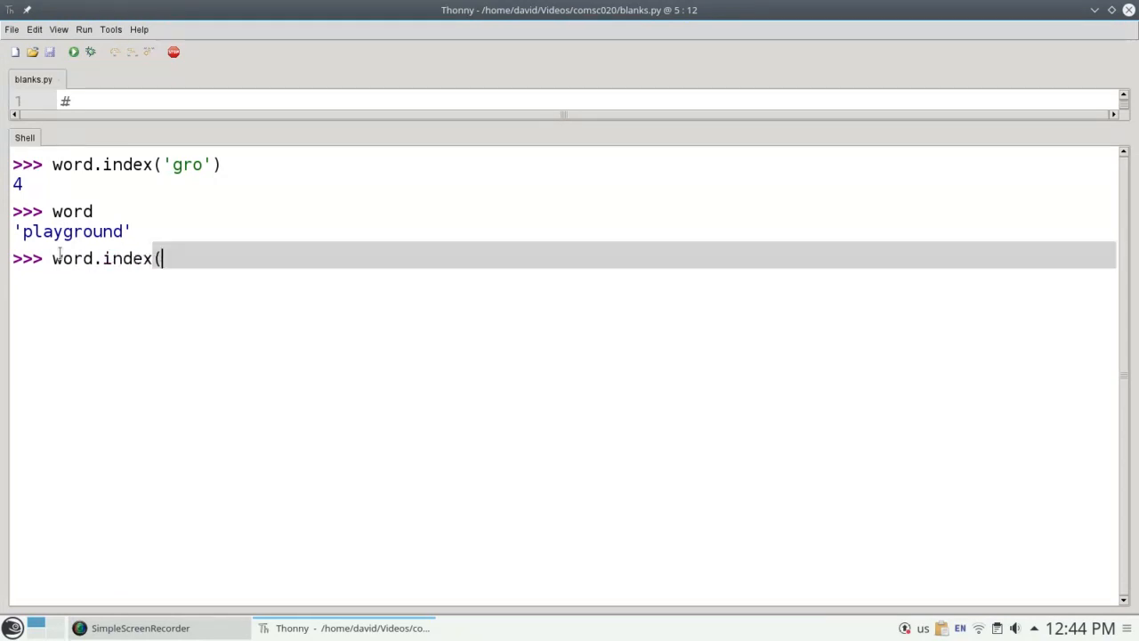
text('grow')
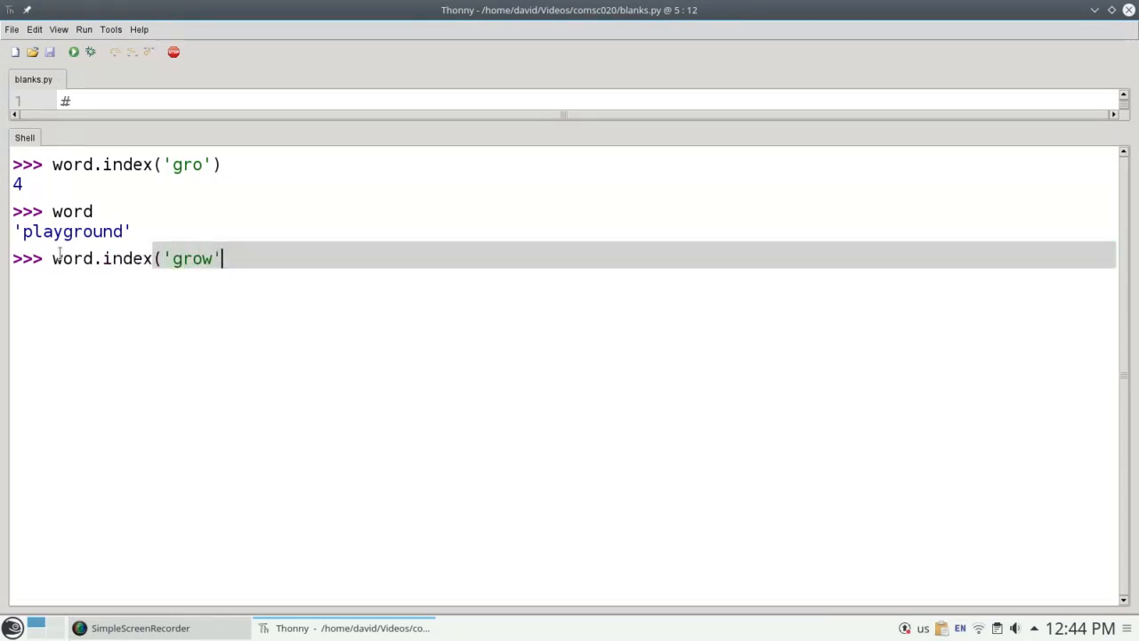